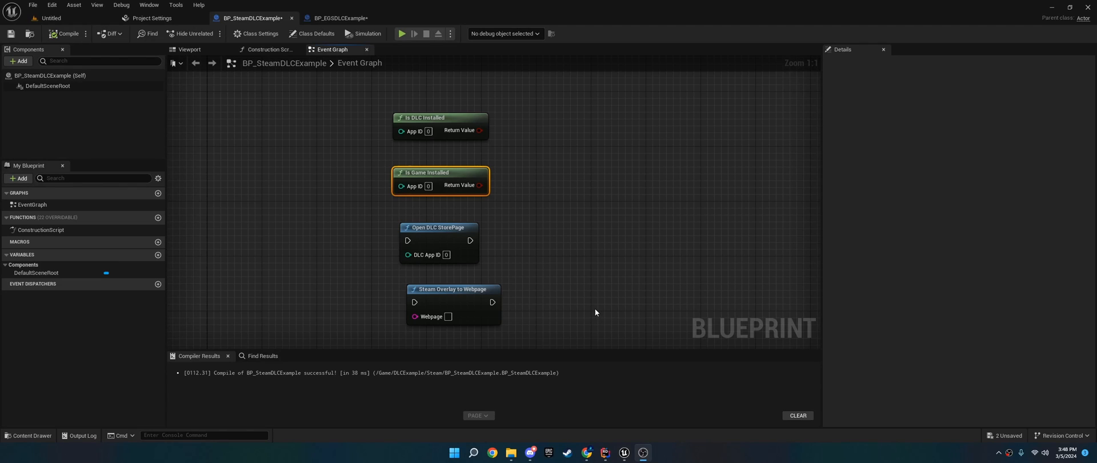
pyautogui.moveTo(592, 309)
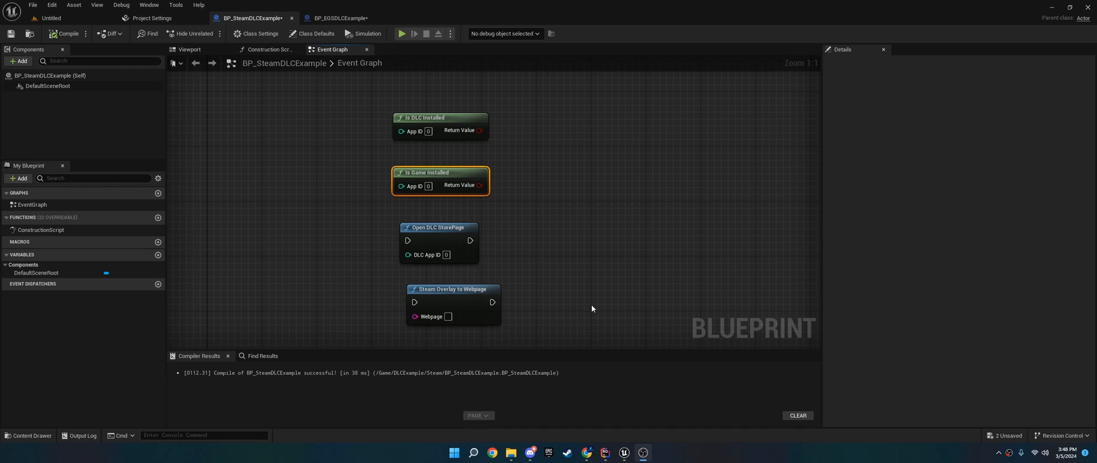
pyautogui.moveTo(554, 173)
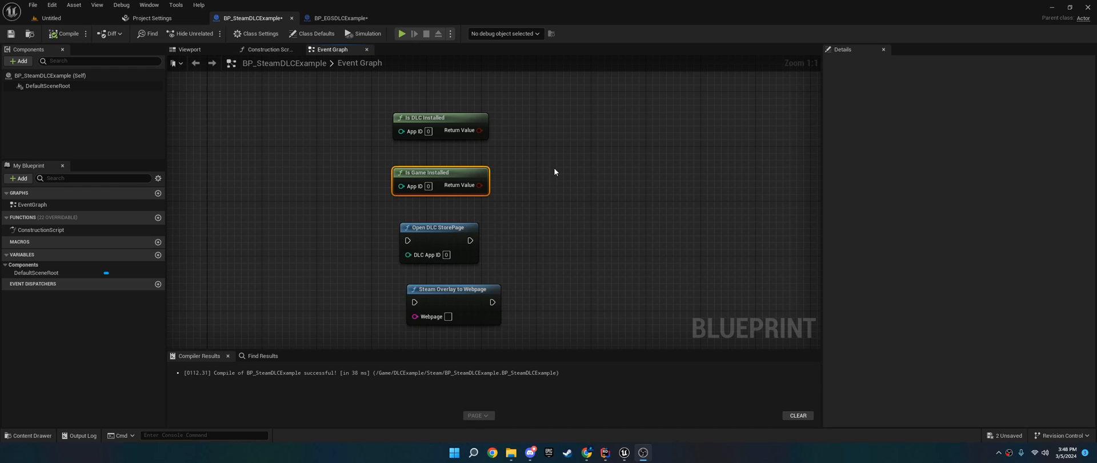
pyautogui.moveTo(555, 197)
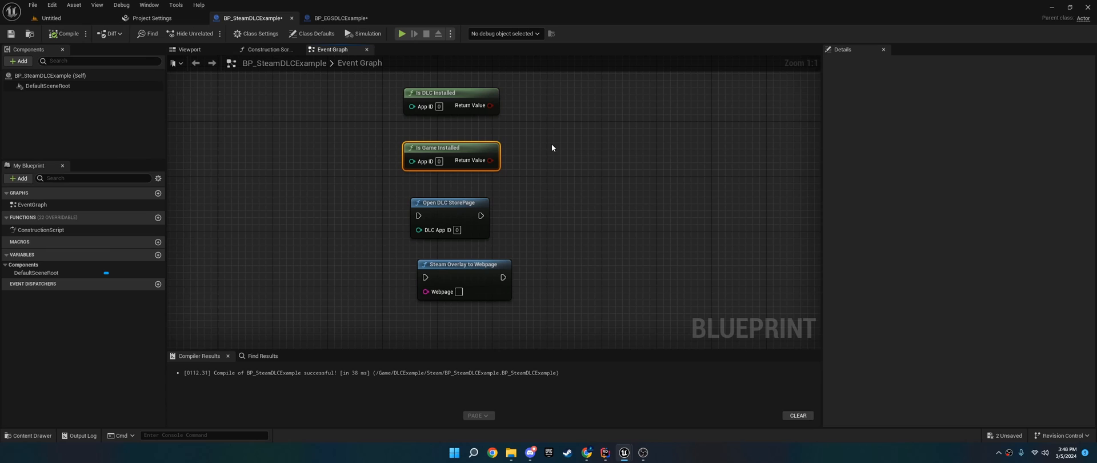
pyautogui.moveTo(530, 155)
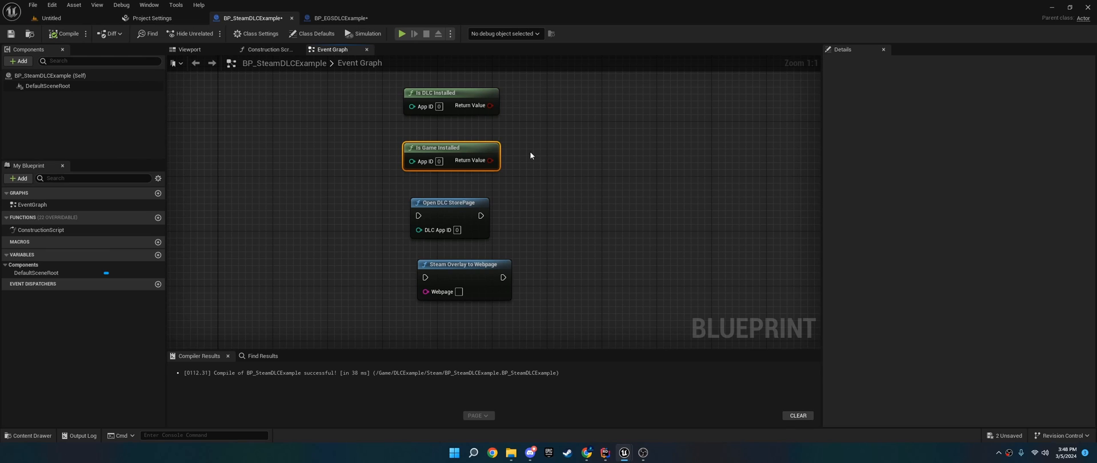
pyautogui.moveTo(498, 264)
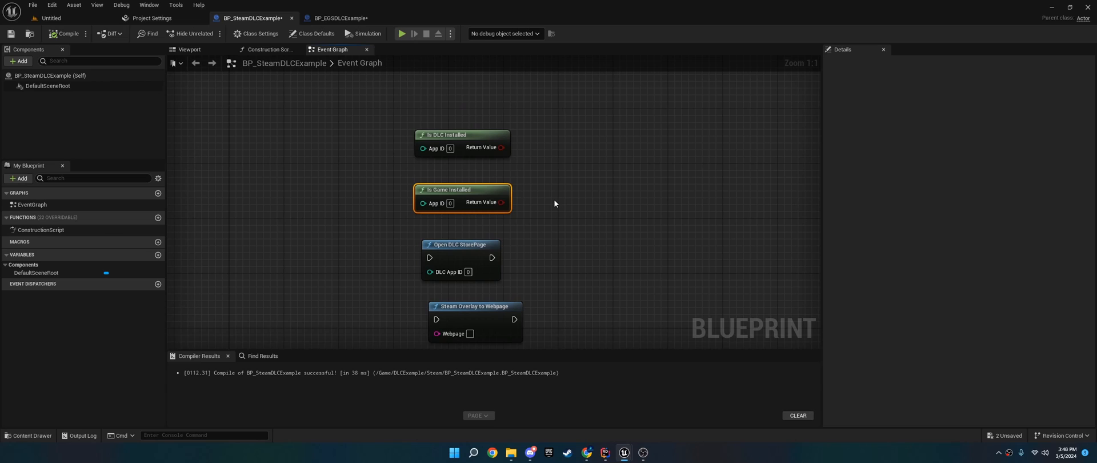
# Wire Is DLC Installed's Return Value into a new Branch node's Condition.
pyautogui.moveTo(500, 148); pyautogui.dragTo(553, 137)
pyautogui.write('branch')
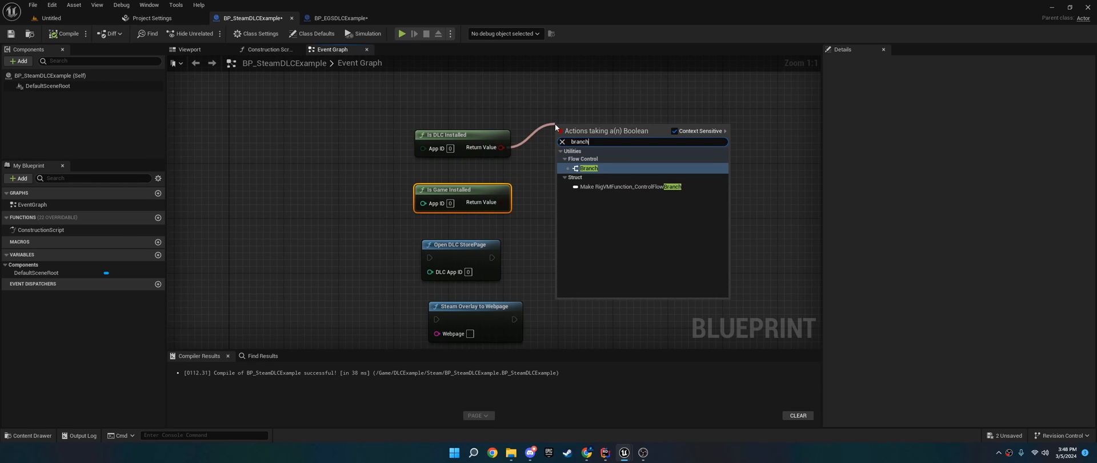
pyautogui.click(587, 168)
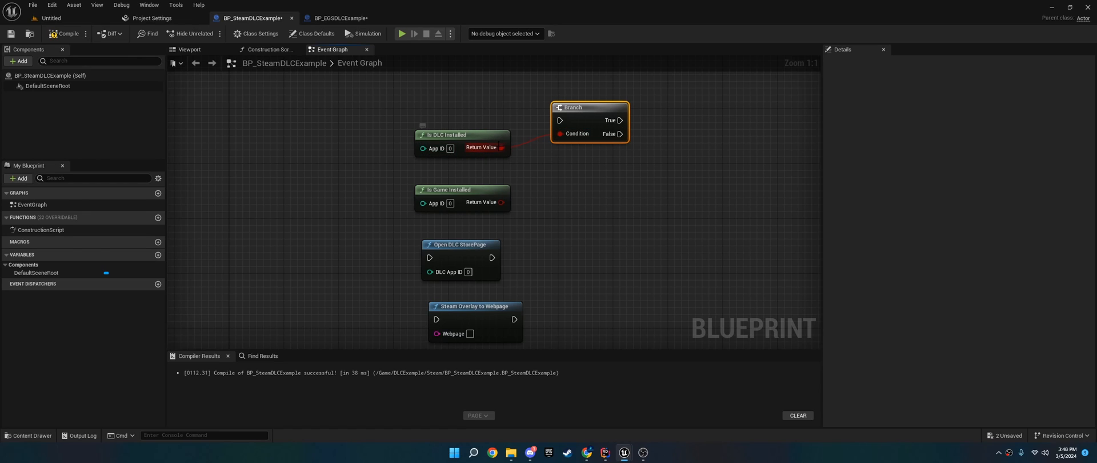
pyautogui.moveTo(502, 147)
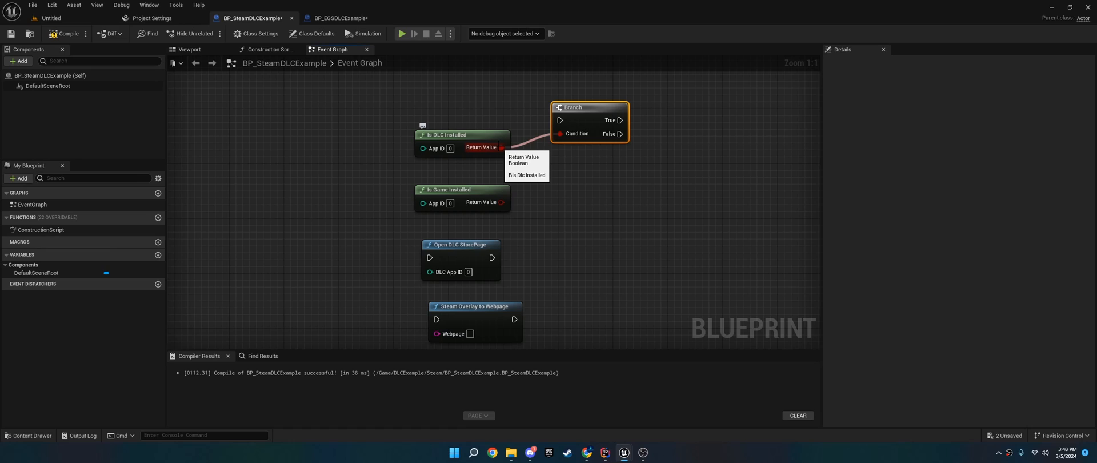
pyautogui.click(450, 148)
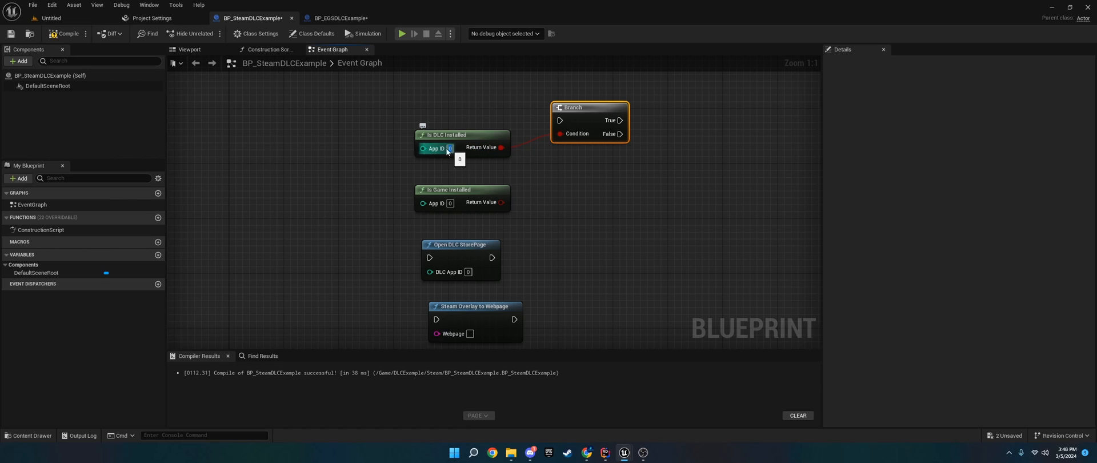
pyautogui.moveTo(435, 148)
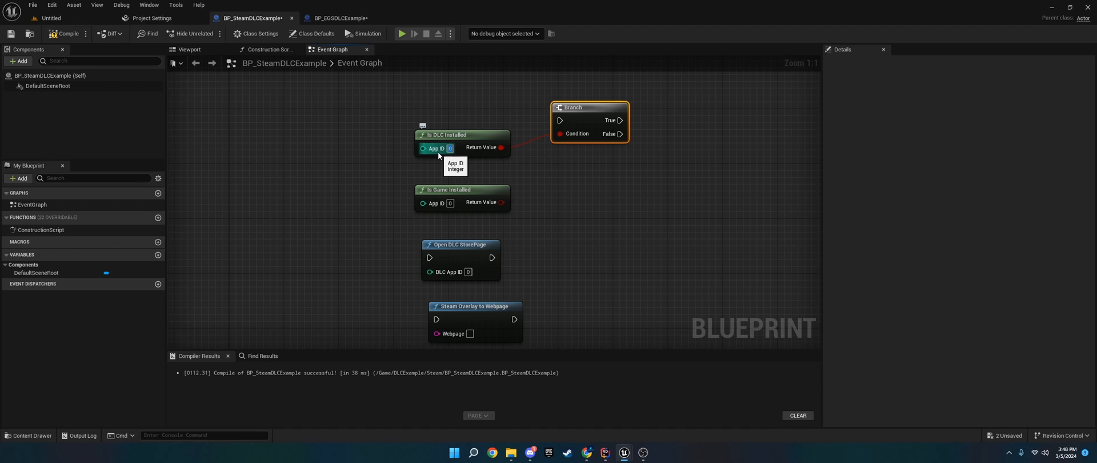
pyautogui.moveTo(443, 164)
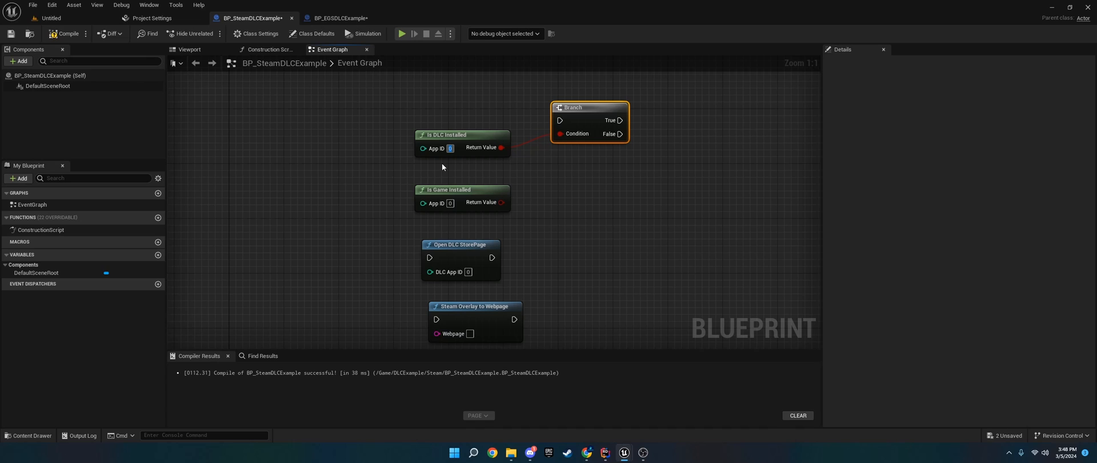
pyautogui.moveTo(477, 239)
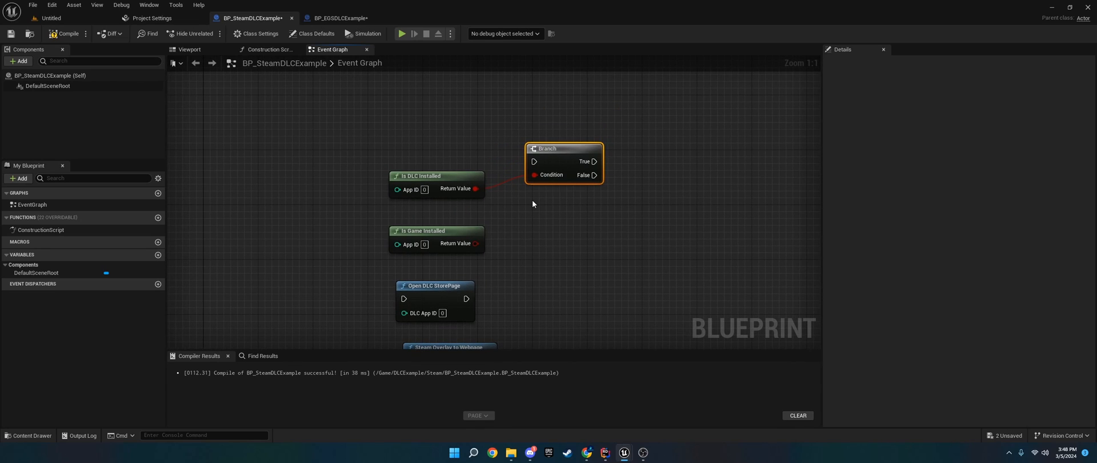
pyautogui.moveTo(563, 149); pyautogui.dragTo(558, 149)
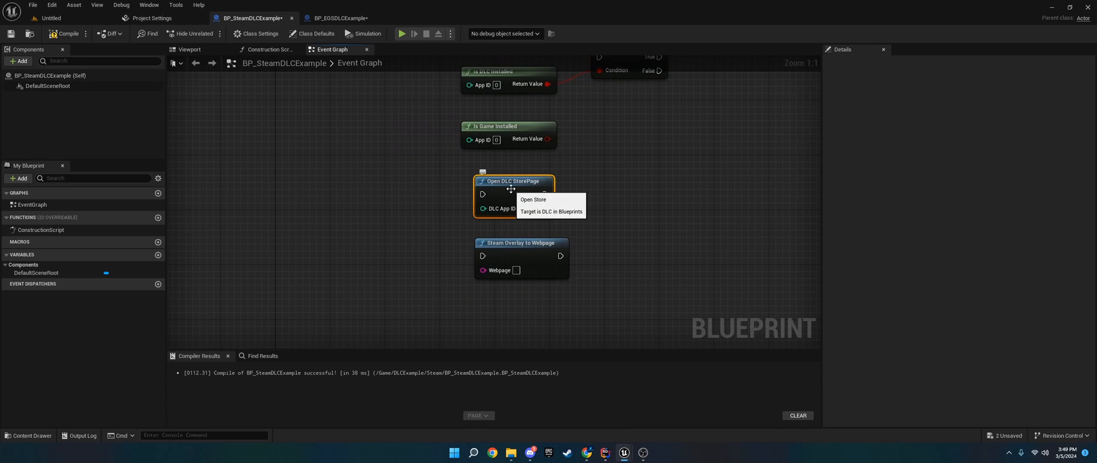
pyautogui.moveTo(505, 208)
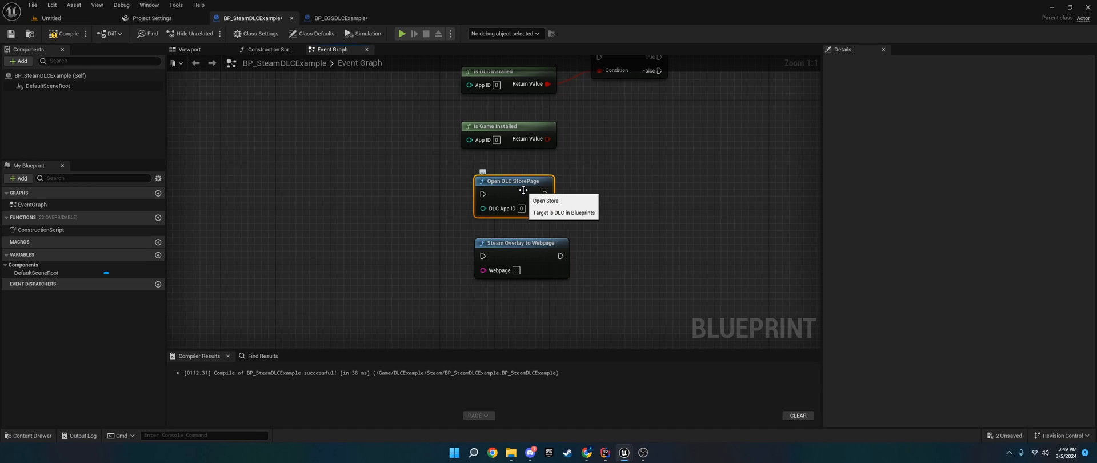
pyautogui.moveTo(547, 222)
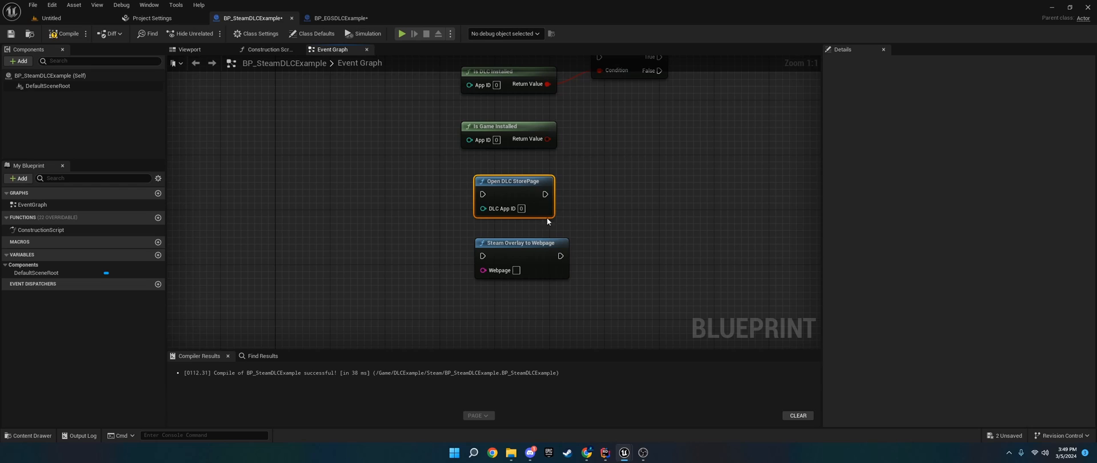
pyautogui.moveTo(519, 190)
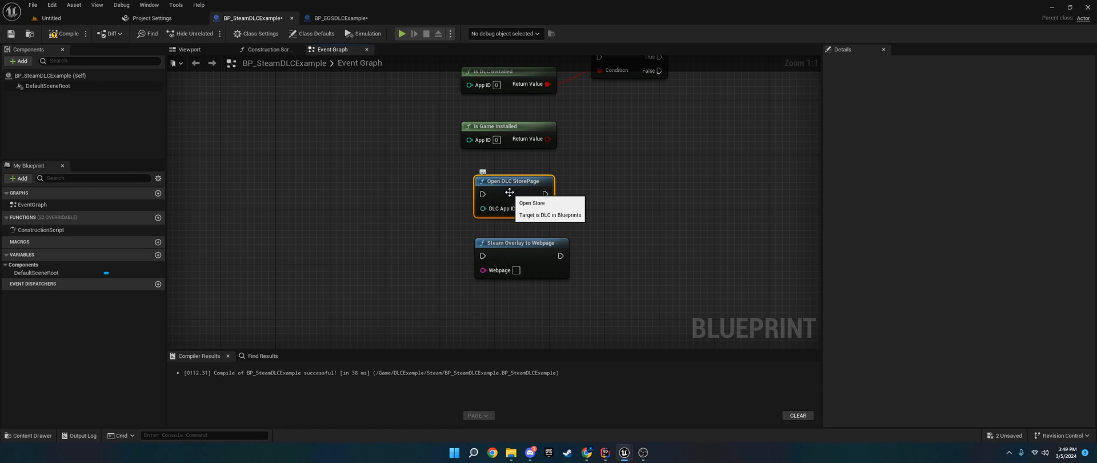
pyautogui.moveTo(526, 170)
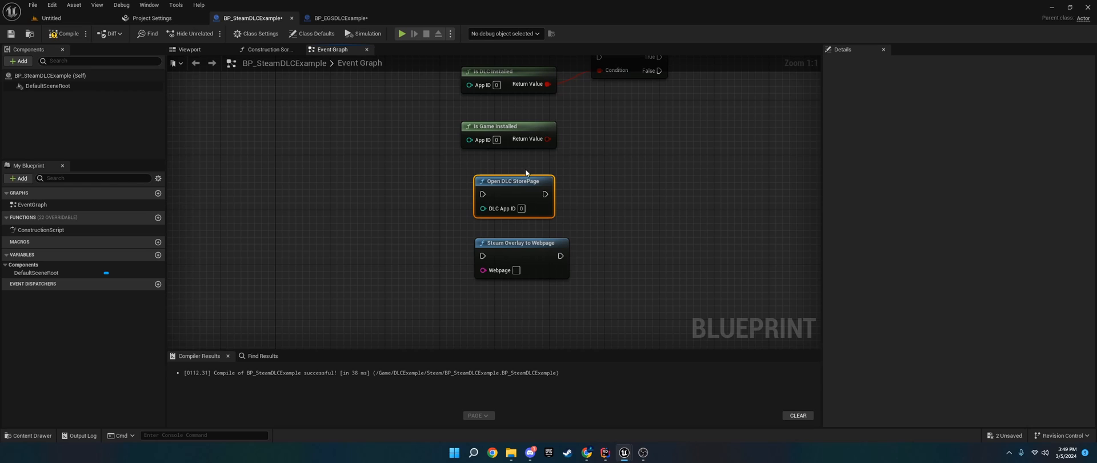
pyautogui.moveTo(584, 176)
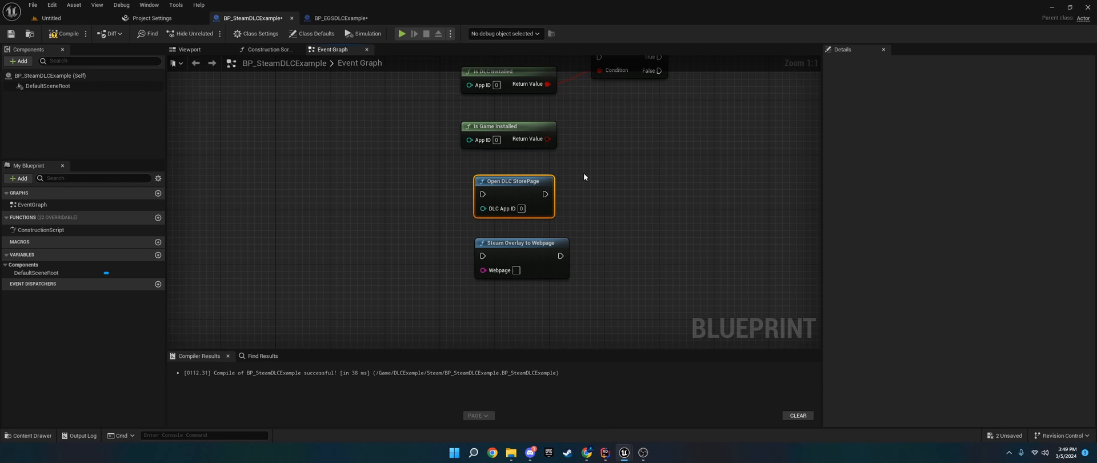
pyautogui.moveTo(550, 186)
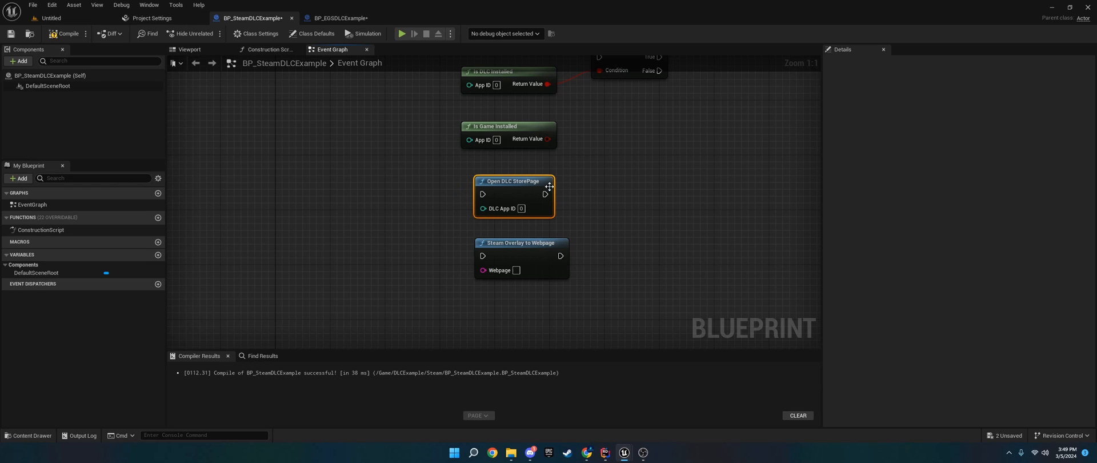
pyautogui.moveTo(525, 198)
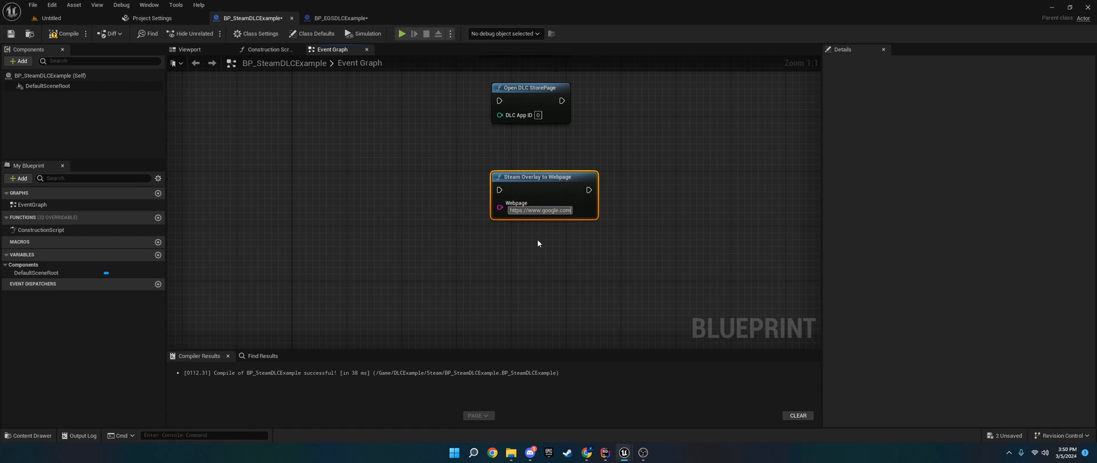
pyautogui.moveTo(544, 223)
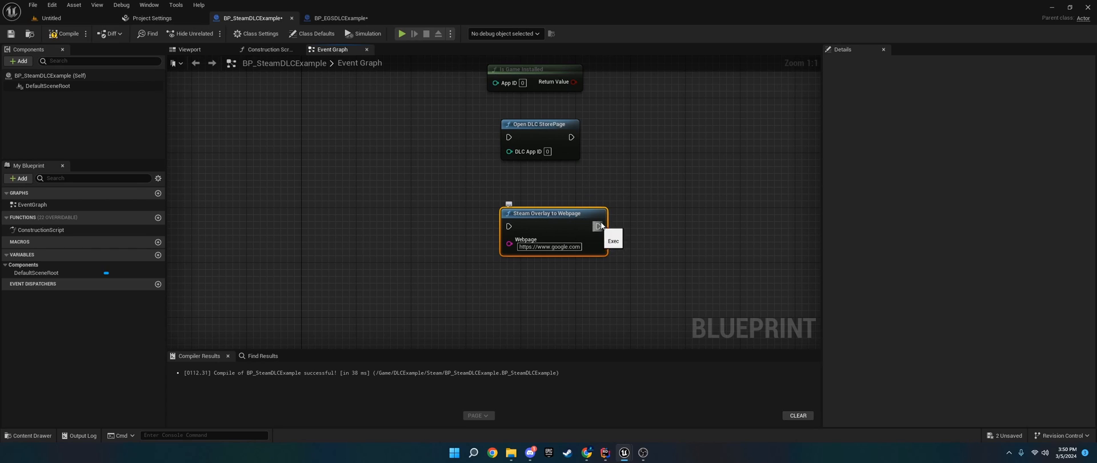
pyautogui.moveTo(574, 201)
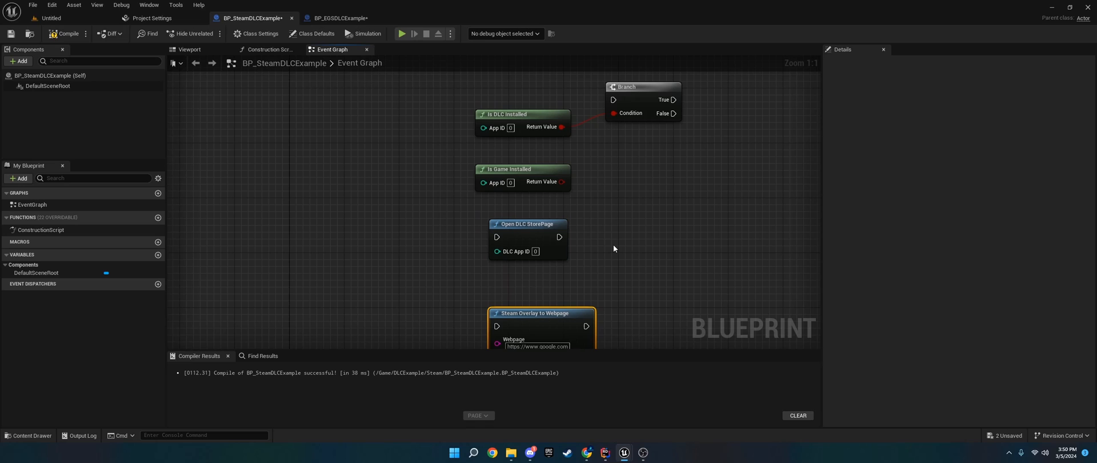
pyautogui.moveTo(604, 282)
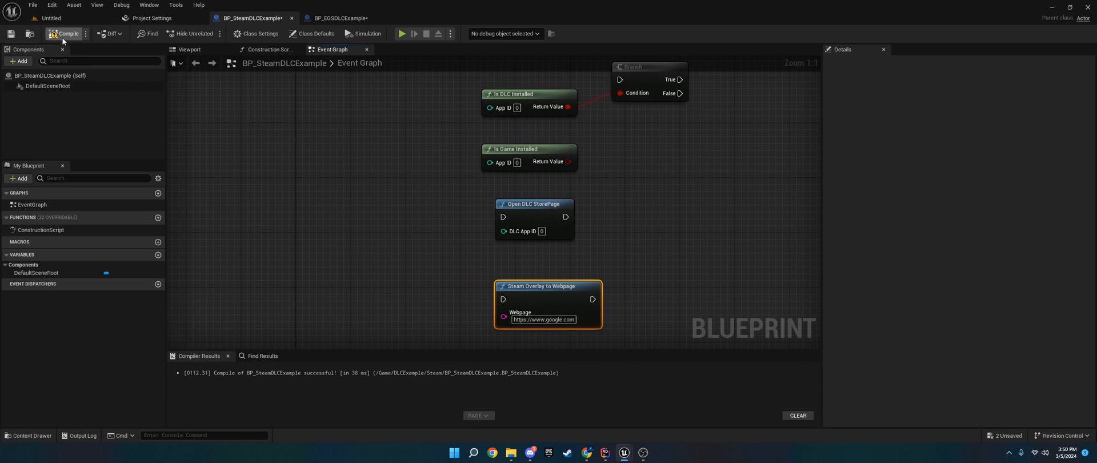
# Search the Plugins window for 'online subsystem steam'.
pyautogui.click(51, 4)
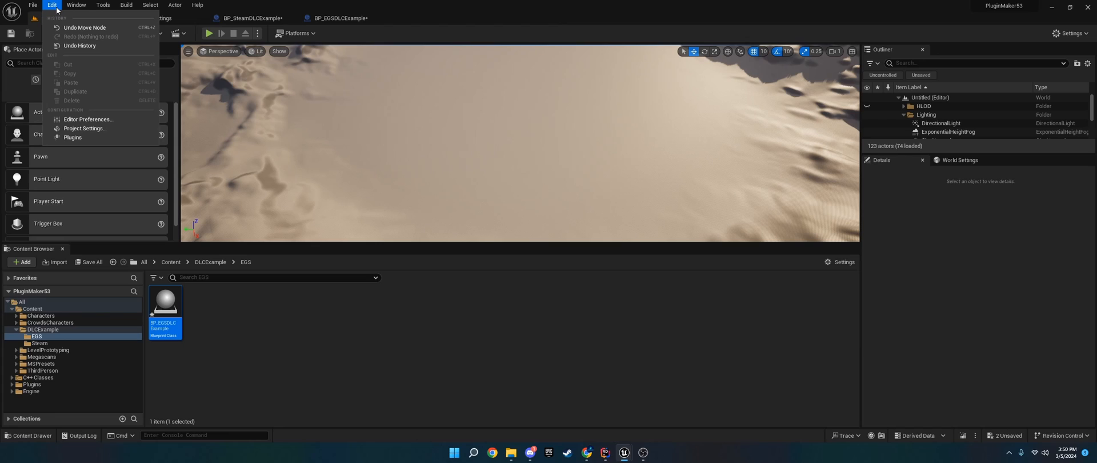
pyautogui.click(73, 138)
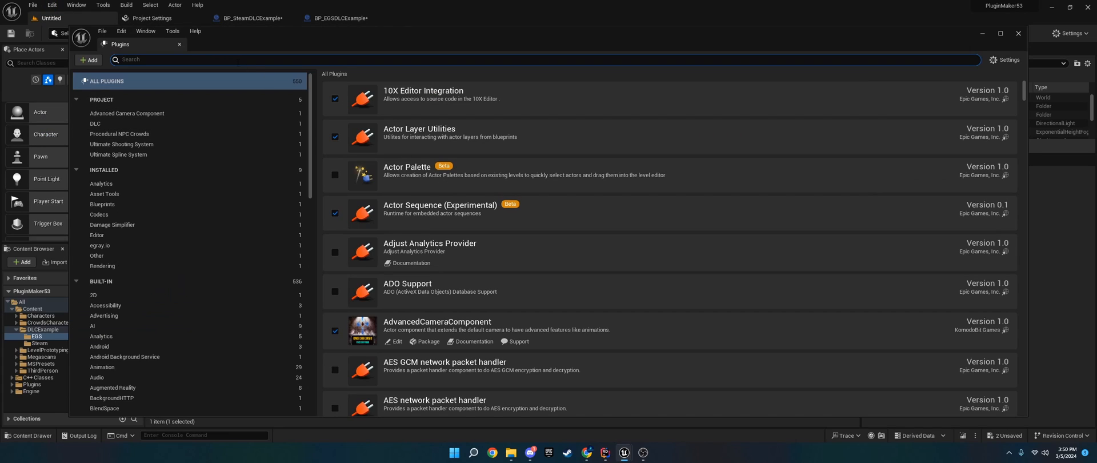
pyautogui.write('online s')
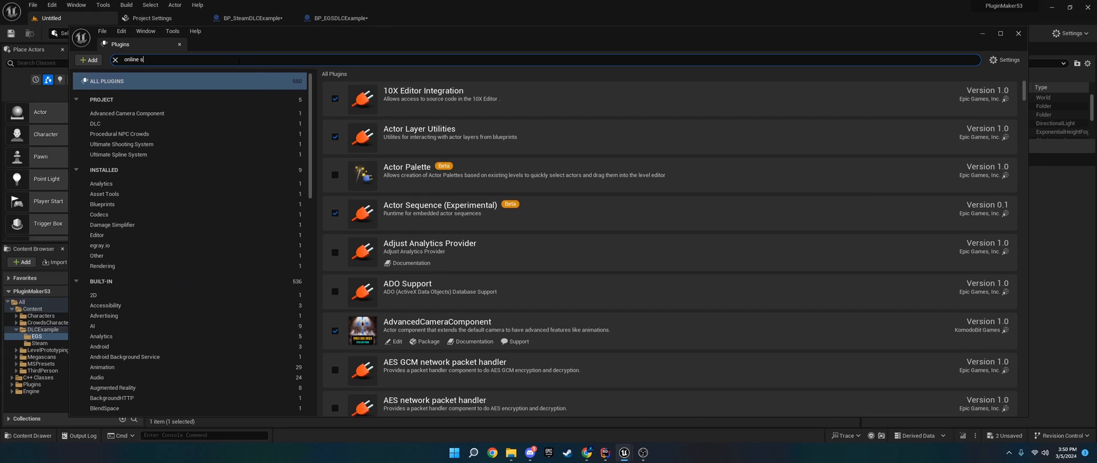
pyautogui.write('ubsystem st')
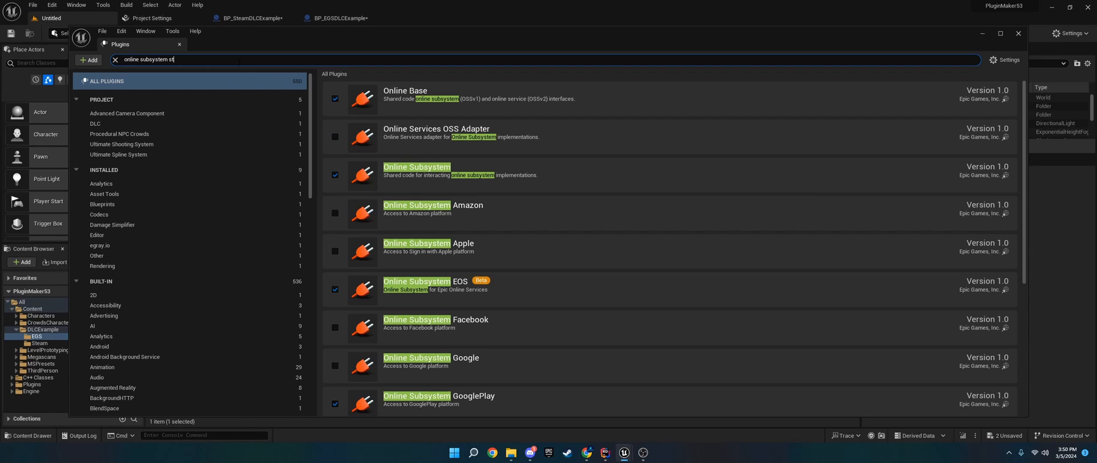
pyautogui.write('eam')
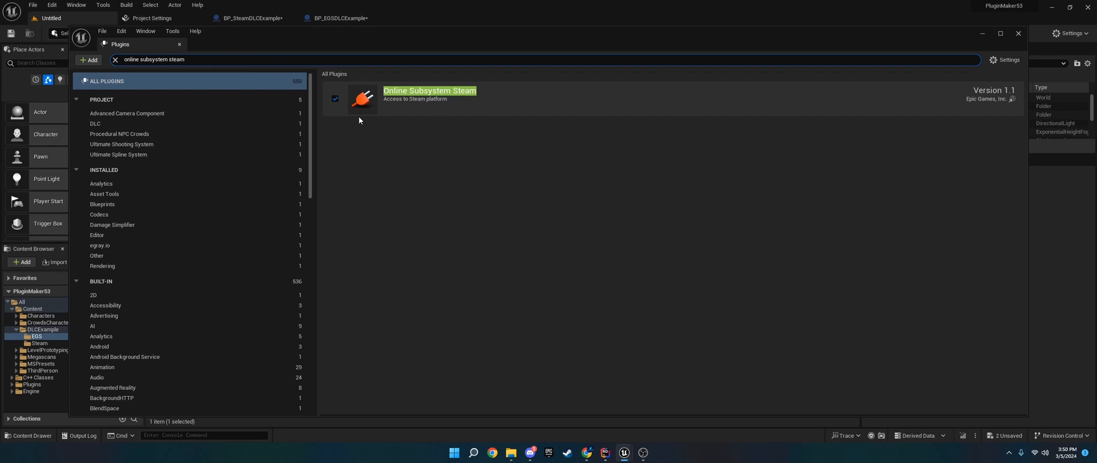
# Change the search to 'online subsystem null', check the entry, then close the Plugins window.
pyautogui.doubleClick(173, 60)
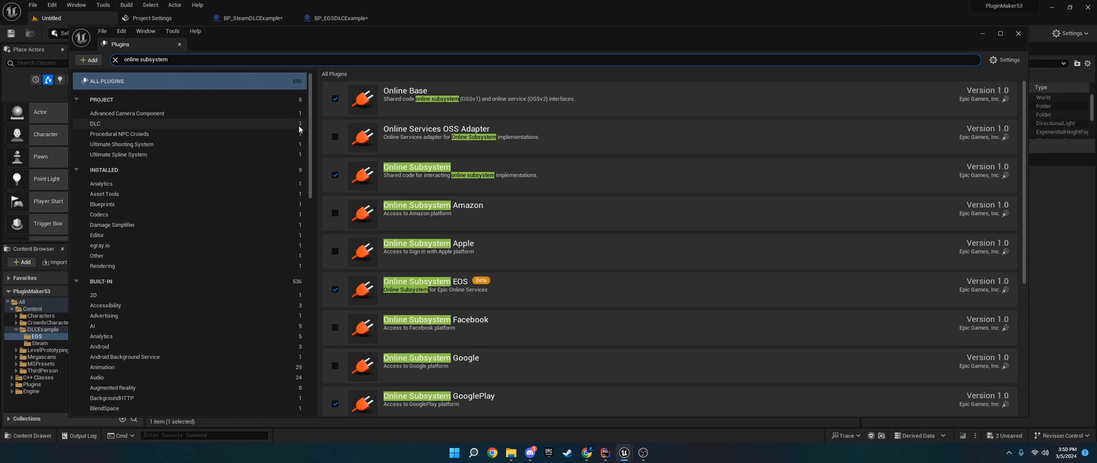
pyautogui.write('nu')
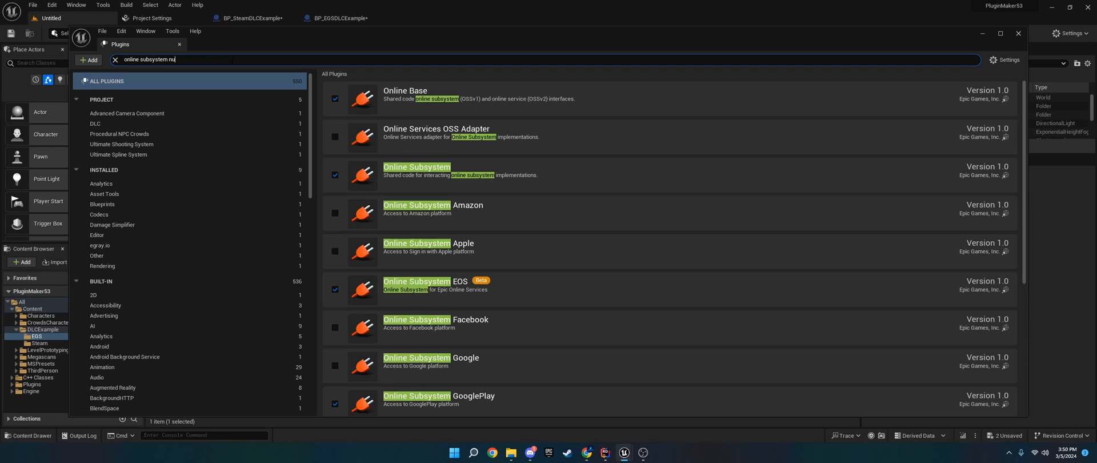
pyautogui.write('ll')
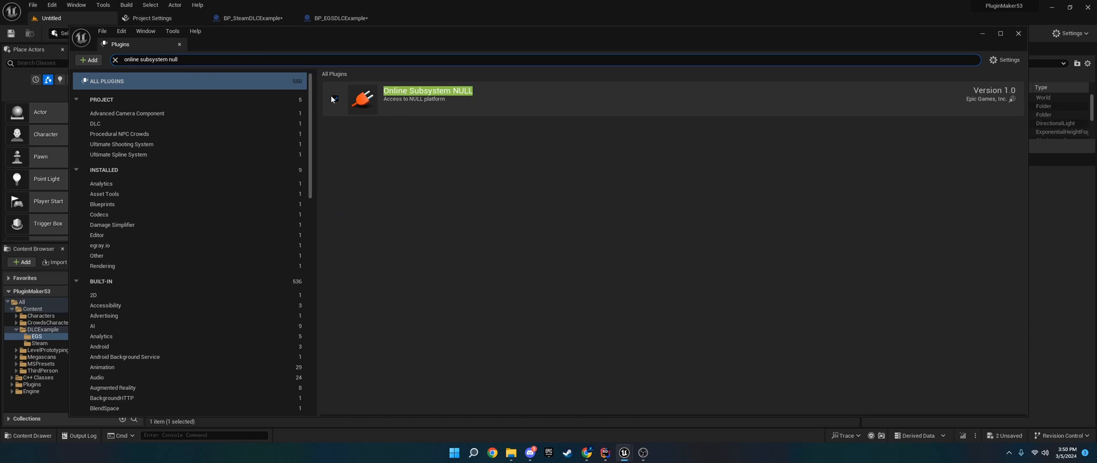
pyautogui.click(334, 98)
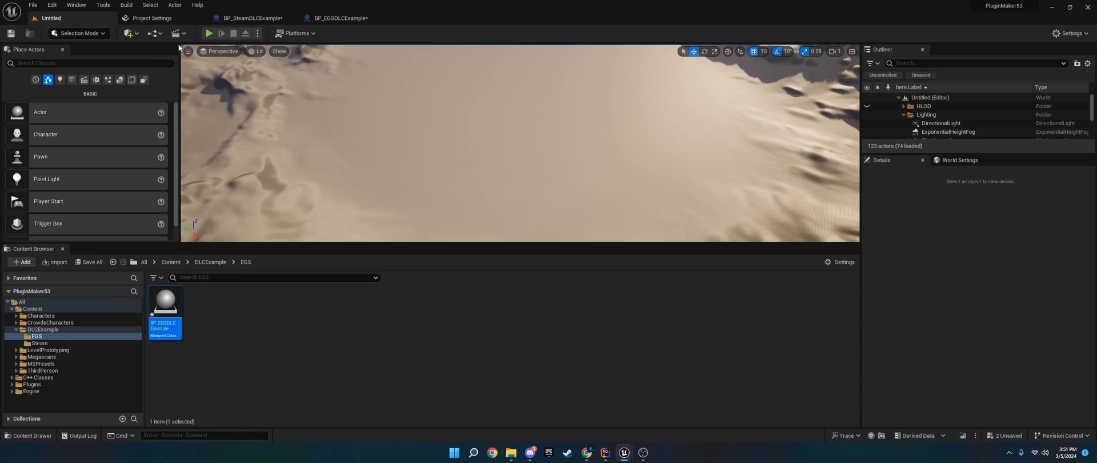
pyautogui.moveTo(529, 442)
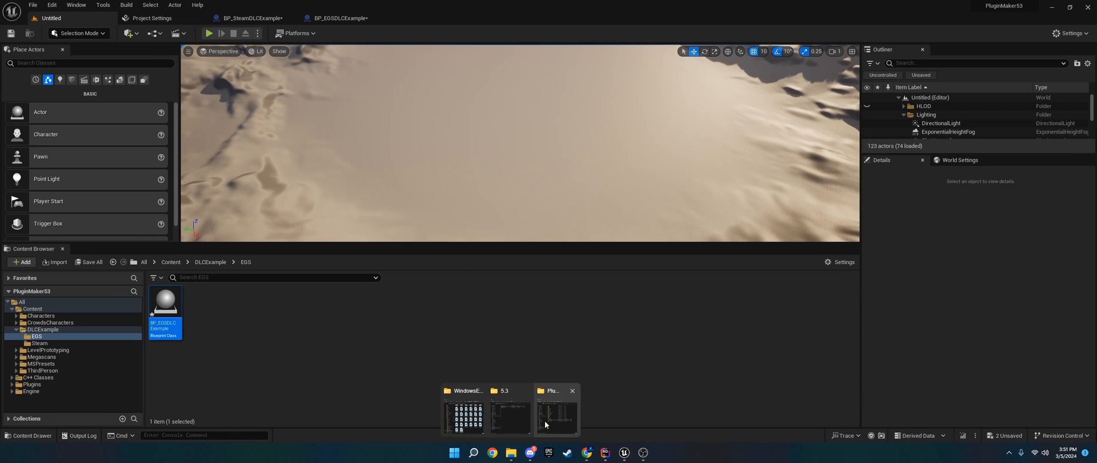
# Bring the PluginMaker53 project folder forward, briefly opening Saved and going back.
pyautogui.click(555, 413)
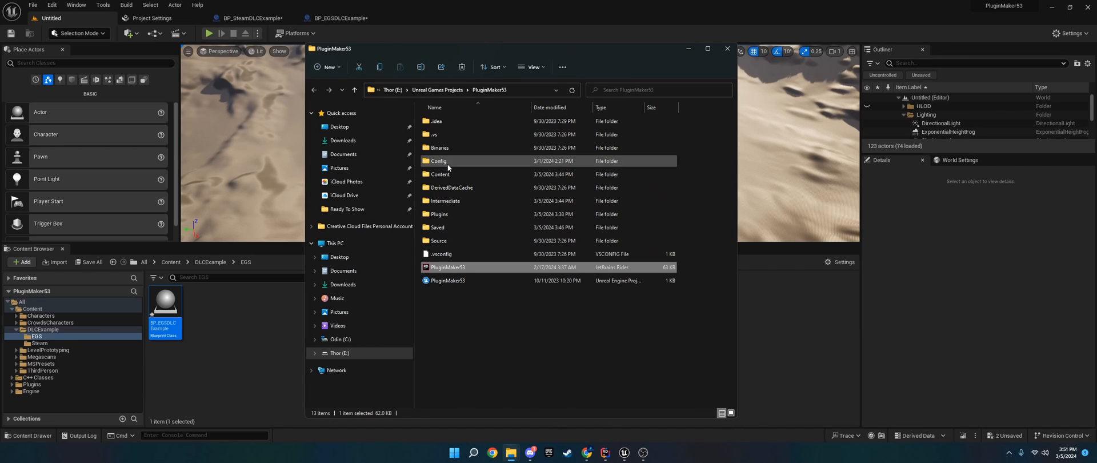
pyautogui.click(438, 161)
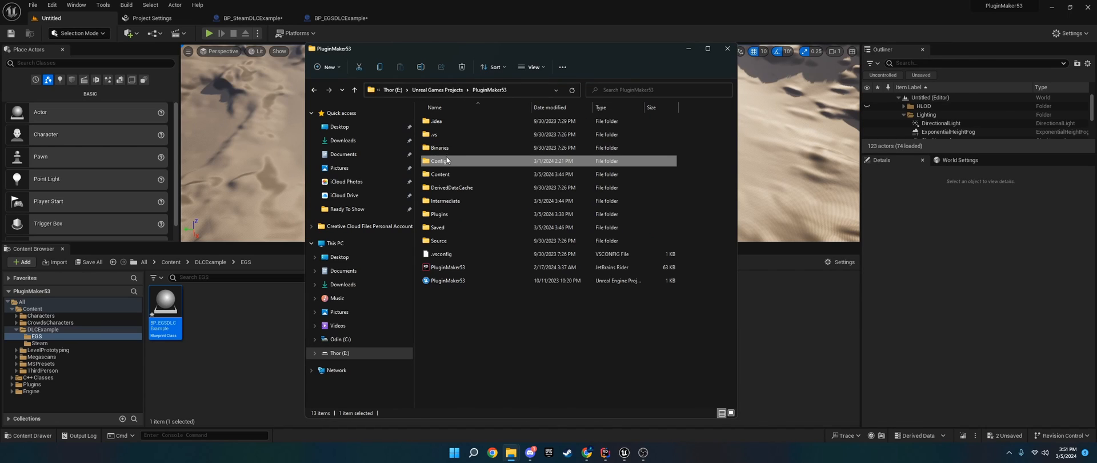
pyautogui.doubleClick(437, 227)
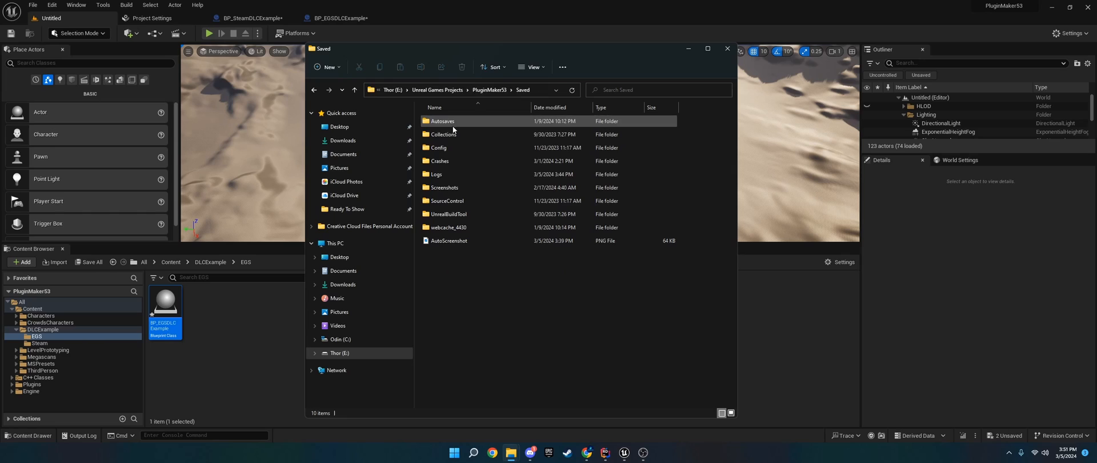
pyautogui.click(355, 89)
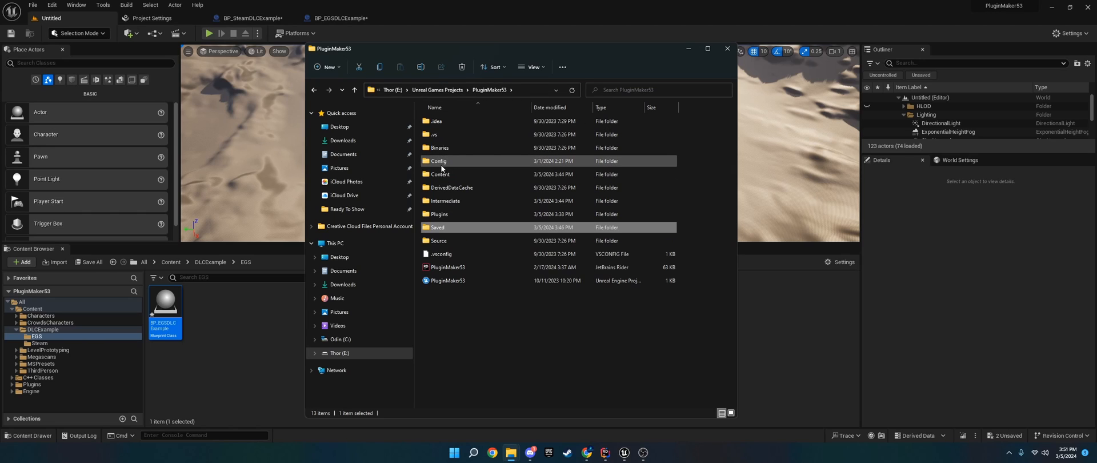
# Open the project's Config folder listing the Default*.ini files.
pyautogui.click(439, 161)
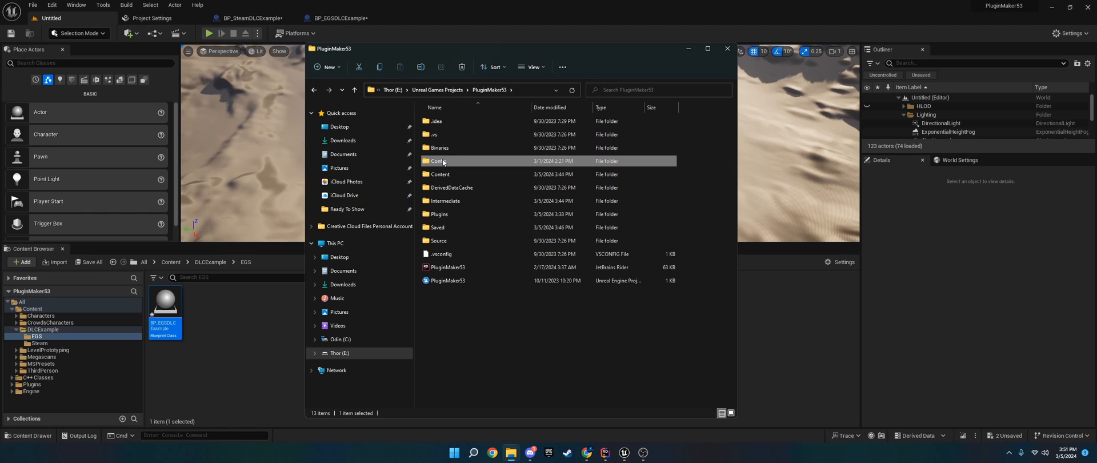
pyautogui.doubleClick(435, 161)
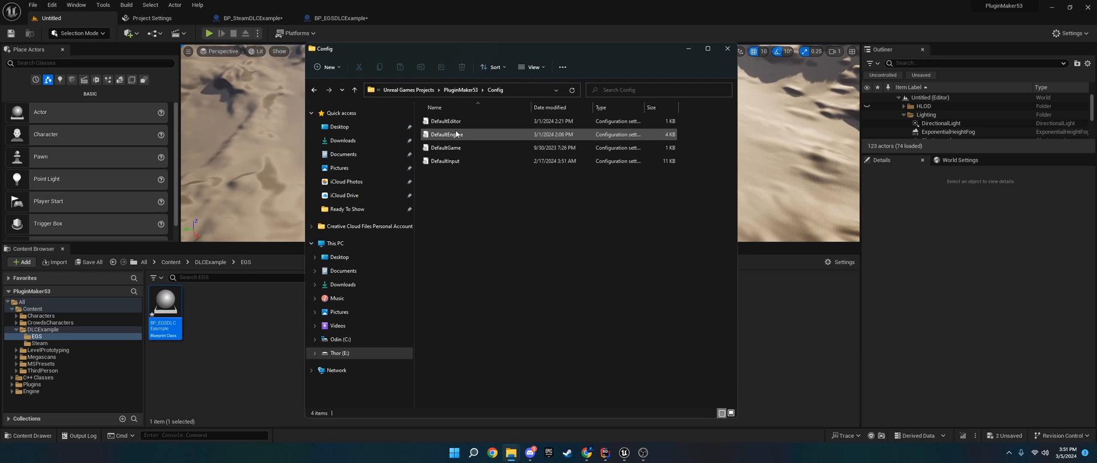
# View DefaultEngine.ini's [OnlineSubsystemSteam] section at the file's end, then return to the editor.
pyautogui.doubleClick(447, 134)
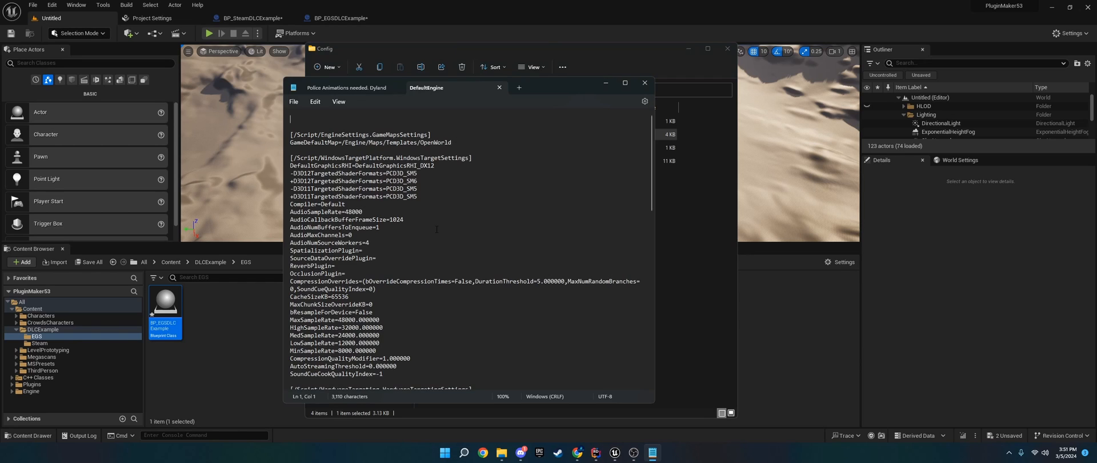
pyautogui.scroll(-3)
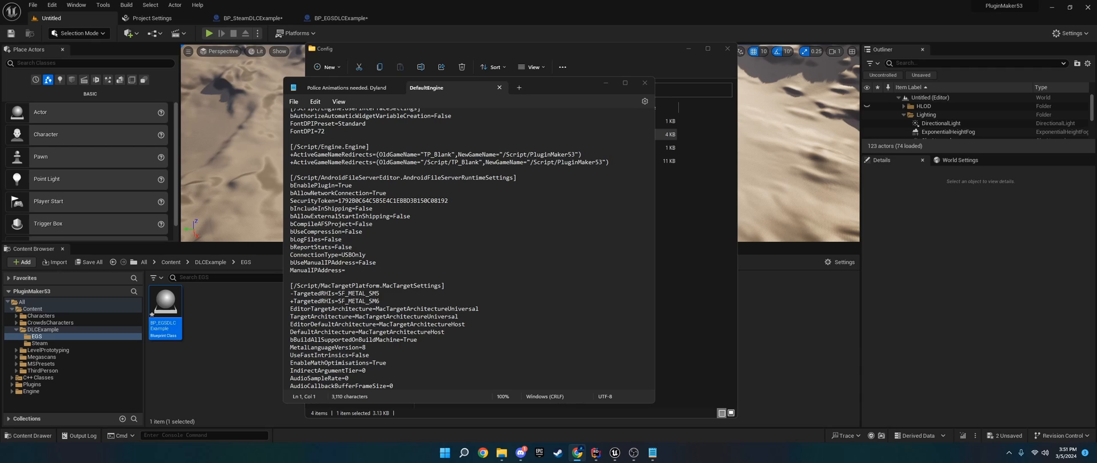
pyautogui.scroll(-3)
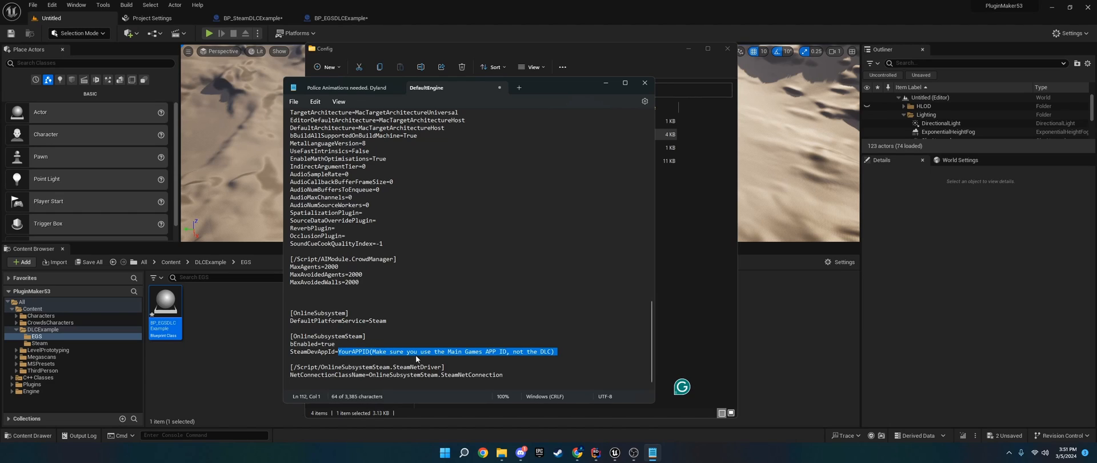
pyautogui.click(465, 326)
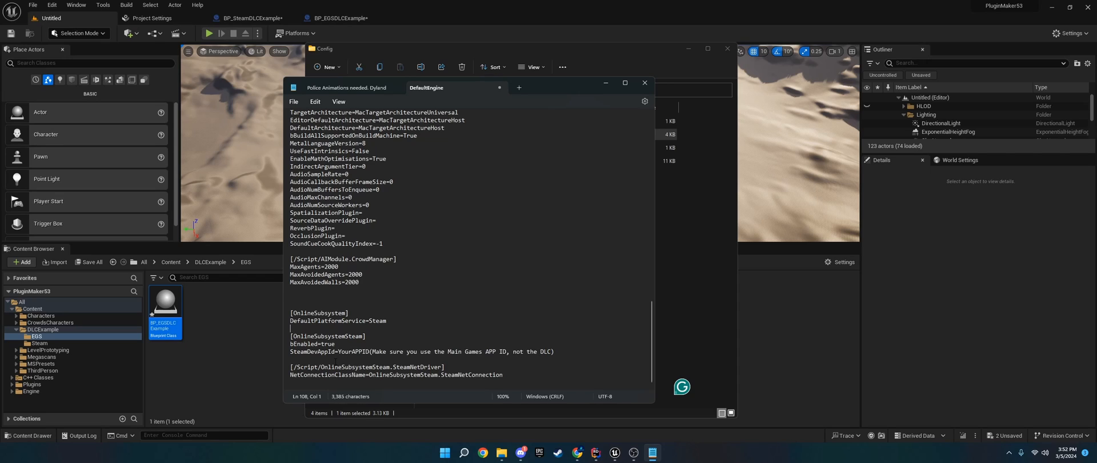
pyautogui.click(294, 102)
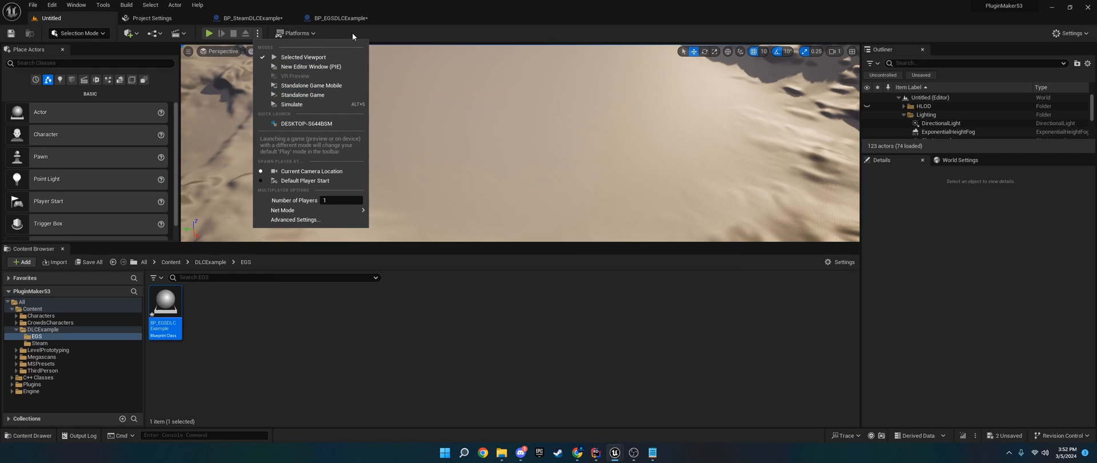
# Glance at the Platforms launch menu, then close the DefaultEngine config in Notepad.
pyautogui.click(295, 34)
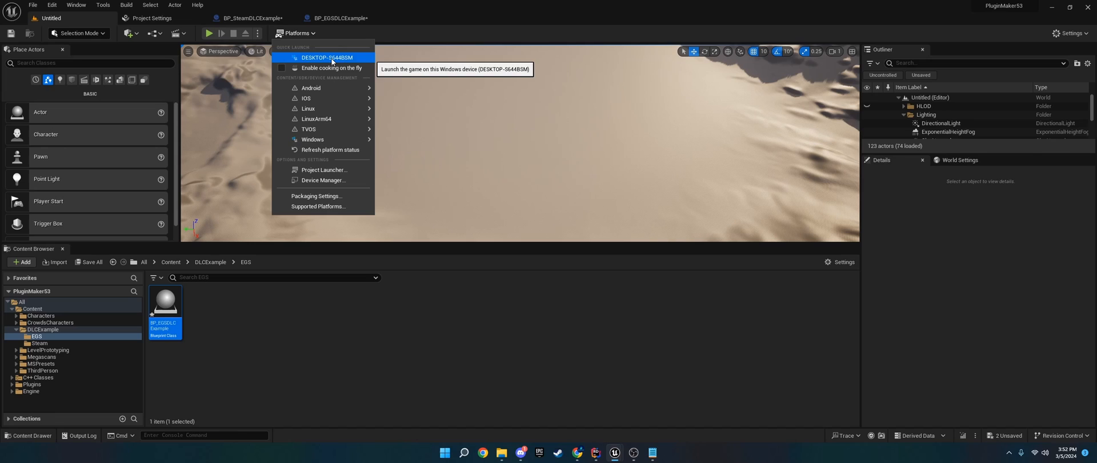
pyautogui.click(328, 57)
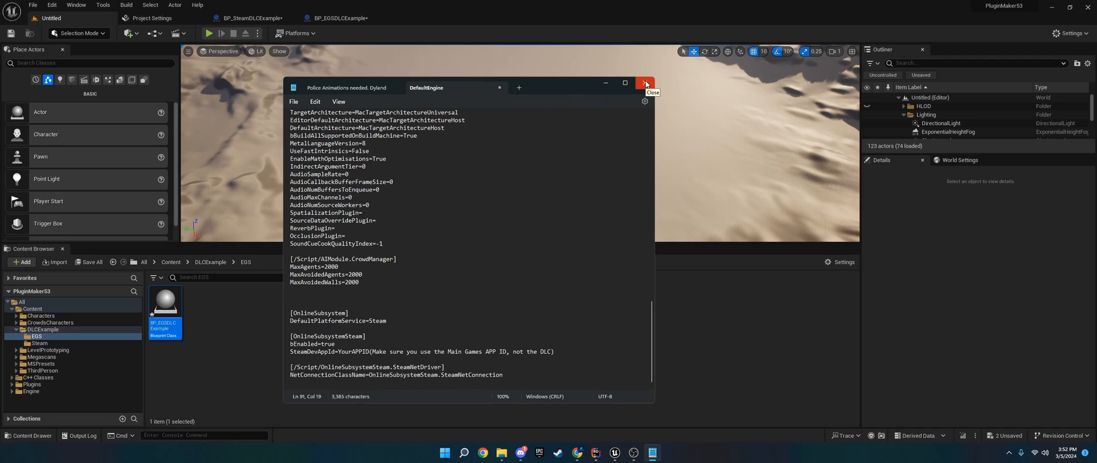
pyautogui.click(643, 83)
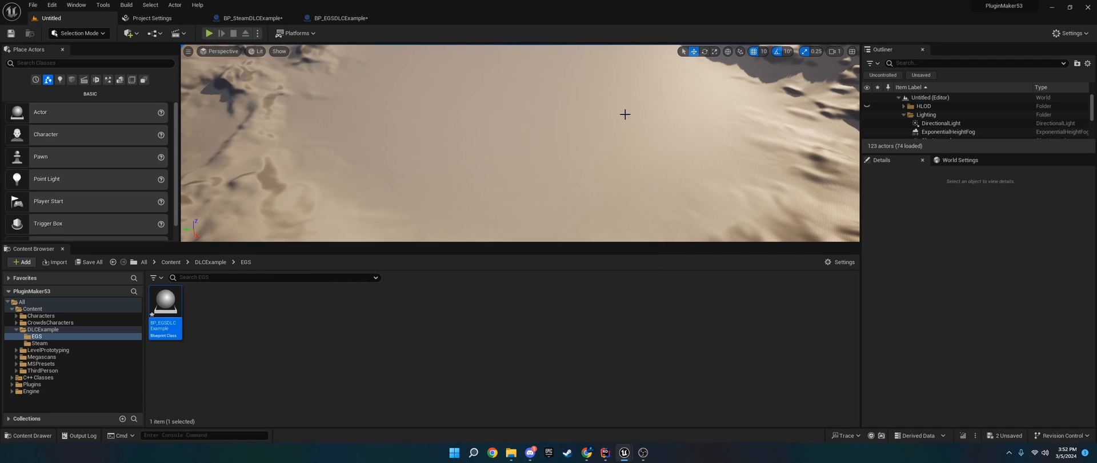
pyautogui.moveTo(165, 305)
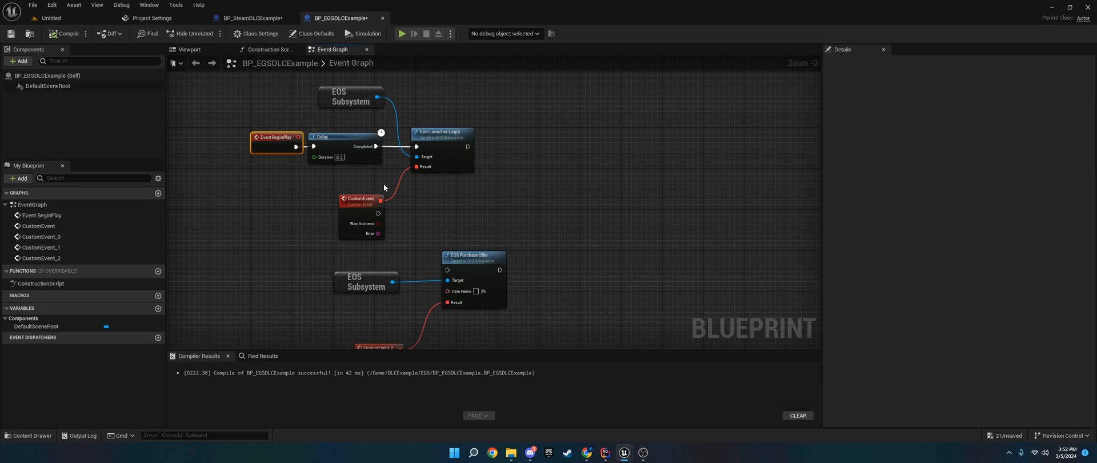
pyautogui.moveTo(471, 204)
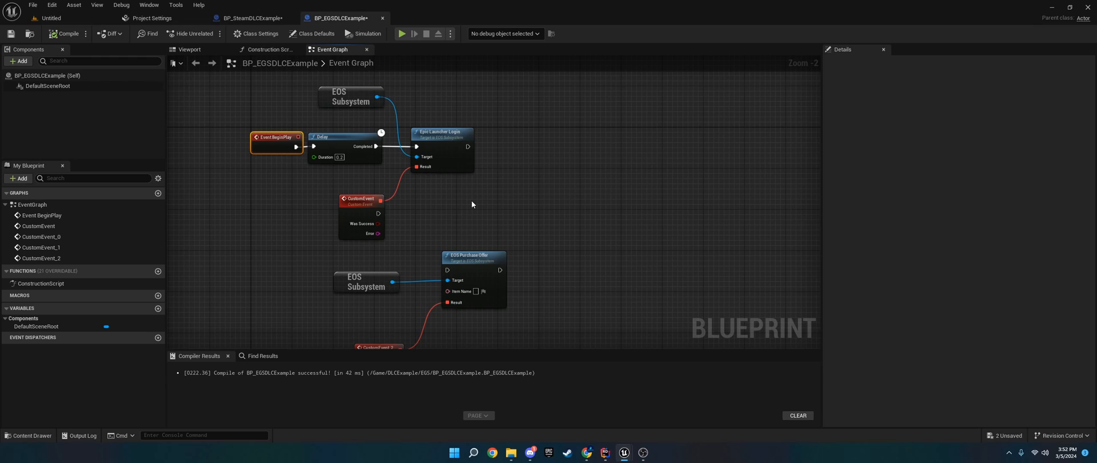
pyautogui.moveTo(465, 204)
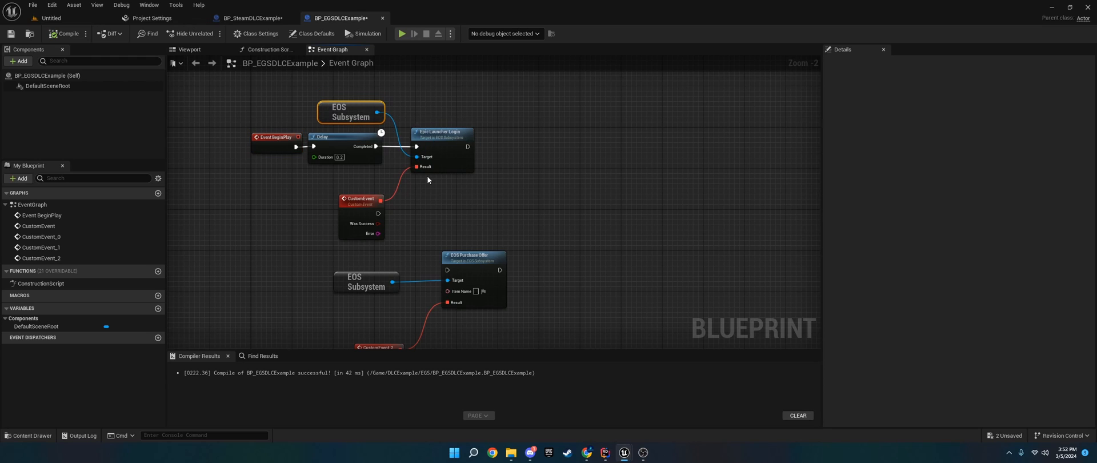
pyautogui.moveTo(440, 136)
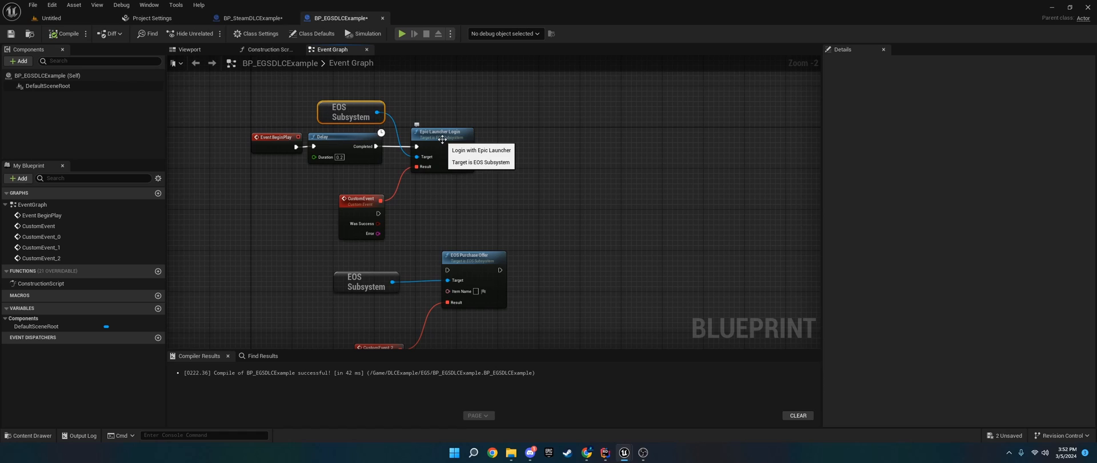
pyautogui.moveTo(418, 134)
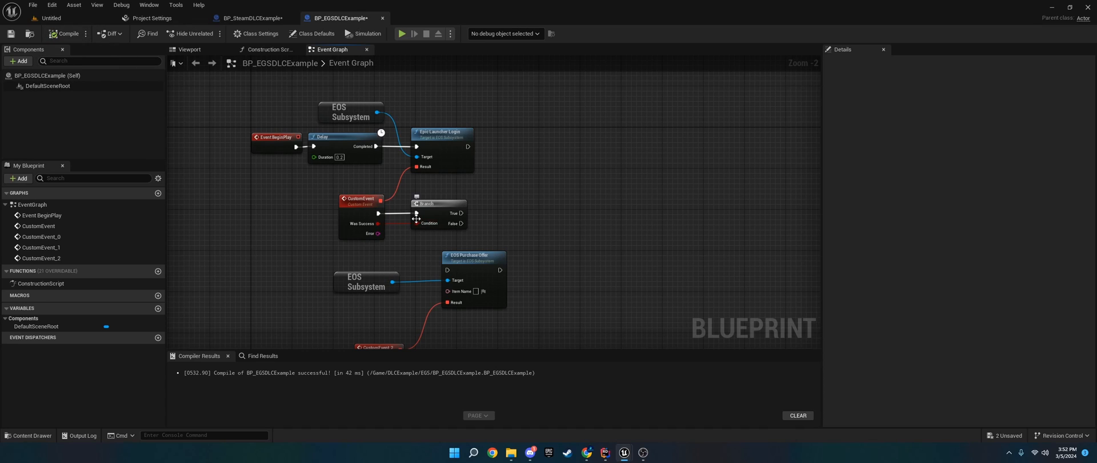
pyautogui.moveTo(470, 179)
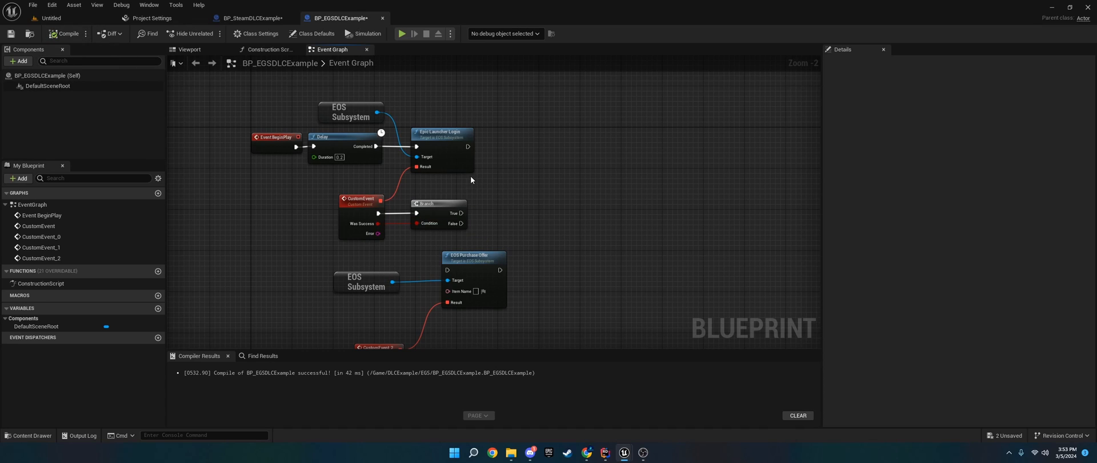
pyautogui.moveTo(484, 193)
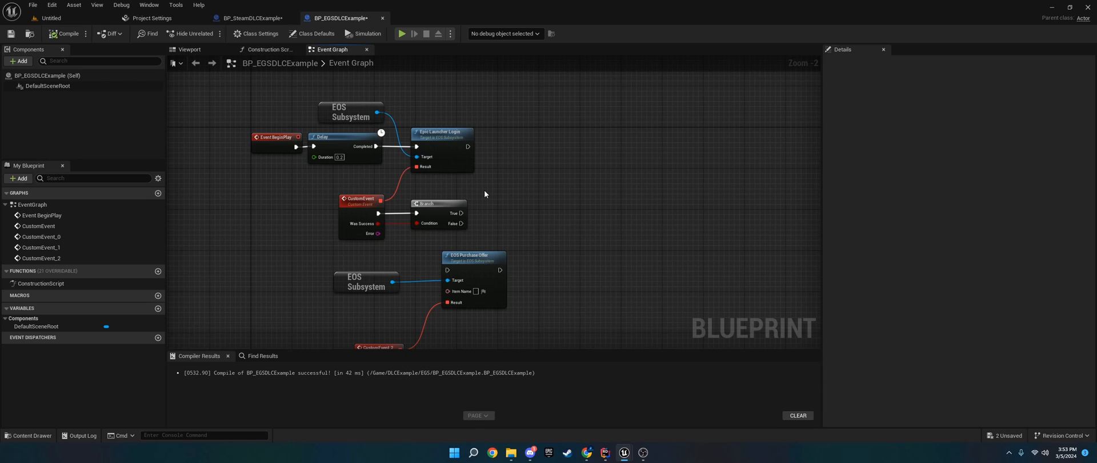
pyautogui.moveTo(432, 152)
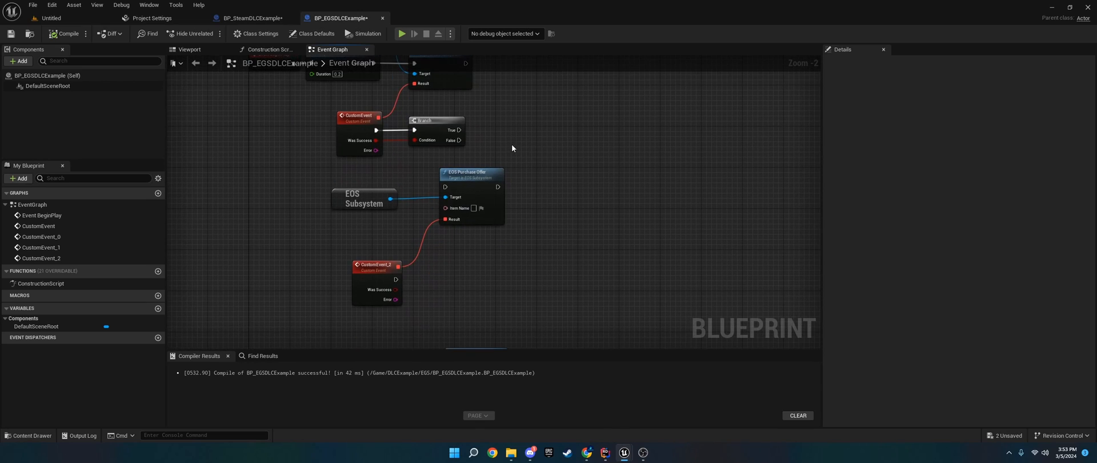
pyautogui.moveTo(548, 277)
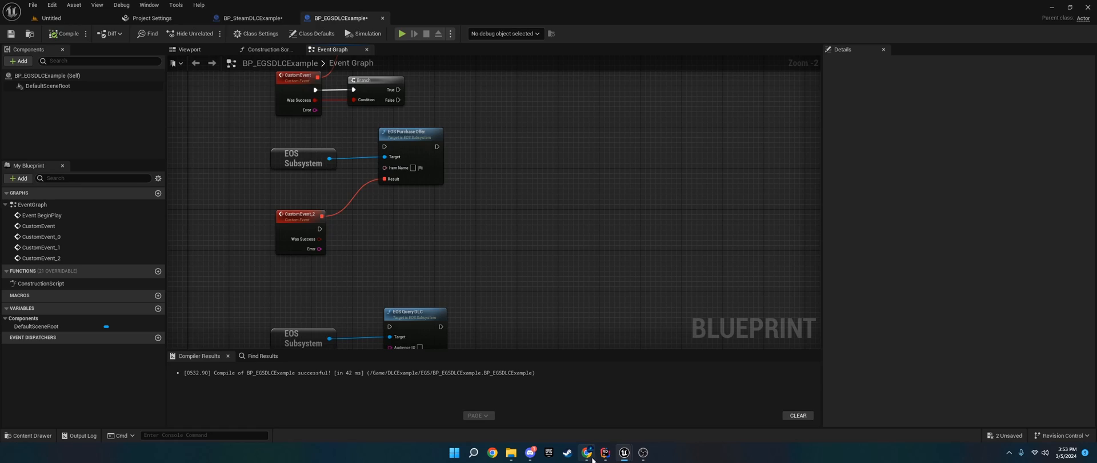
# Start a new BoltBreak offer, browse its offer types, then cancel it.
pyautogui.click(587, 452)
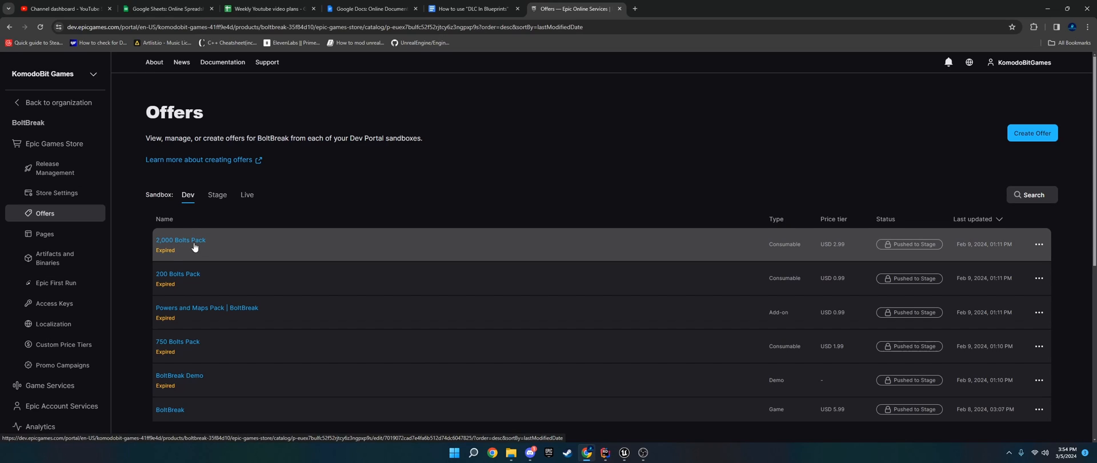
pyautogui.moveTo(187, 243)
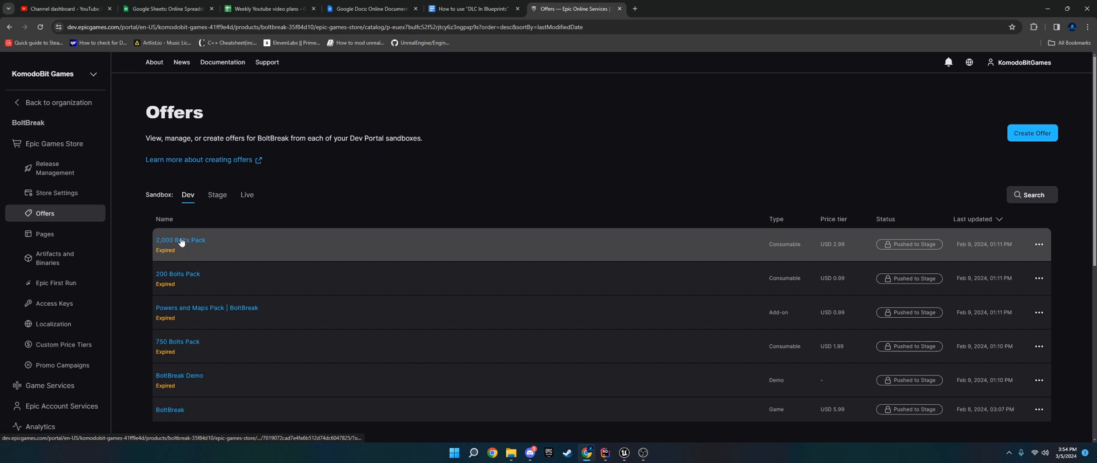
pyautogui.moveTo(1031, 132)
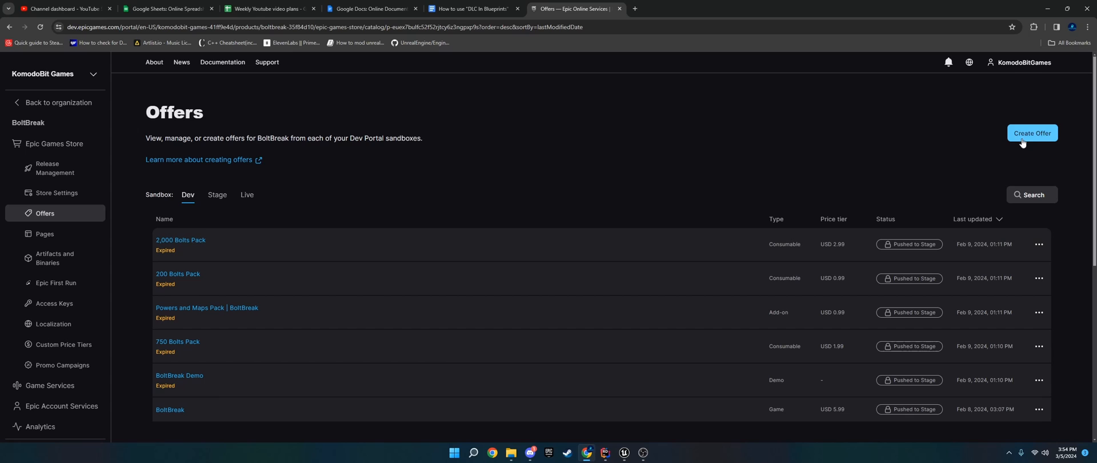
pyautogui.click(1030, 133)
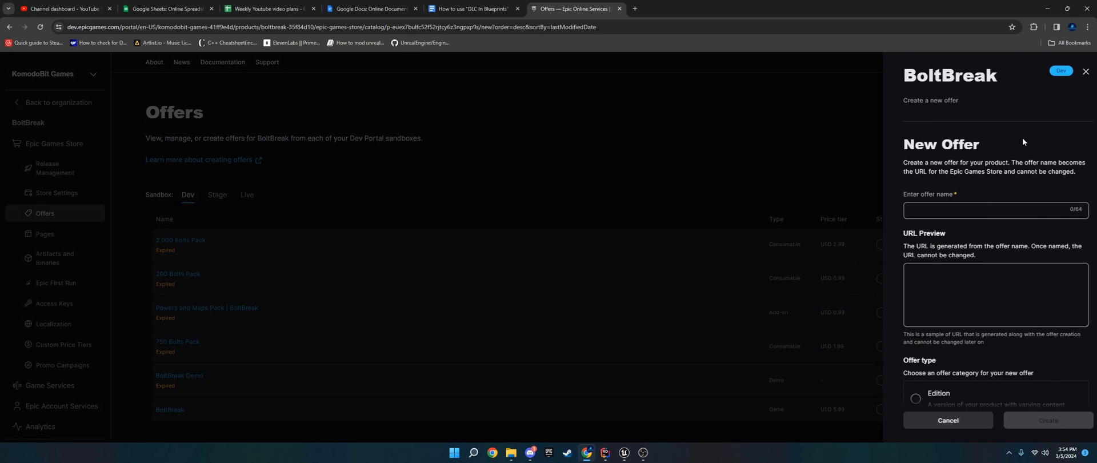
pyautogui.scroll(-3)
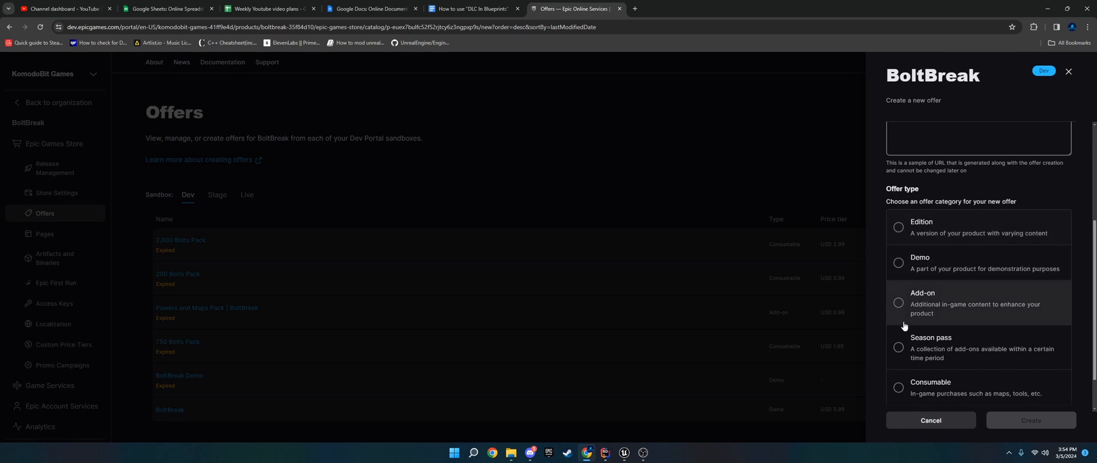
pyautogui.scroll(-3)
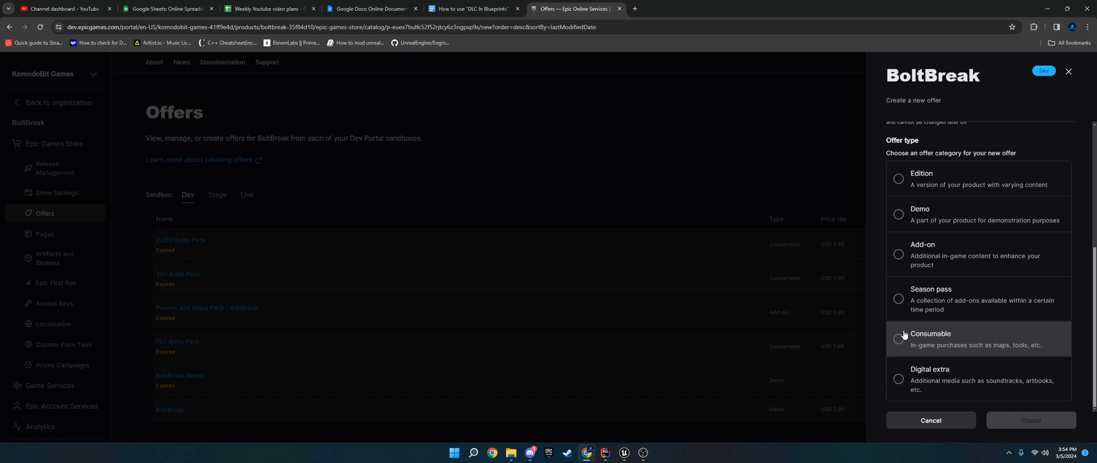
pyautogui.moveTo(924, 342)
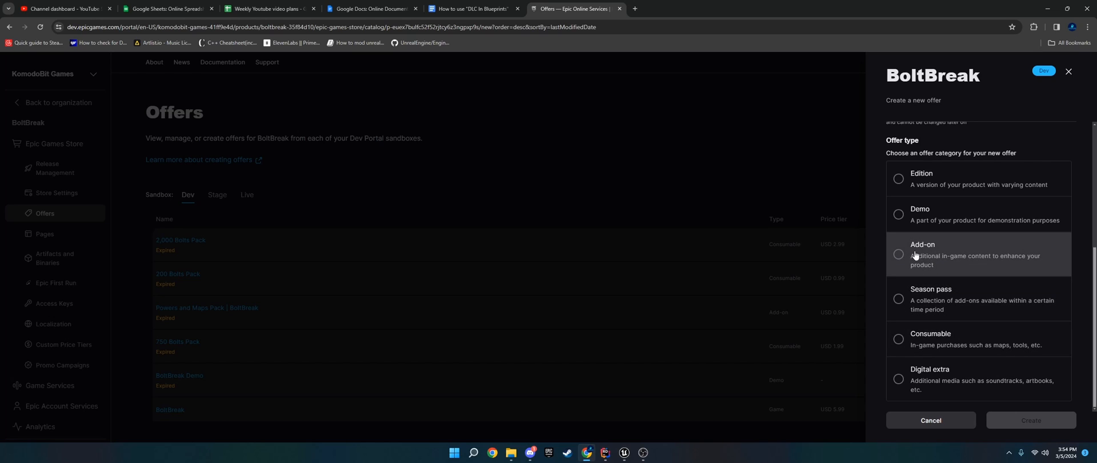
pyautogui.moveTo(949, 279)
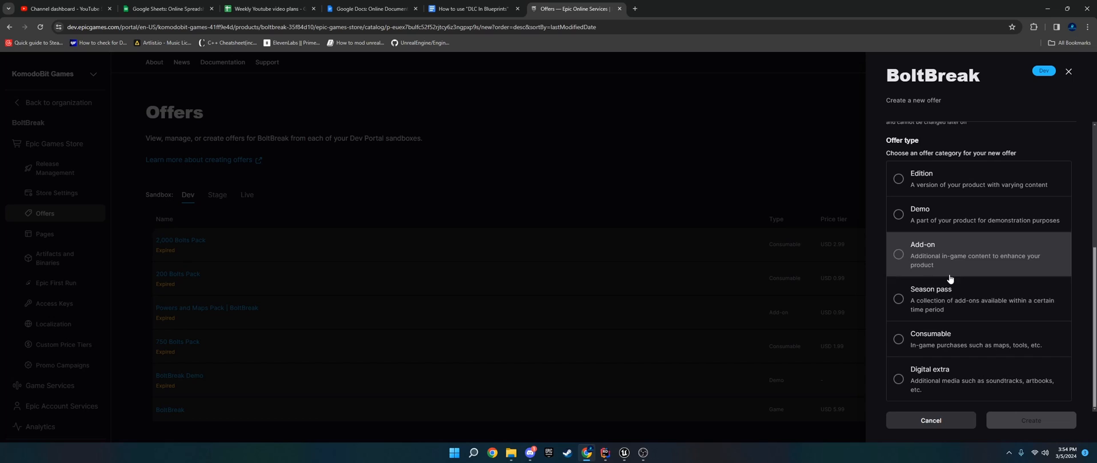
pyautogui.click(930, 421)
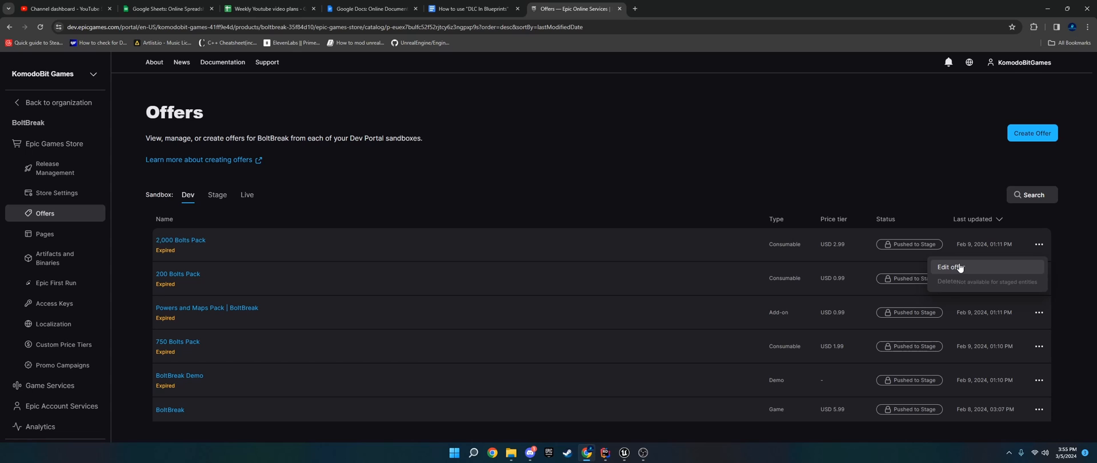
# Edit the 2,000 Bolts Pack offer, review its IDs and highlight its offer name.
pyautogui.click(949, 267)
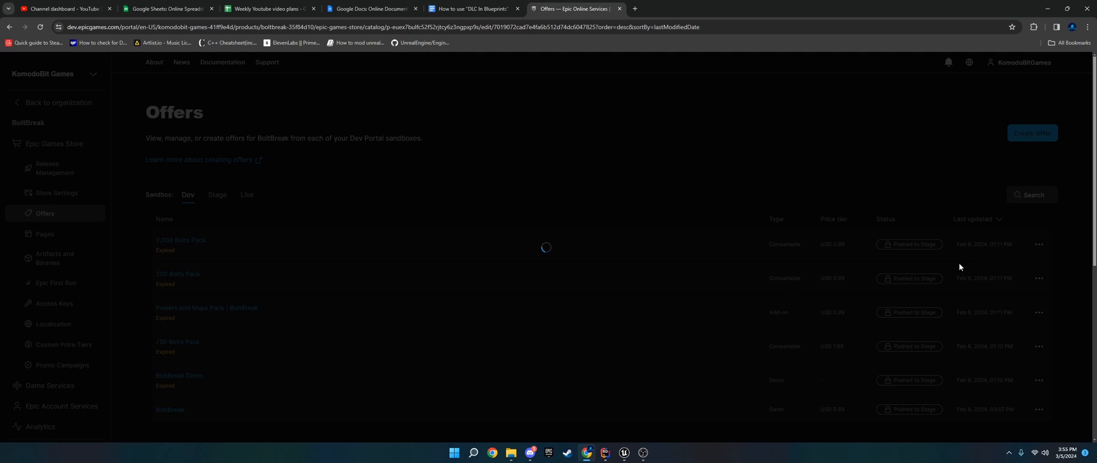
pyautogui.click(180, 240)
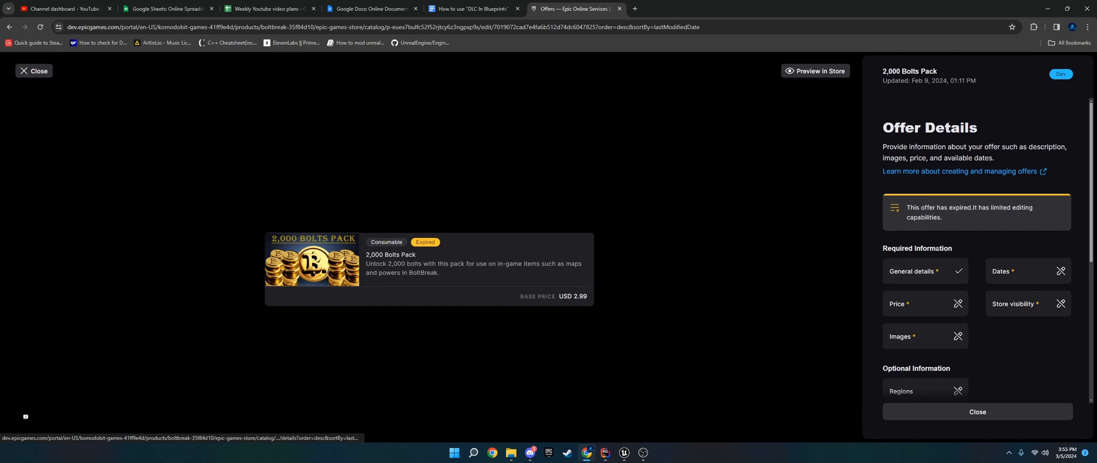
pyautogui.scroll(-3)
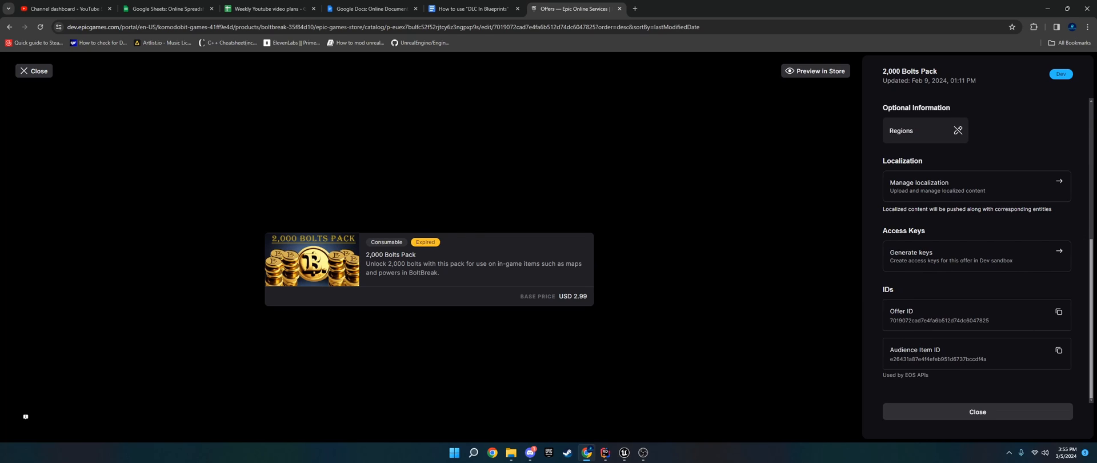
pyautogui.scroll(3)
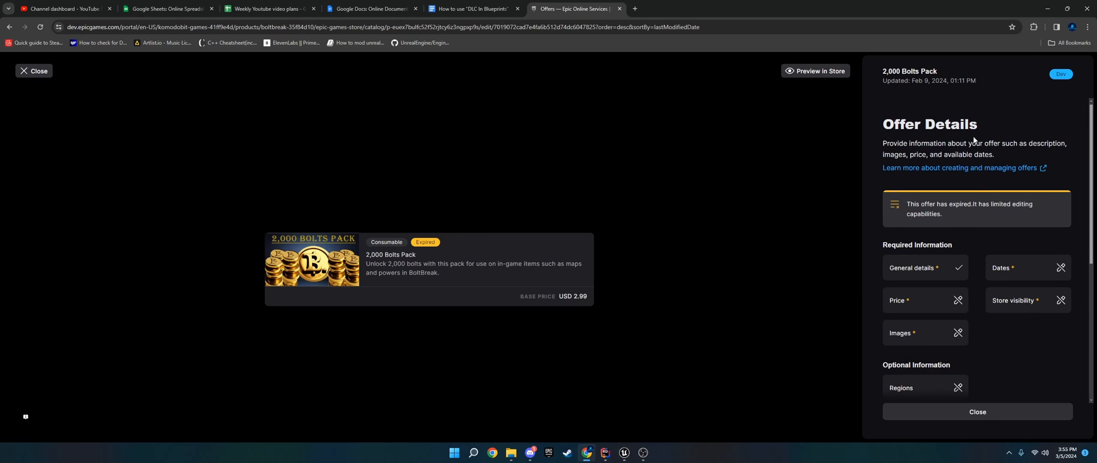
pyautogui.doubleClick(908, 71)
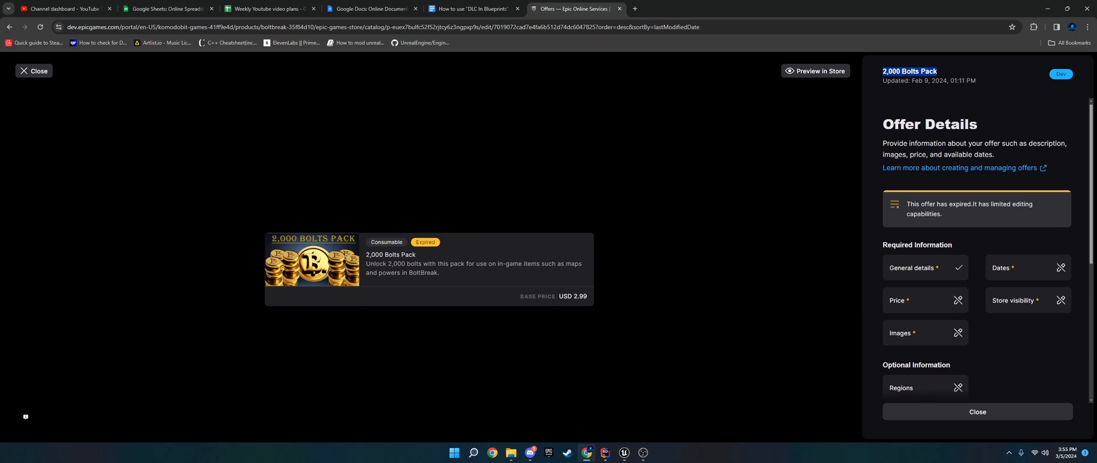
pyautogui.moveTo(623, 452)
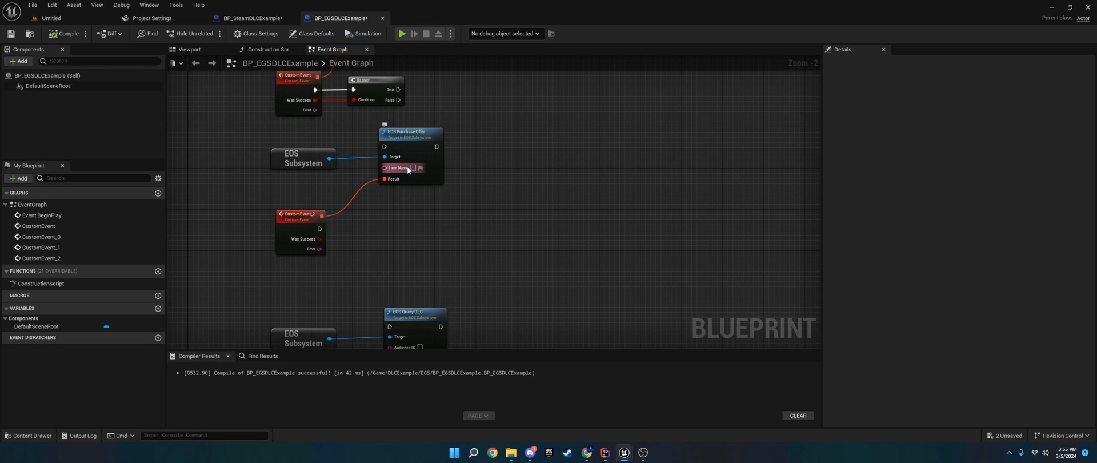
pyautogui.moveTo(396, 168)
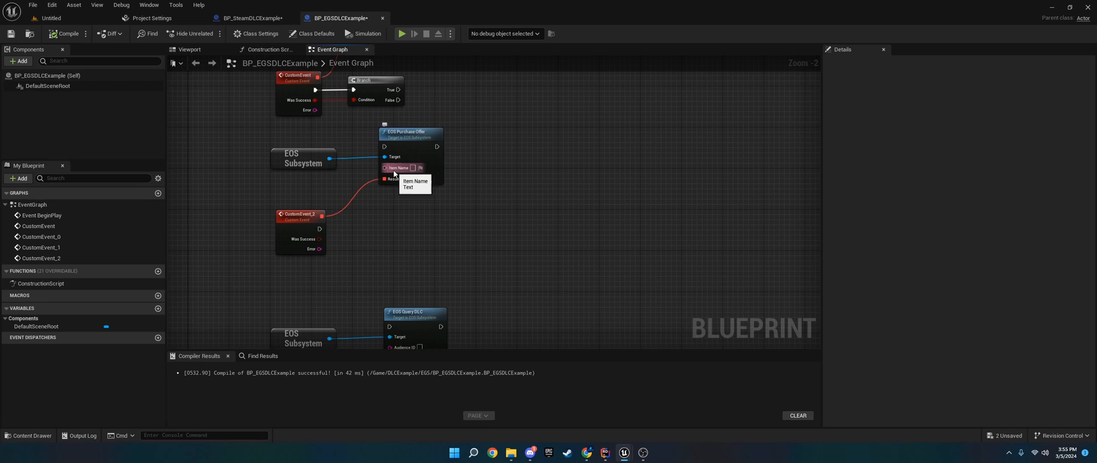
pyautogui.click(571, 8)
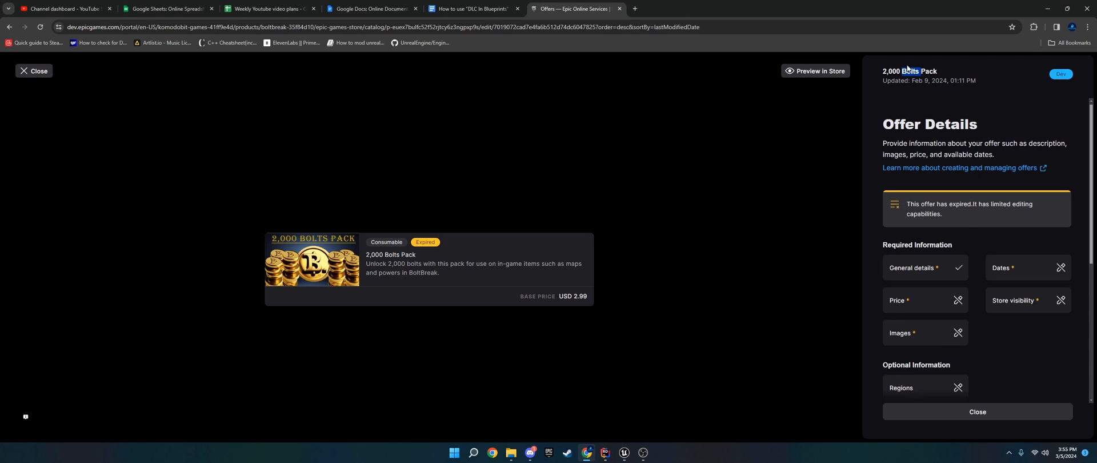
pyautogui.doubleClick(908, 71)
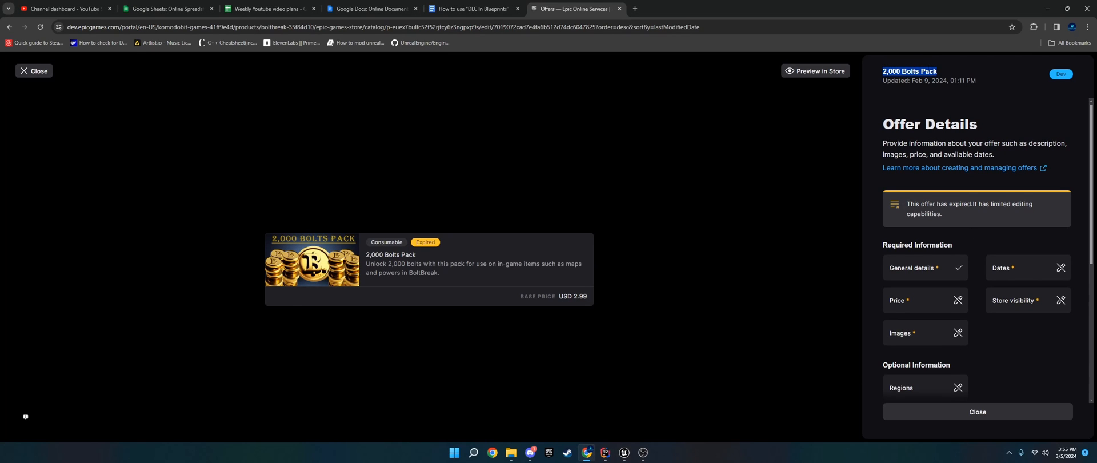
pyautogui.click(622, 452)
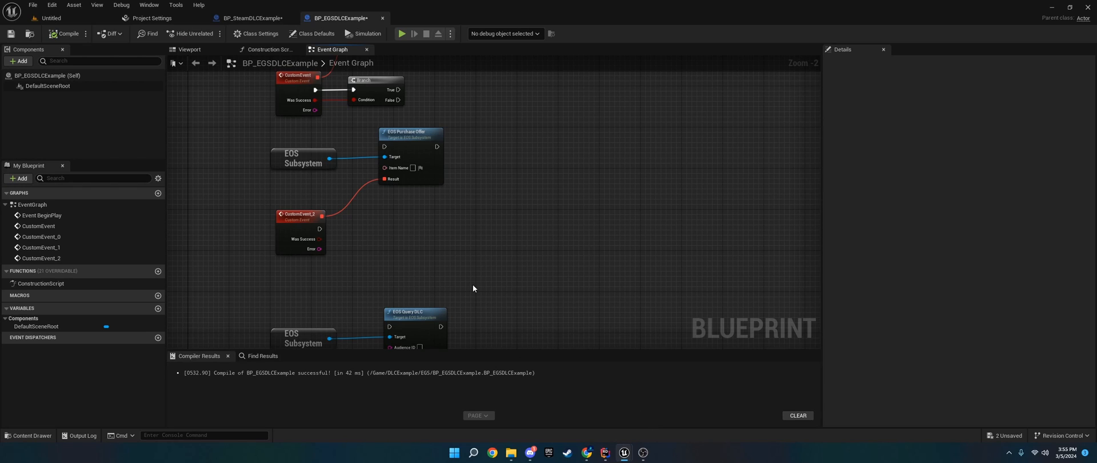
pyautogui.moveTo(432, 251)
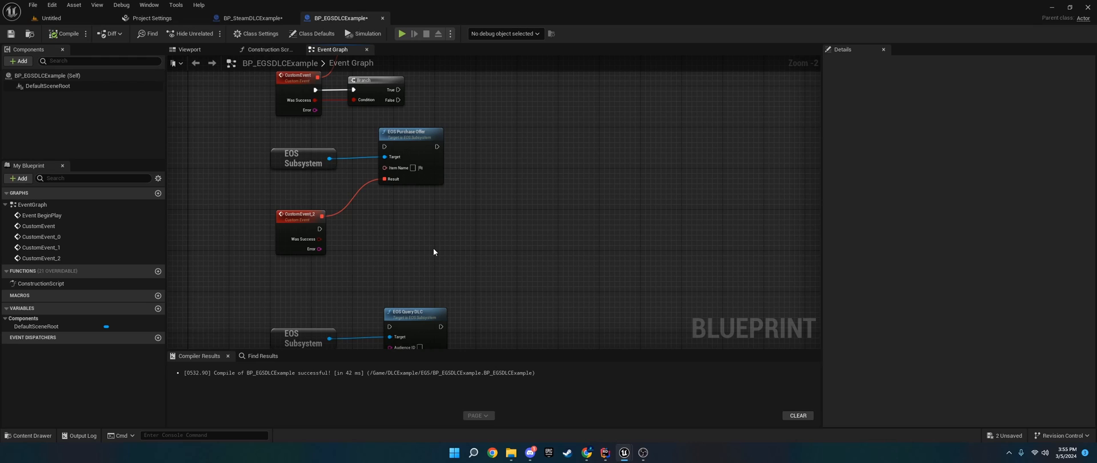
pyautogui.moveTo(385, 218)
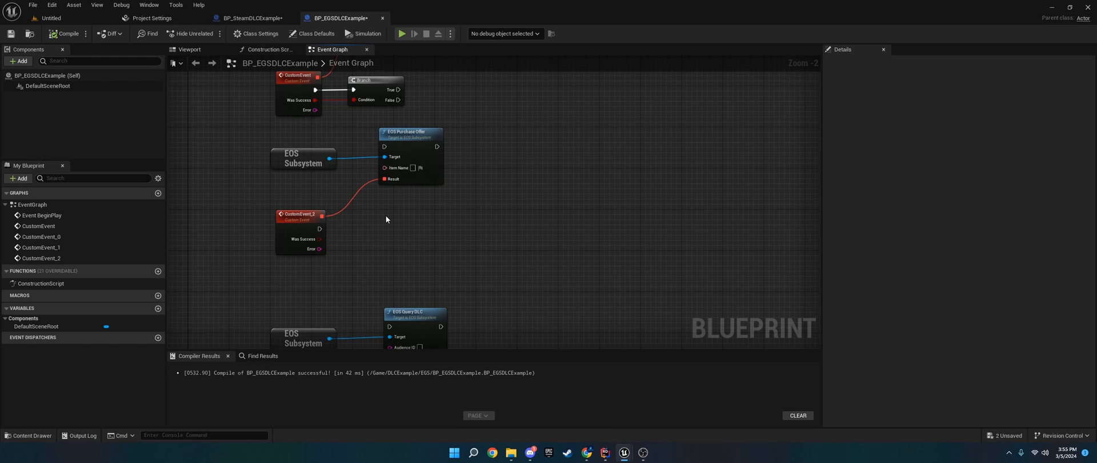
pyautogui.moveTo(398, 168)
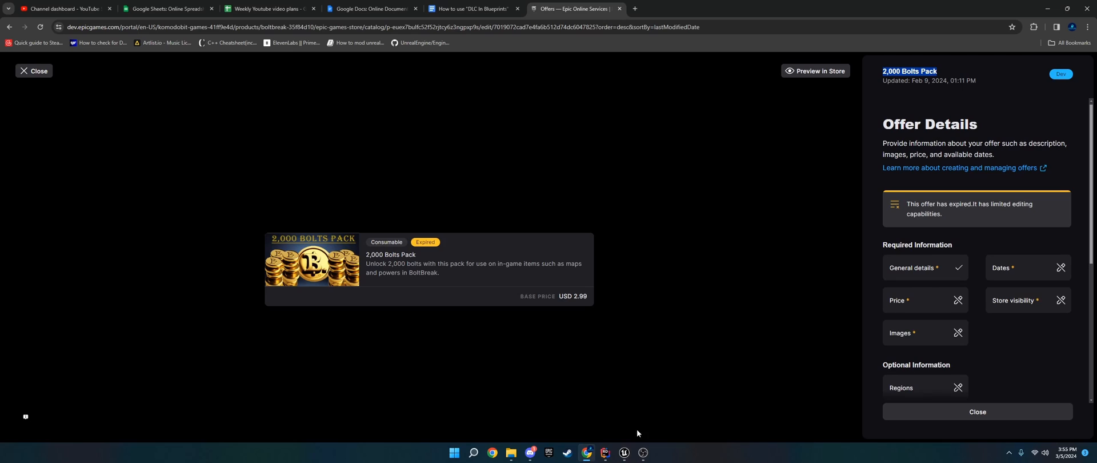
# Copy the offer's Audience Item ID and return to the Blueprint event graph.
pyautogui.scroll(-3)
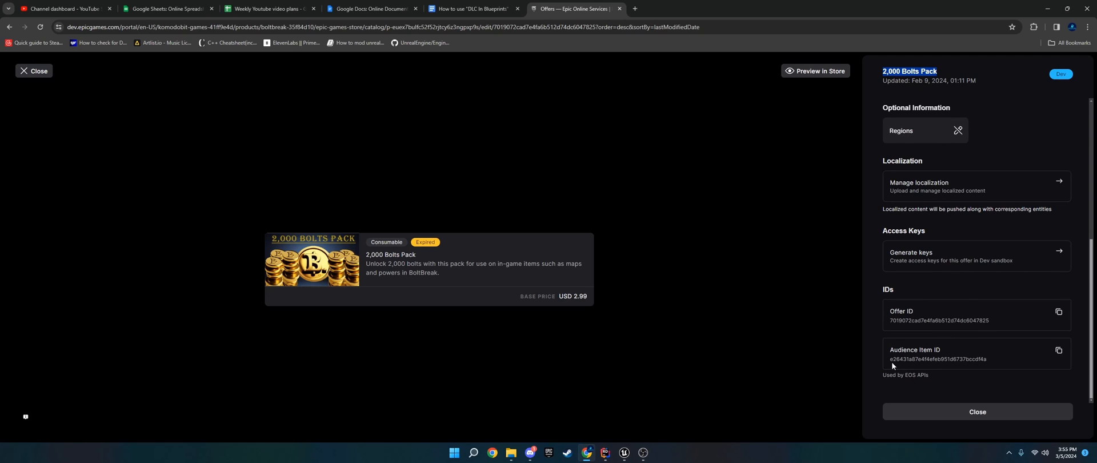
pyautogui.click(1058, 350)
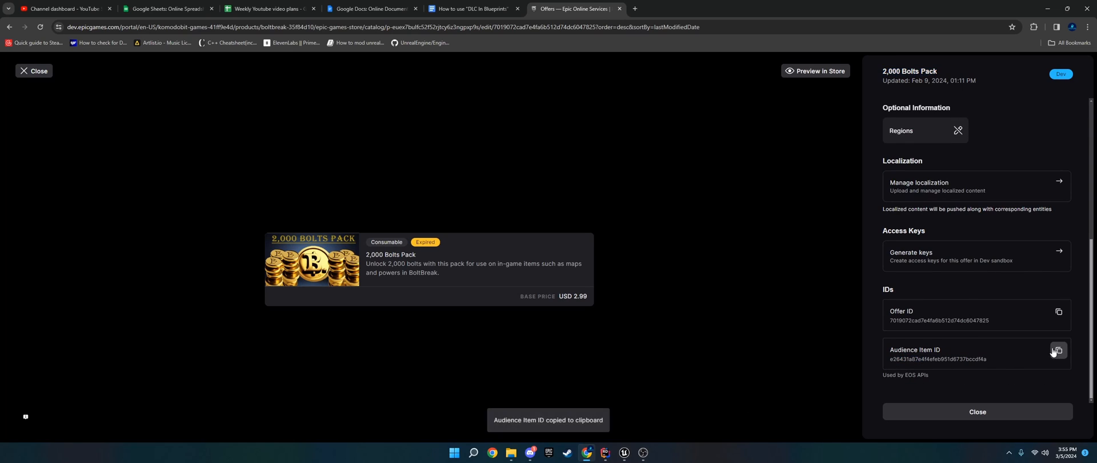
pyautogui.click(624, 453)
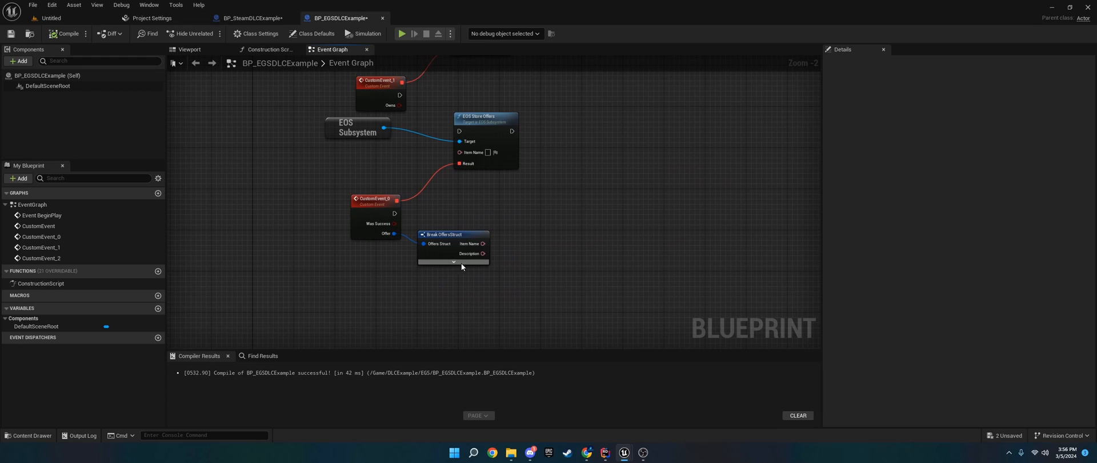
# Expand Break OffersStruct to show its name, description, price and date outputs.
pyautogui.click(452, 261)
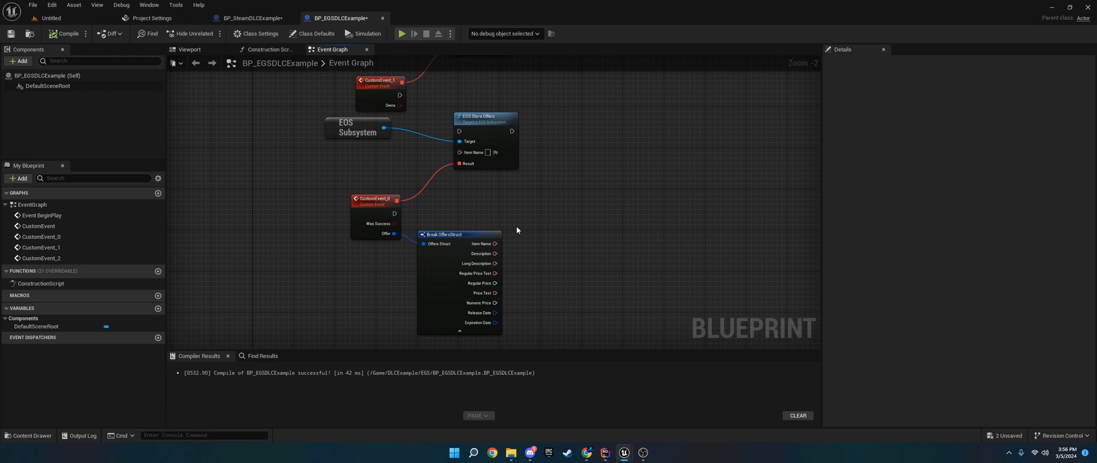
pyautogui.moveTo(520, 236)
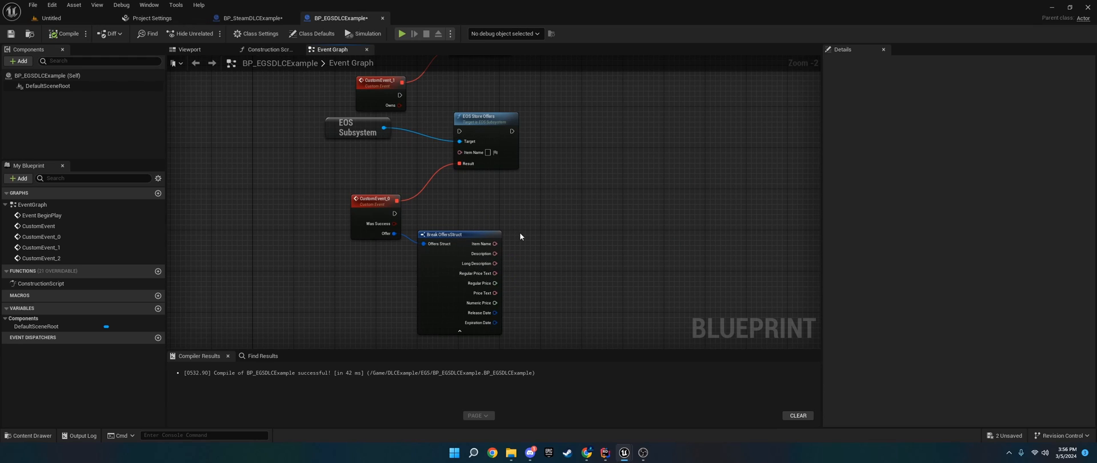
pyautogui.moveTo(493, 283)
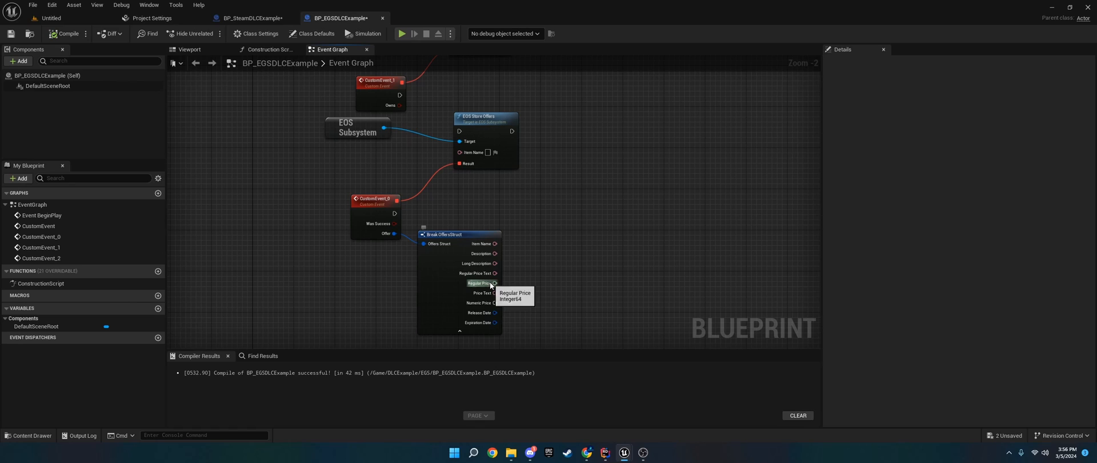
pyautogui.moveTo(520, 295)
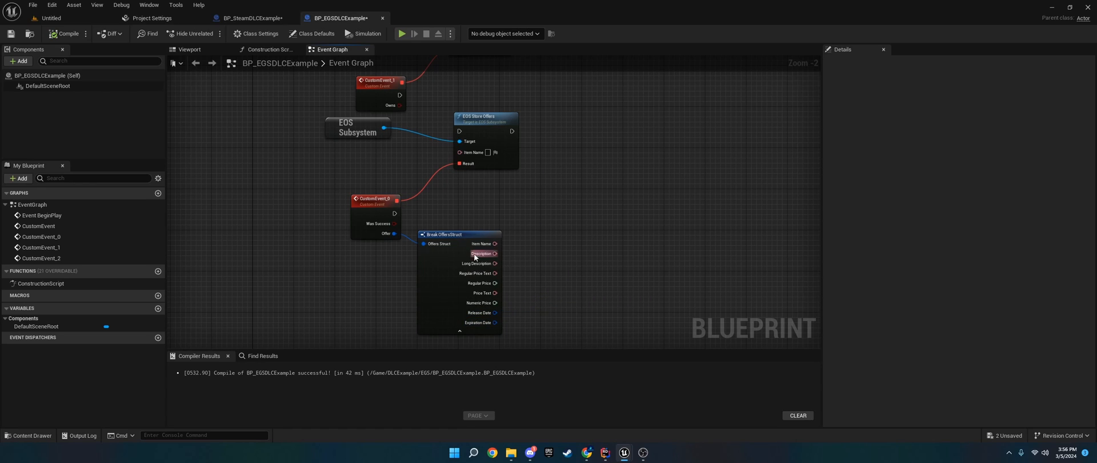
pyautogui.moveTo(537, 246)
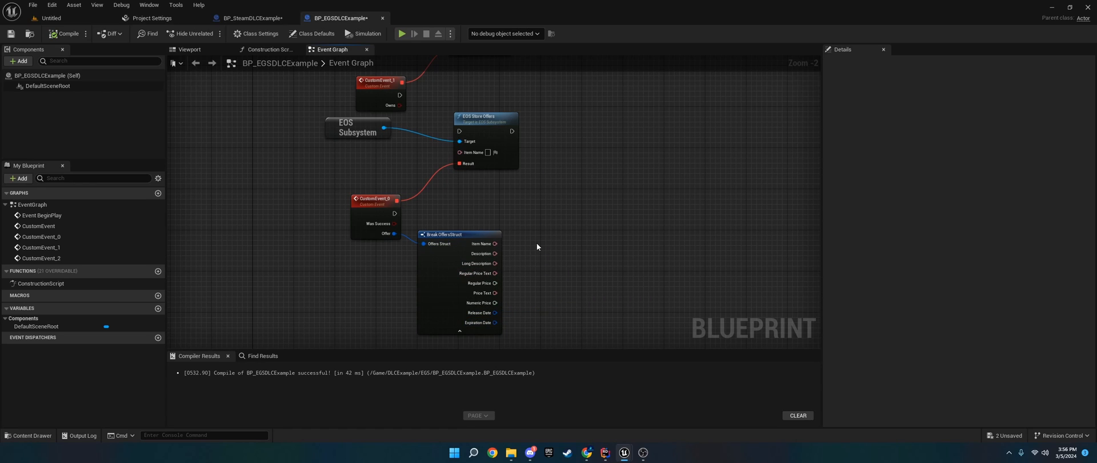
pyautogui.moveTo(491, 126)
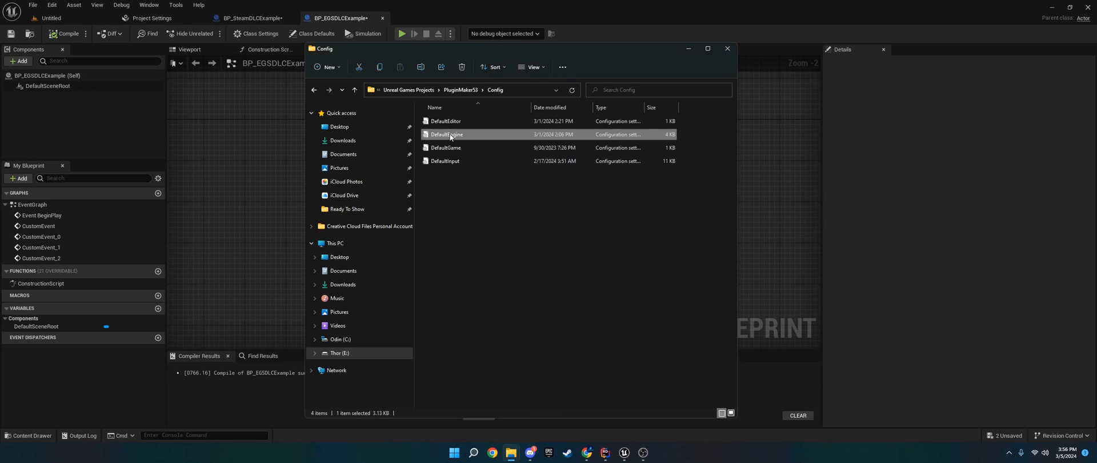
# In DefaultEngine.ini, comment out the Steam lines with //, add the EOS sections and close the file.
pyautogui.doubleClick(446, 134)
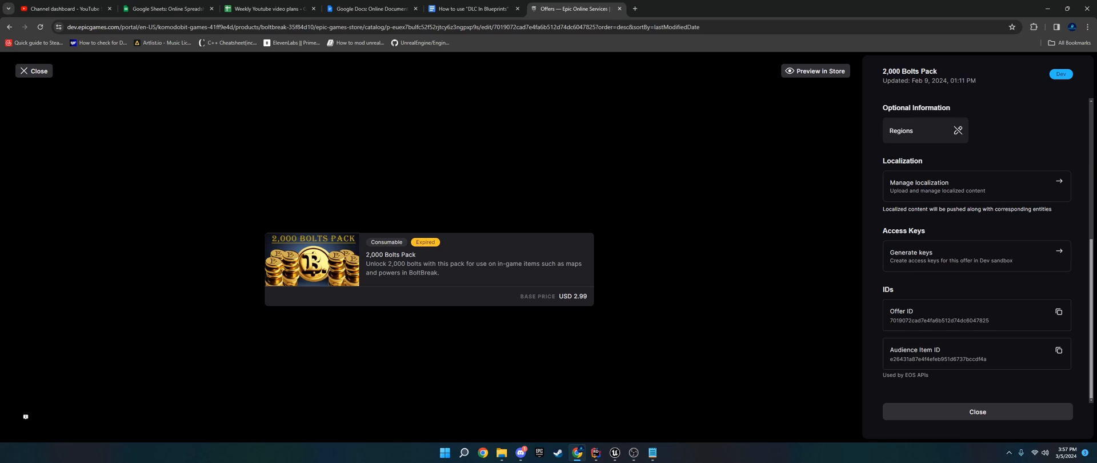
pyautogui.click(613, 452)
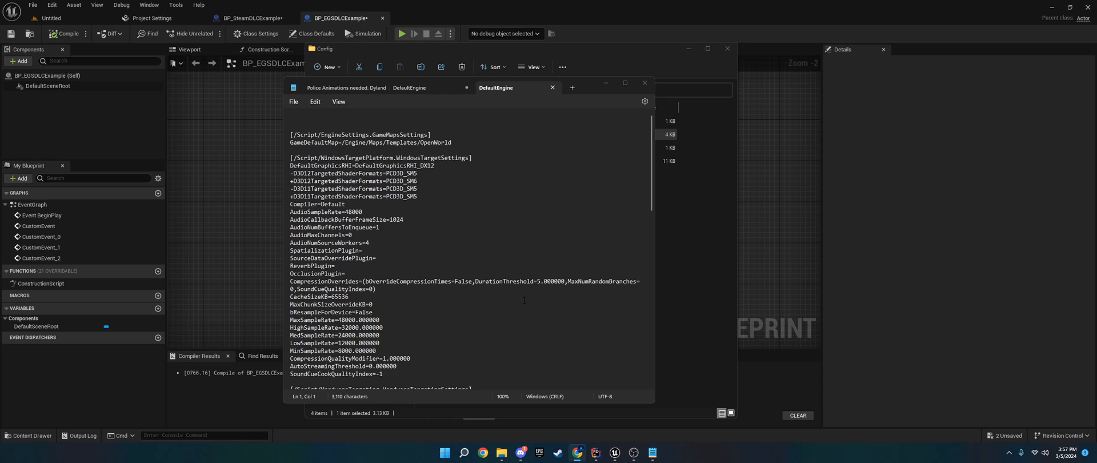
pyautogui.scroll(-3)
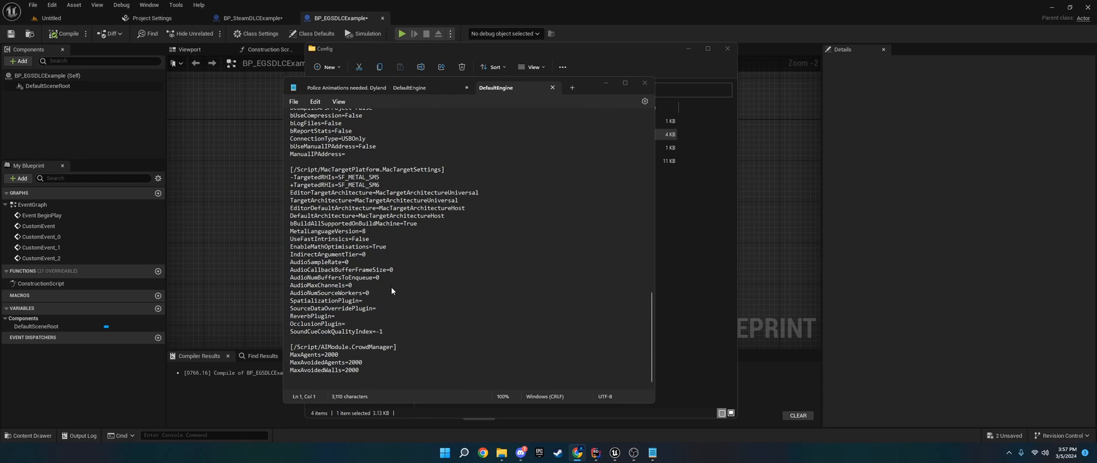
pyautogui.moveTo(419, 314)
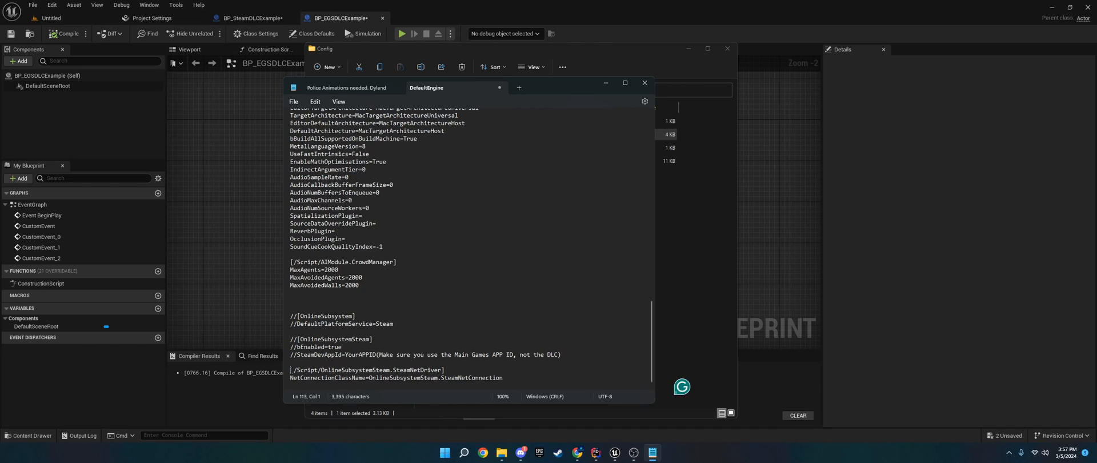
pyautogui.write('//')
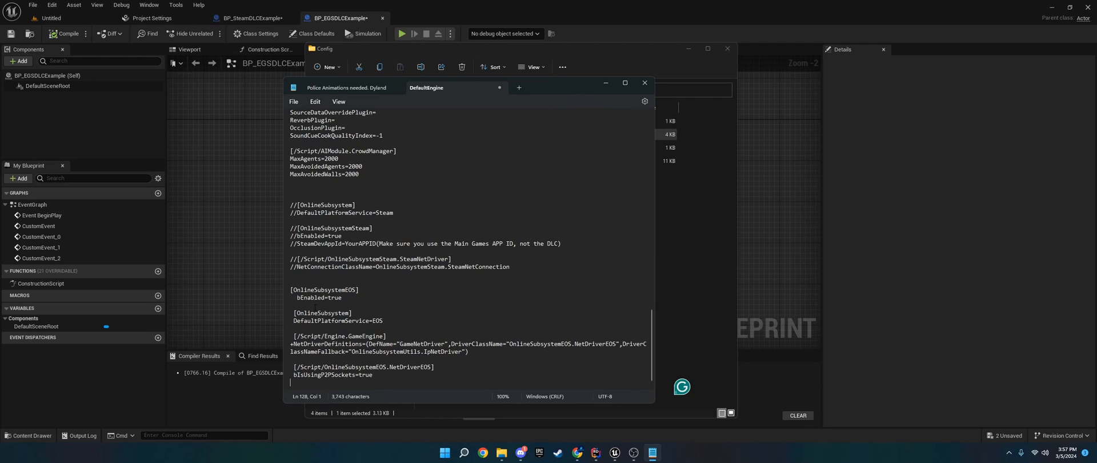
pyautogui.click(294, 102)
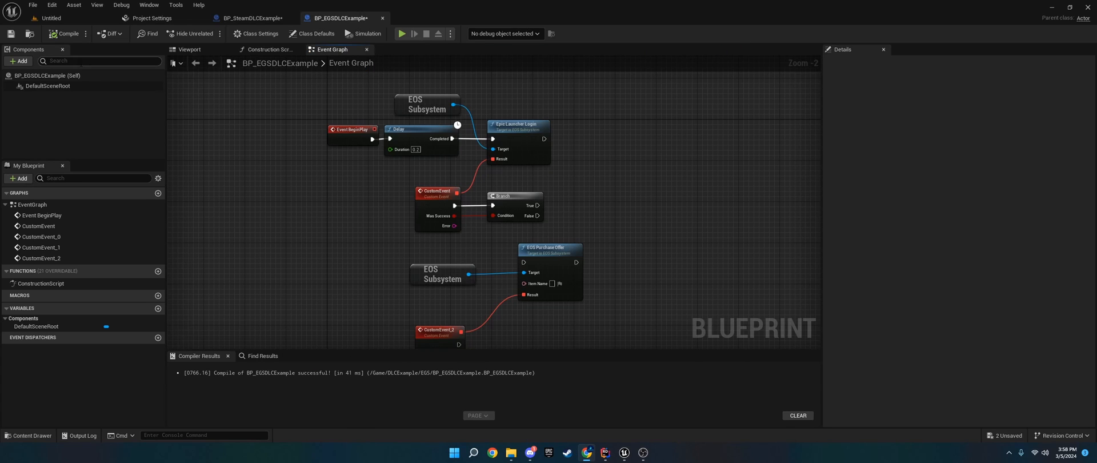
# Browse Project Settings down to the Online Subsystem EOS plugin entry and bring up the Edit menu.
pyautogui.click(148, 17)
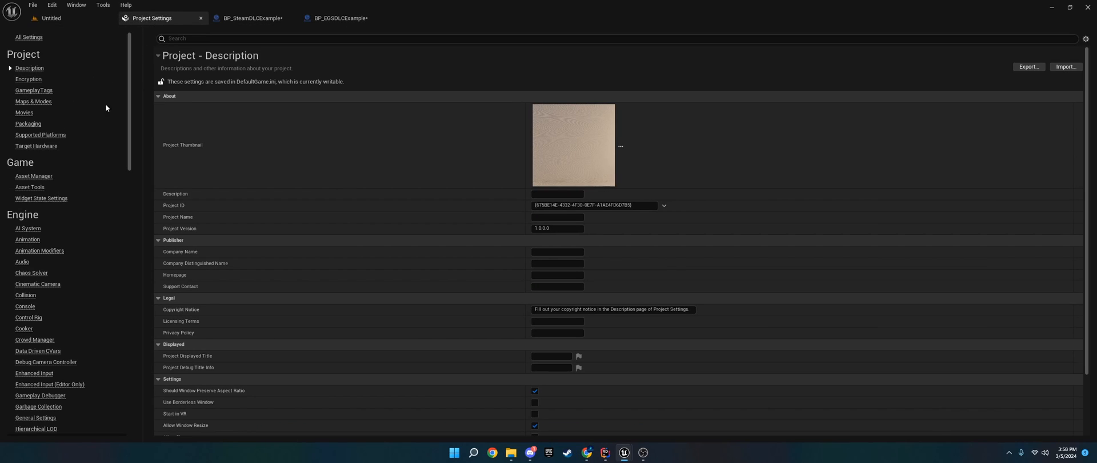
pyautogui.scroll(-3)
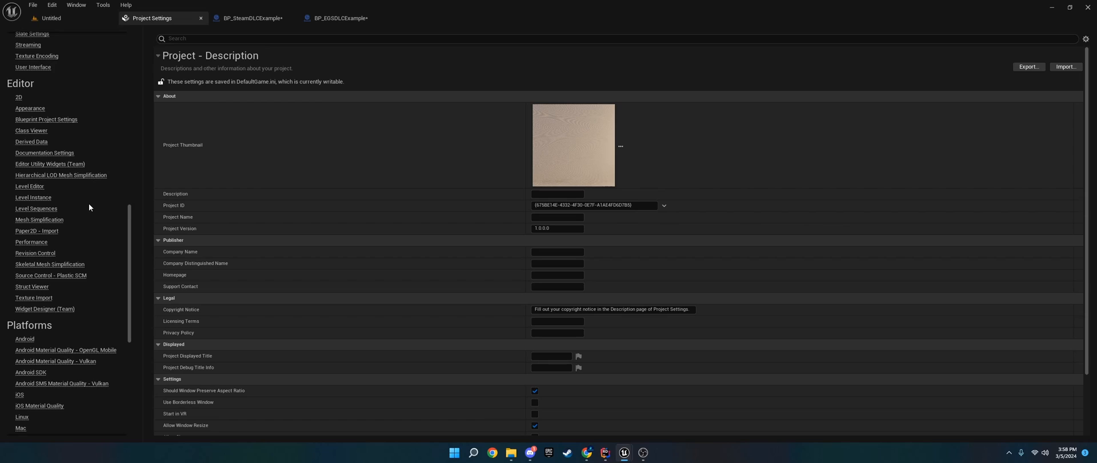
pyautogui.scroll(-3)
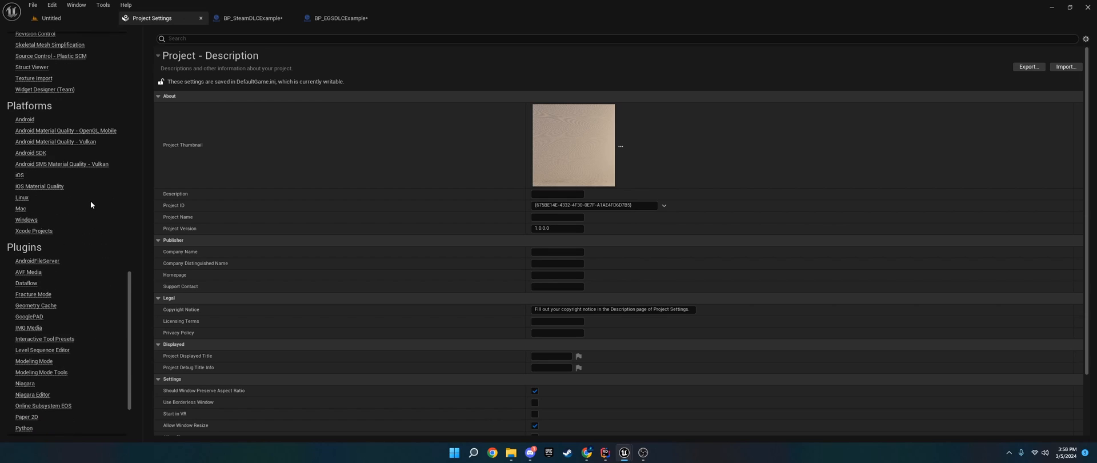
pyautogui.scroll(-3)
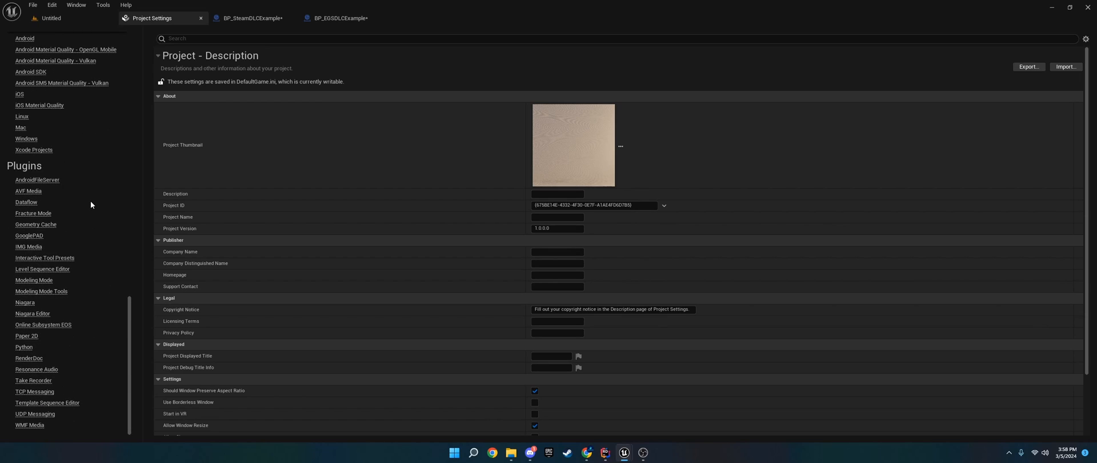
pyautogui.moveTo(42, 325)
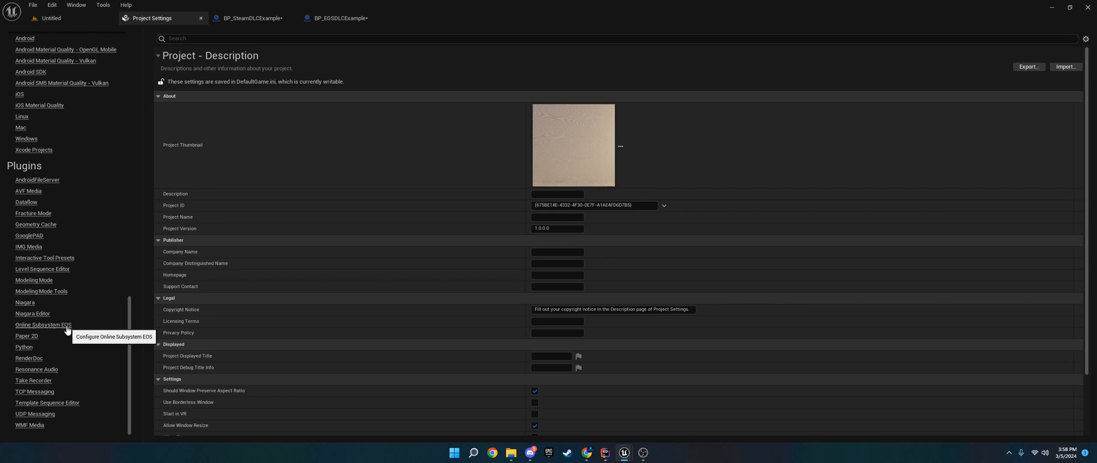
pyautogui.click(52, 5)
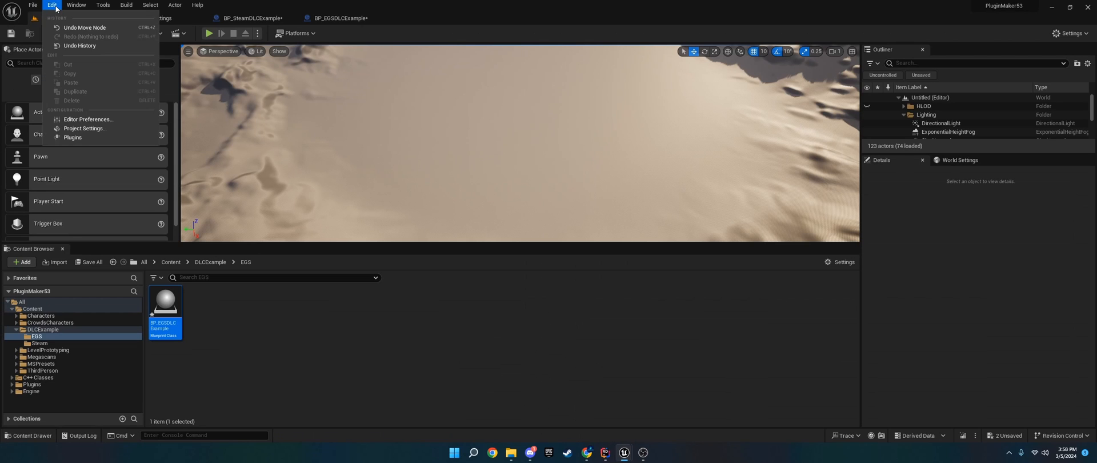
# Filter the Plugins browser to 'online subs' so Online Subsystem EOS shows as enabled.
pyautogui.click(73, 137)
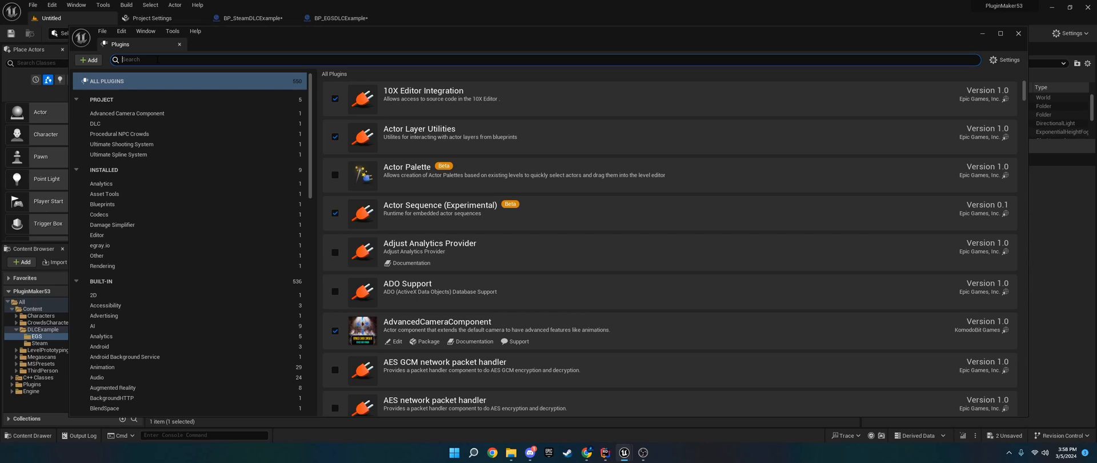
pyautogui.write('online subsystem eos')
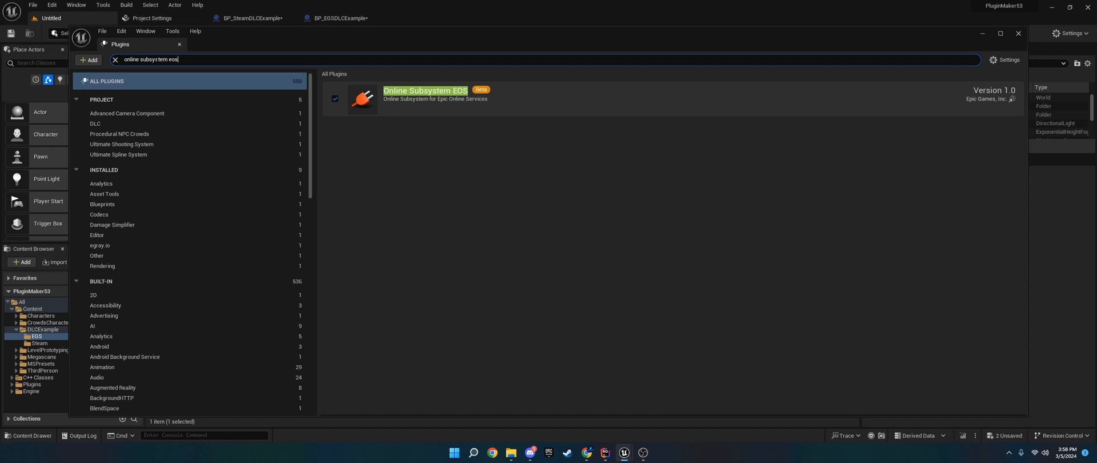
pyautogui.moveTo(781, 121)
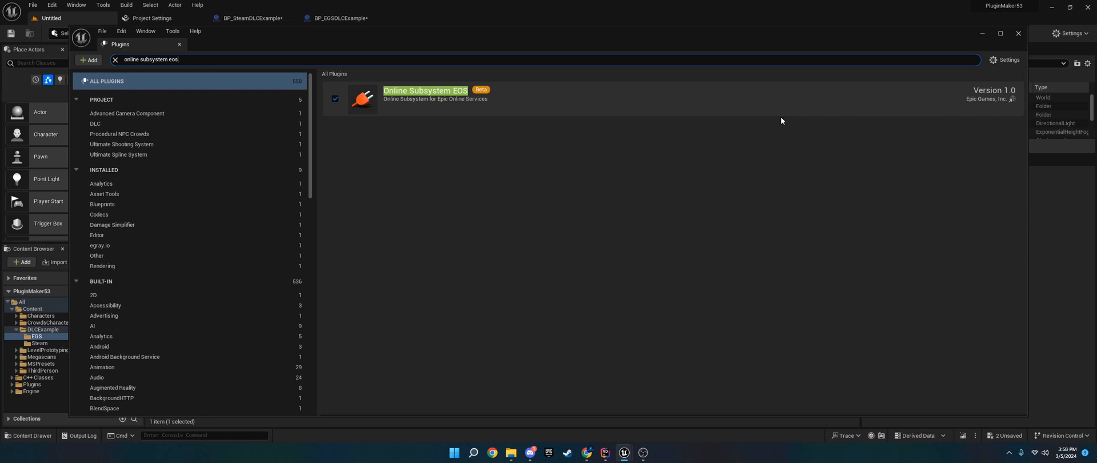
pyautogui.moveTo(477, 103)
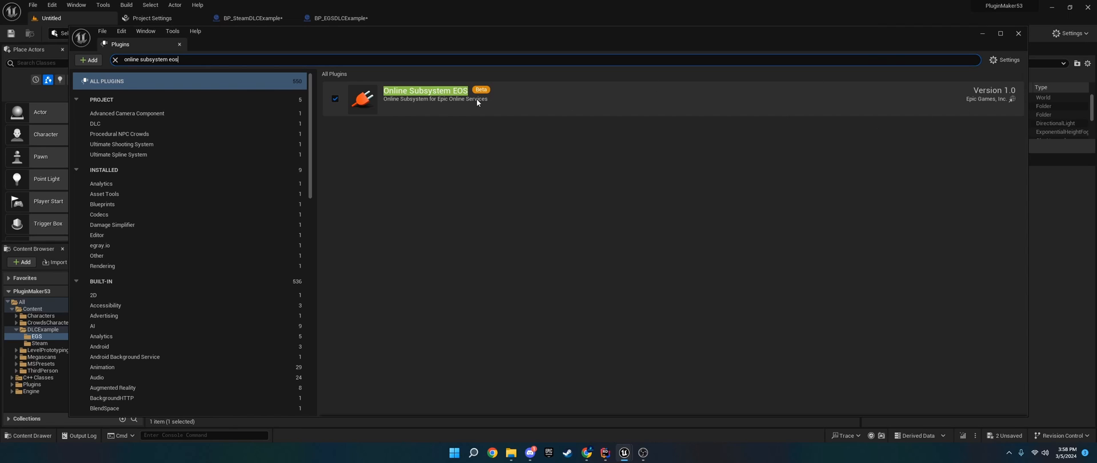
pyautogui.moveTo(502, 96)
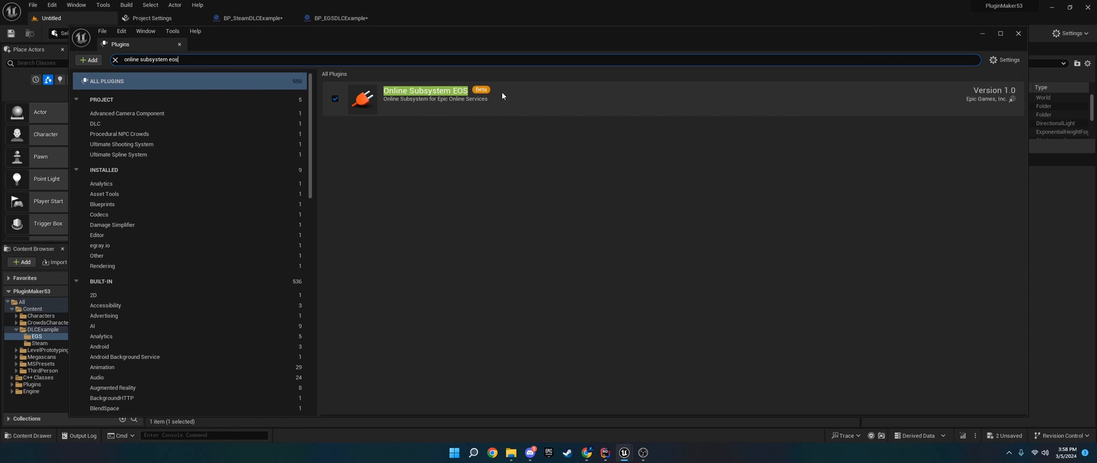
pyautogui.moveTo(165, 45)
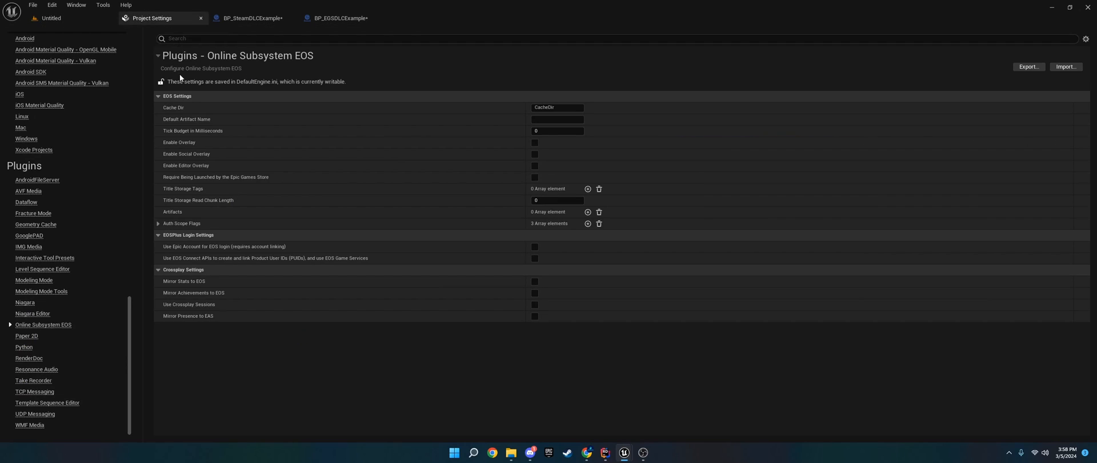
pyautogui.moveTo(409, 211)
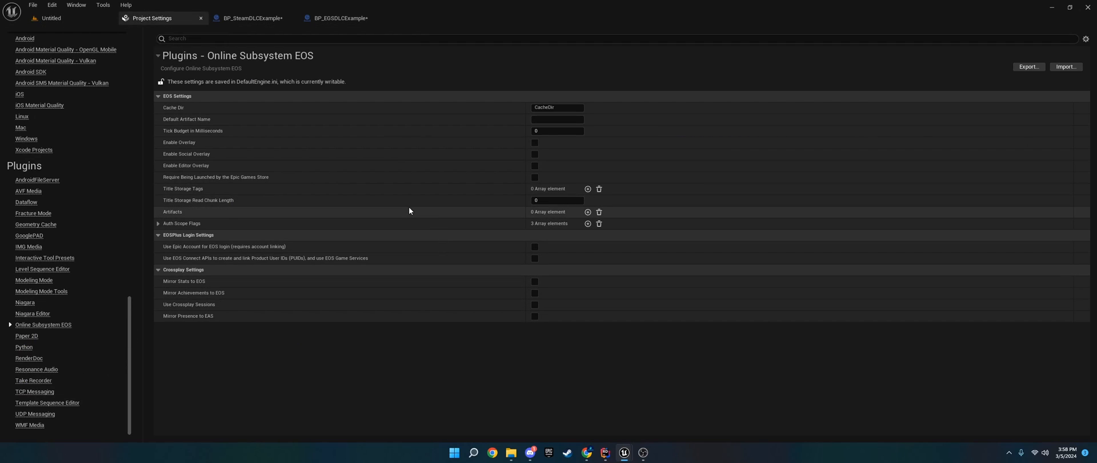
pyautogui.moveTo(179, 143)
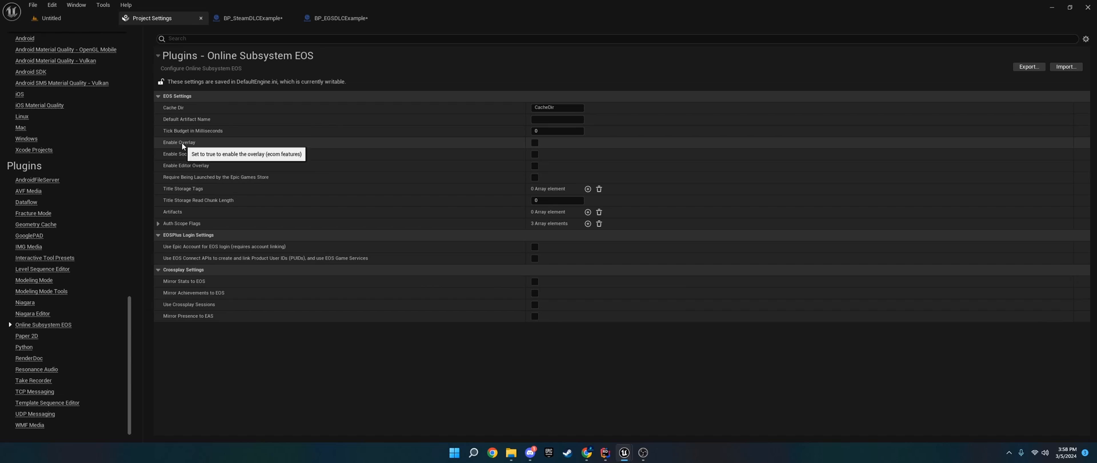
# Switch on Enable Overlay and Enable Social Overlay in the Online Subsystem EOS settings.
pyautogui.click(535, 143)
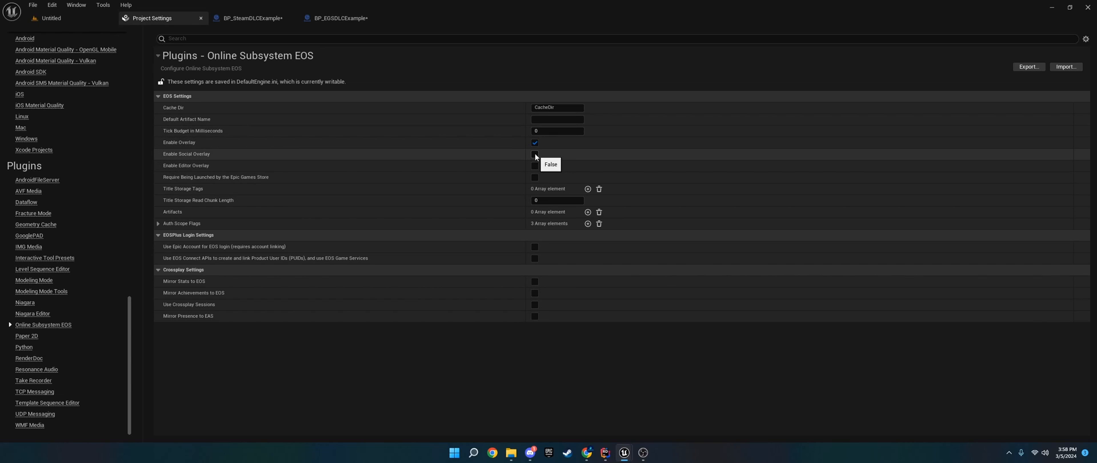
pyautogui.click(535, 154)
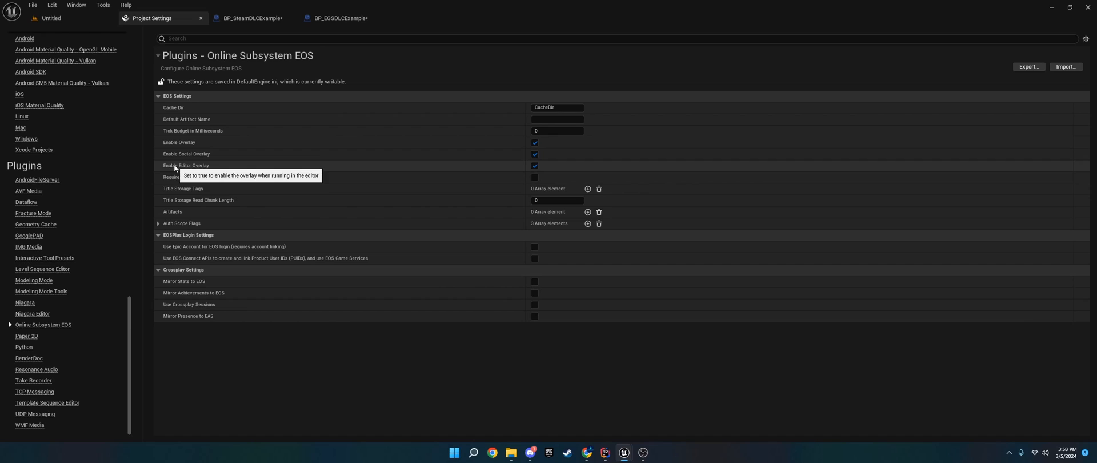
pyautogui.moveTo(181, 169)
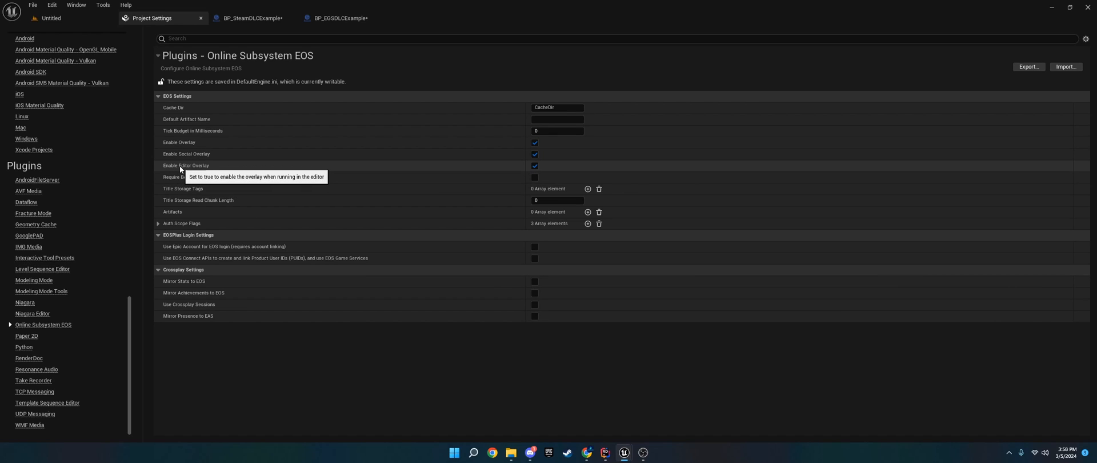
pyautogui.moveTo(231, 189)
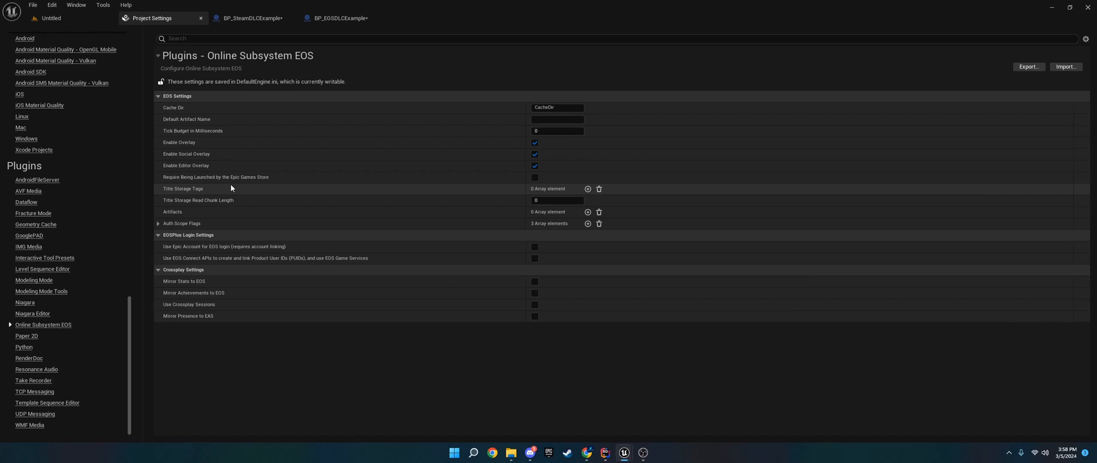
pyautogui.moveTo(531, 176)
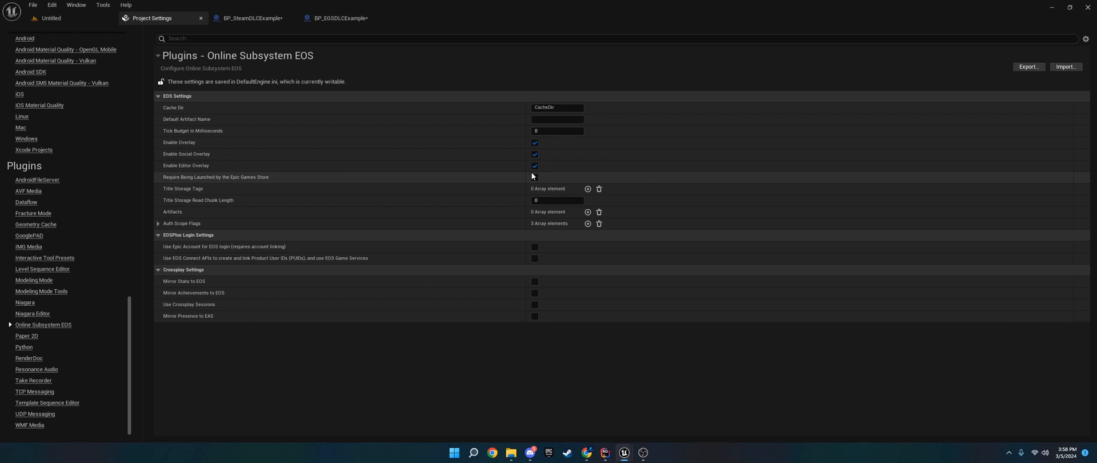
pyautogui.moveTo(535, 177)
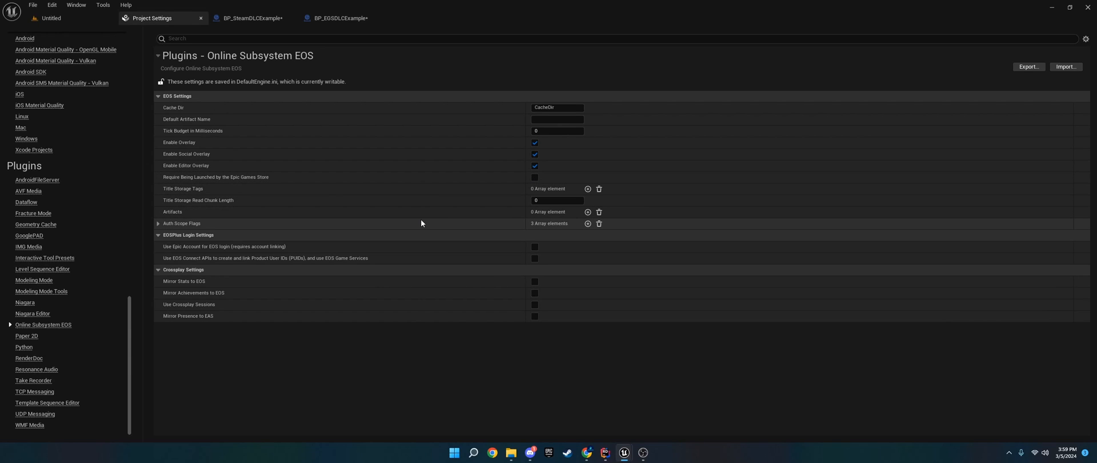
pyautogui.moveTo(214, 217)
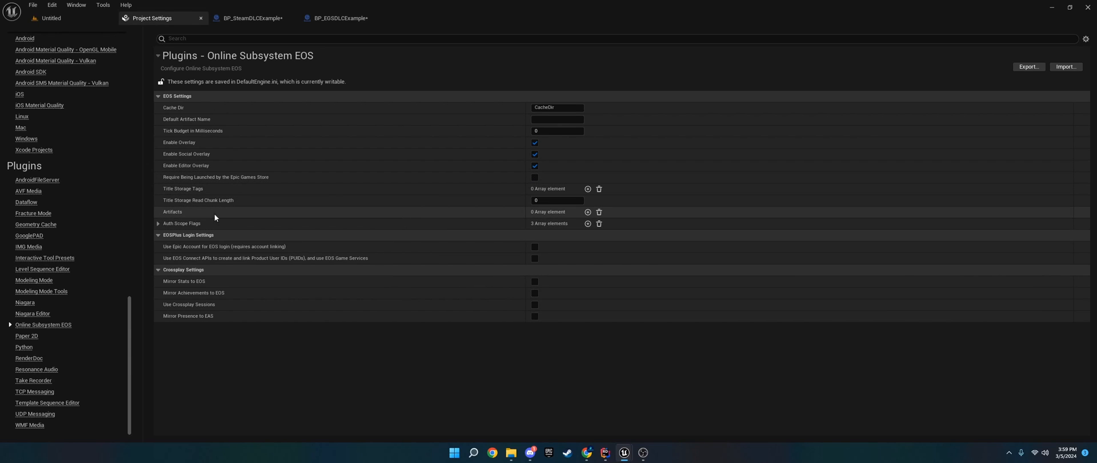
# Add artifact entries to the EOS Artifacts list and name the first one Live.
pyautogui.click(587, 211)
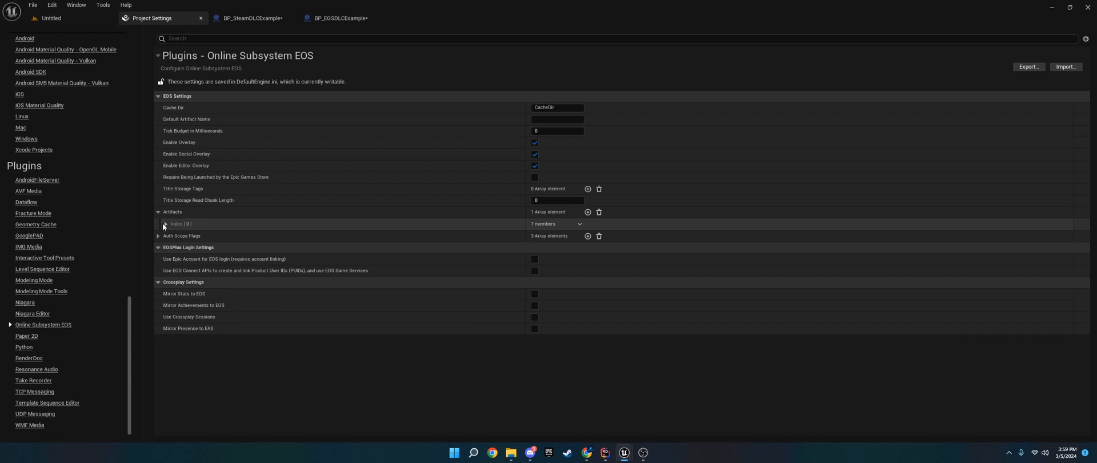
pyautogui.click(163, 224)
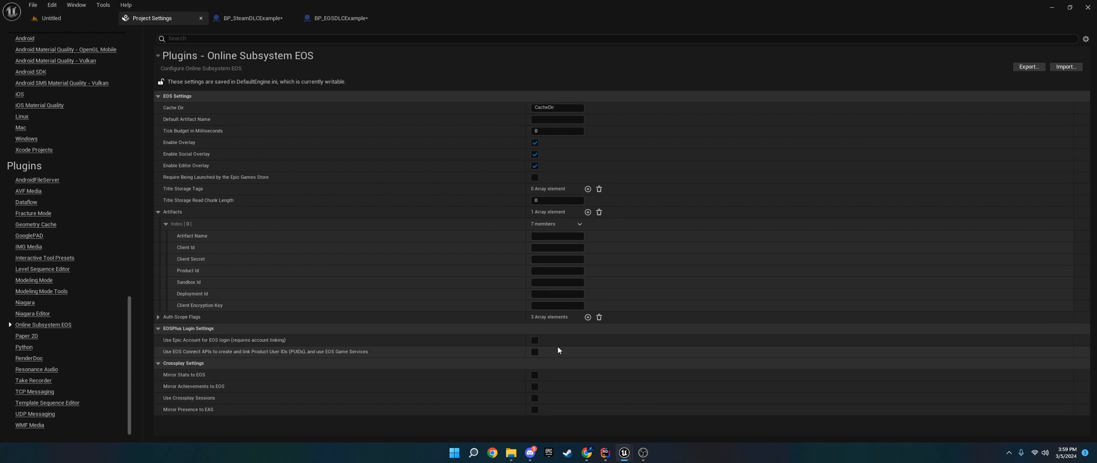
pyautogui.moveTo(329, 270)
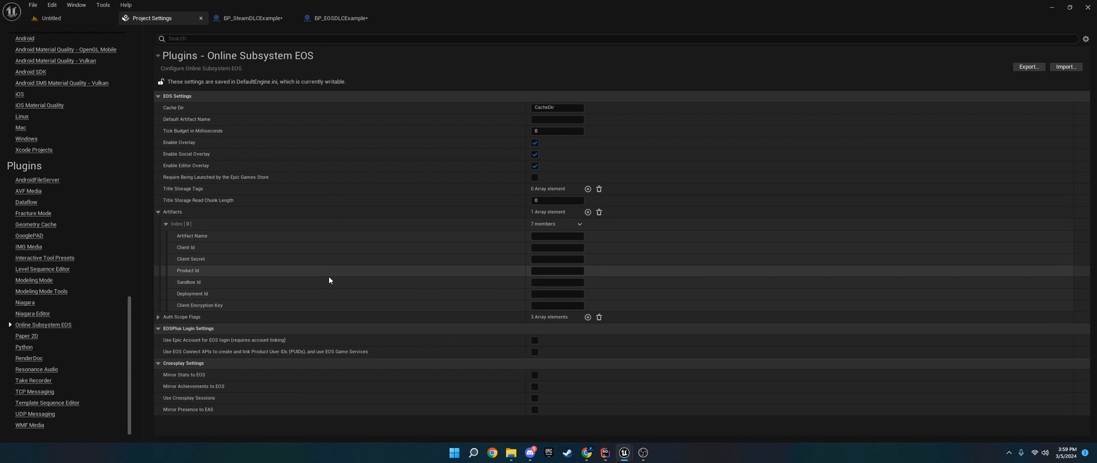
pyautogui.moveTo(332, 273)
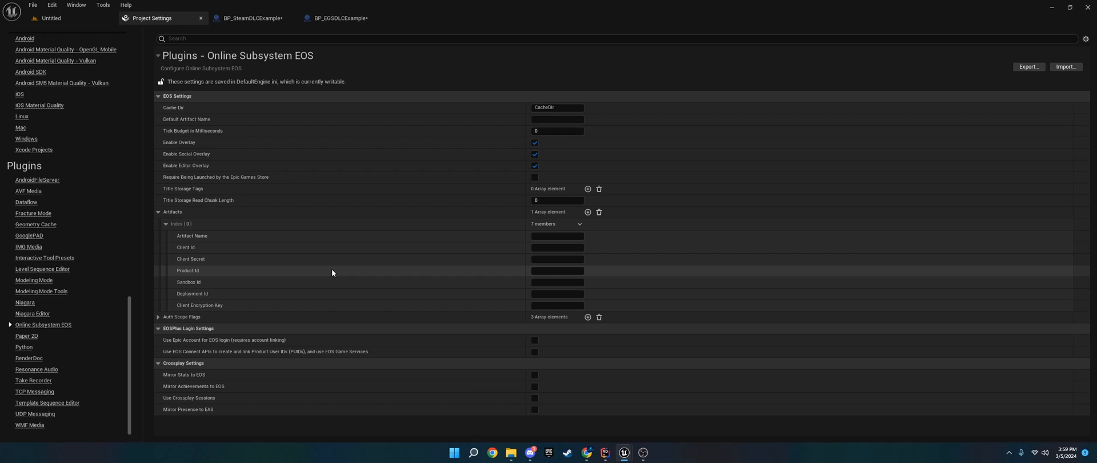
pyautogui.moveTo(197, 236)
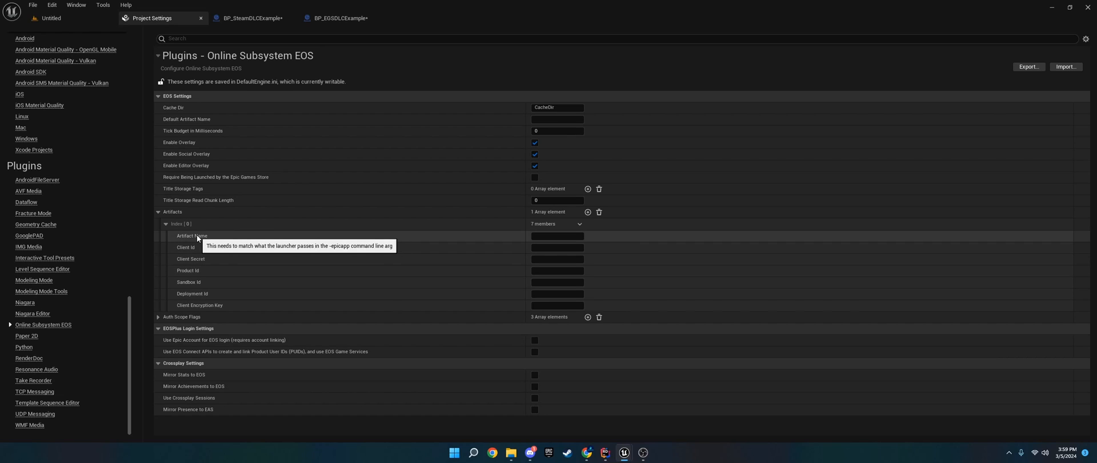
pyautogui.moveTo(527, 252)
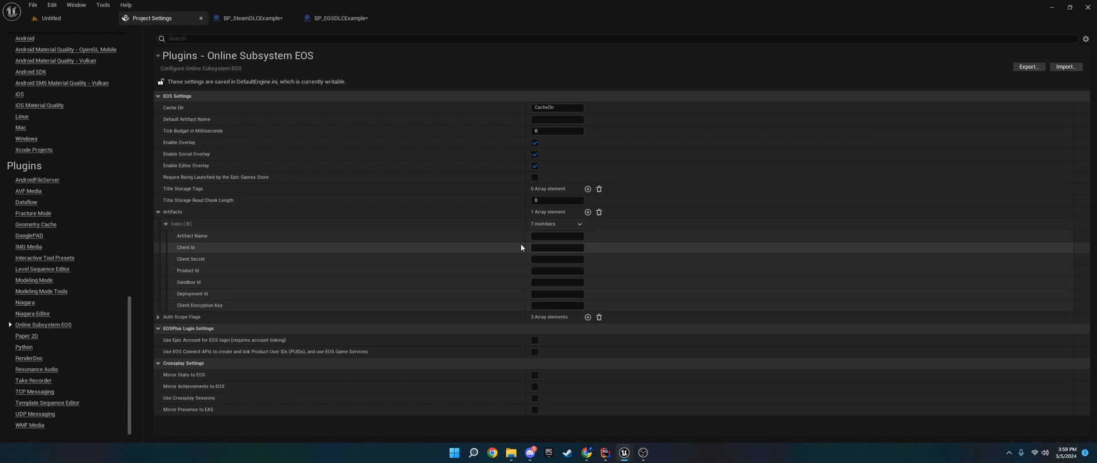
pyautogui.moveTo(204, 249)
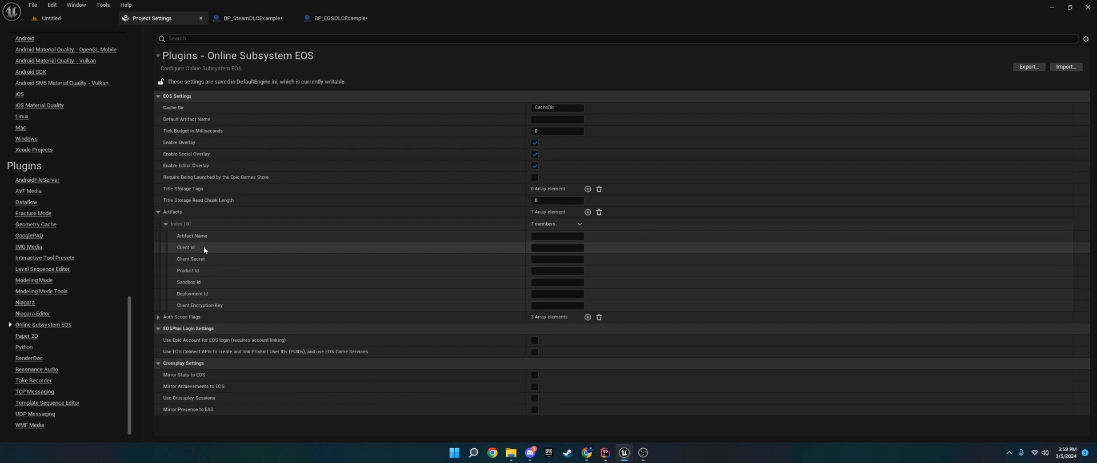
pyautogui.click(556, 235)
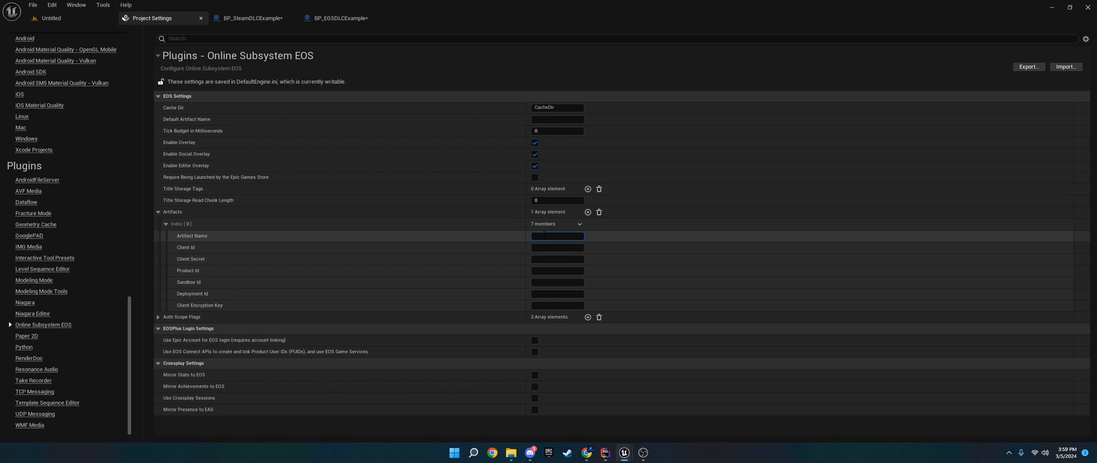
pyautogui.write('Live')
pyautogui.write('Stage')
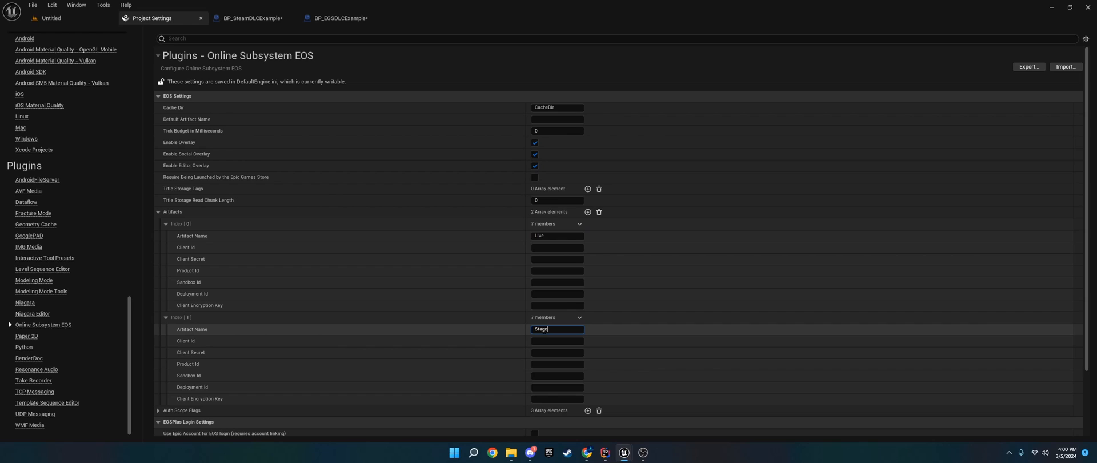
pyautogui.click(587, 211)
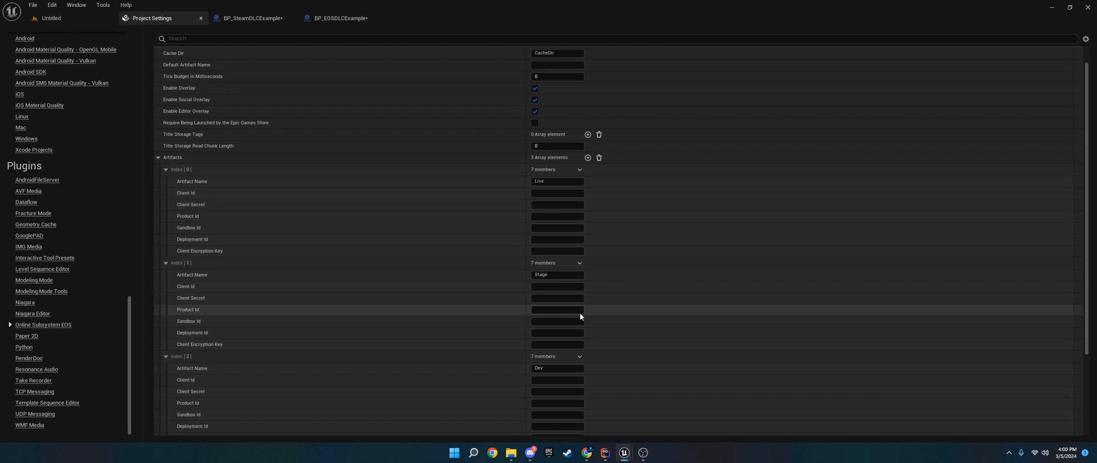
pyautogui.scroll(3)
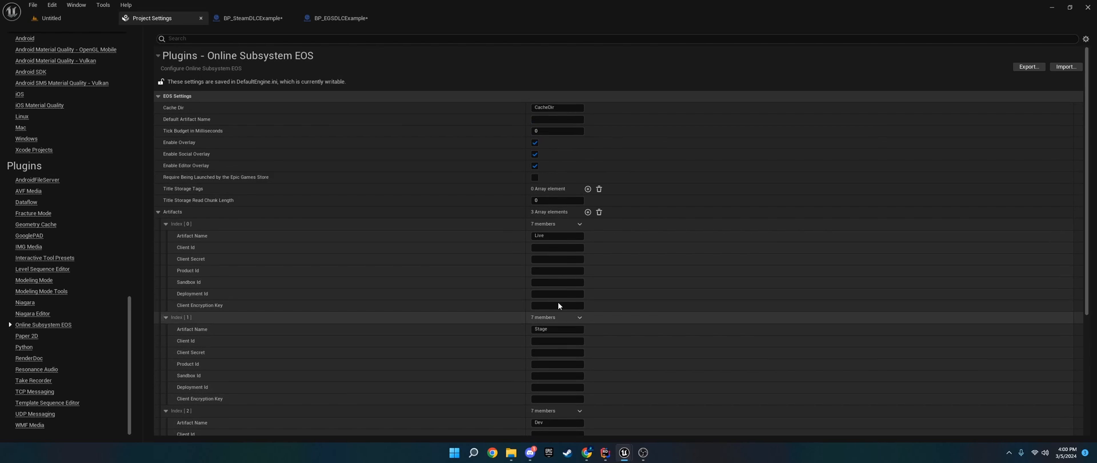
pyautogui.moveTo(175, 120)
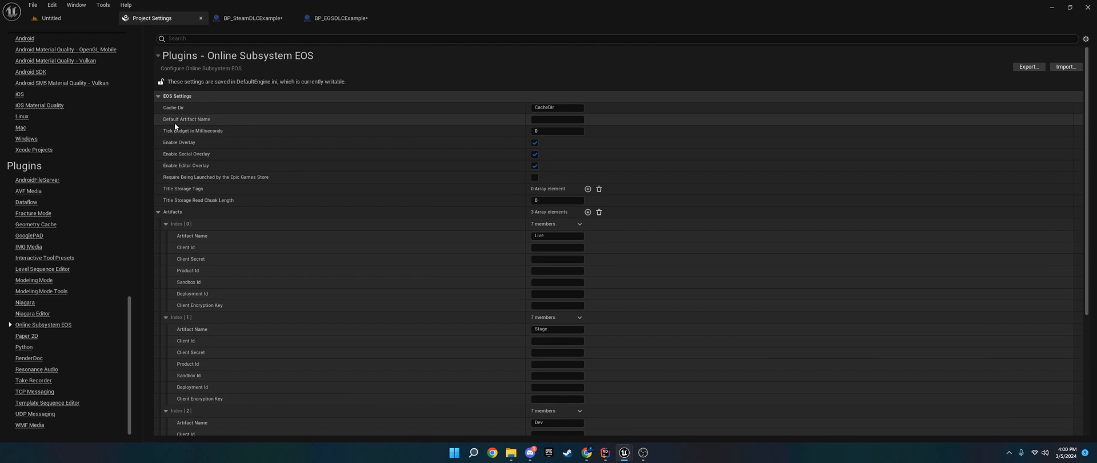
pyautogui.click(556, 119)
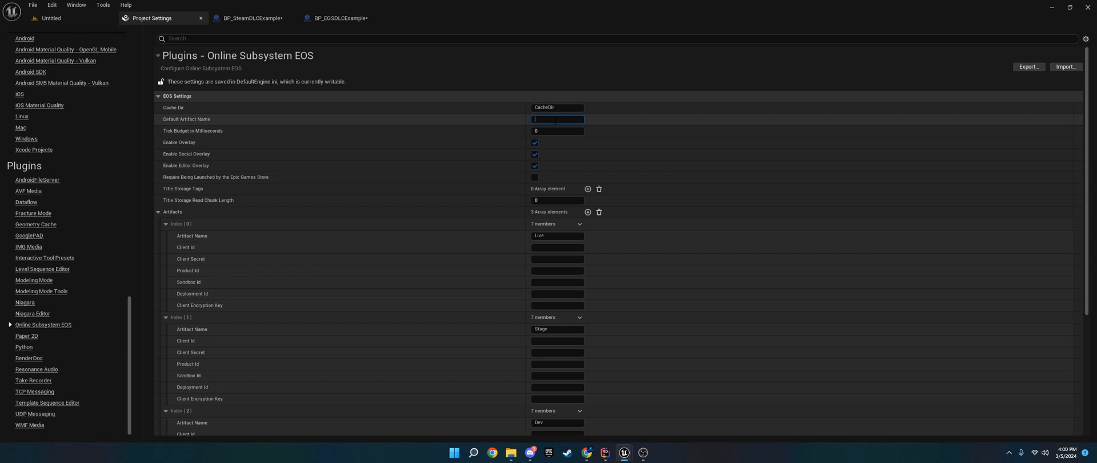
pyautogui.write('b')
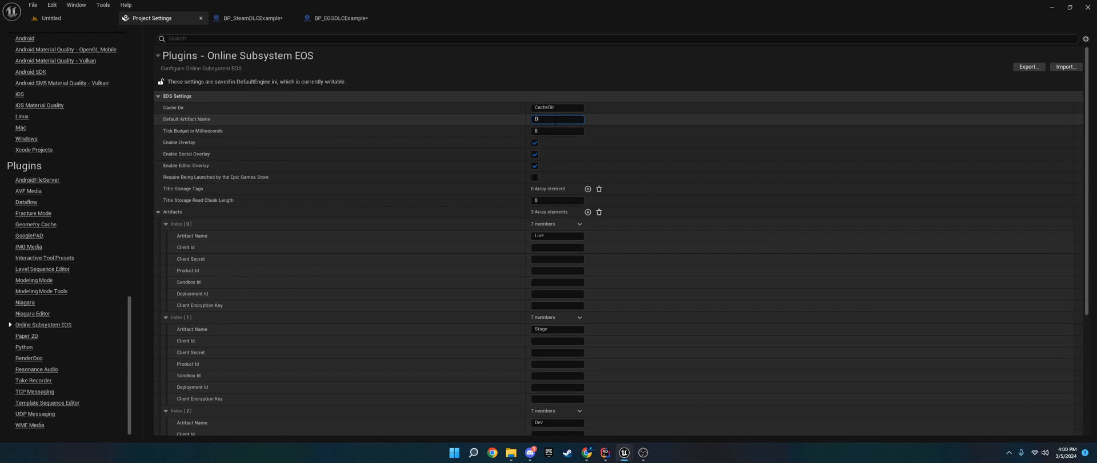
pyautogui.write('Stag')
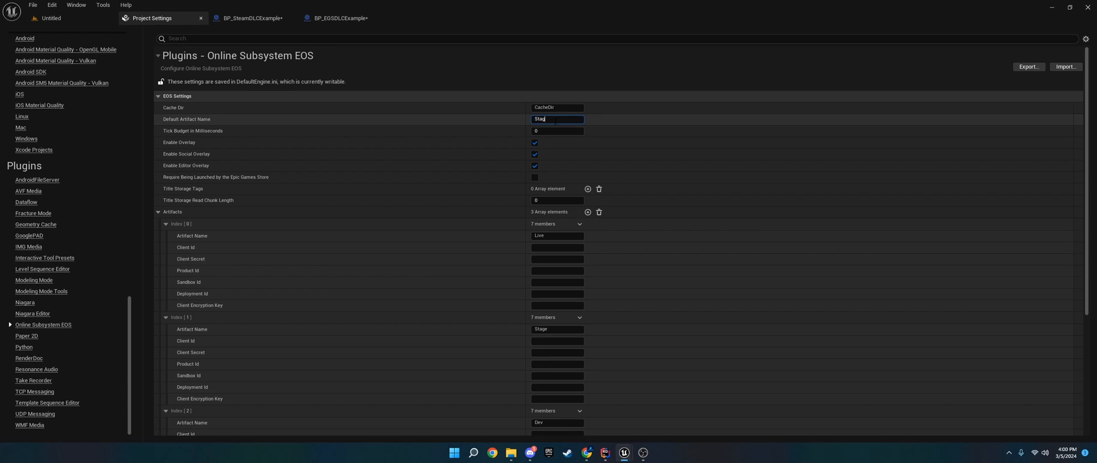
pyautogui.write('Live')
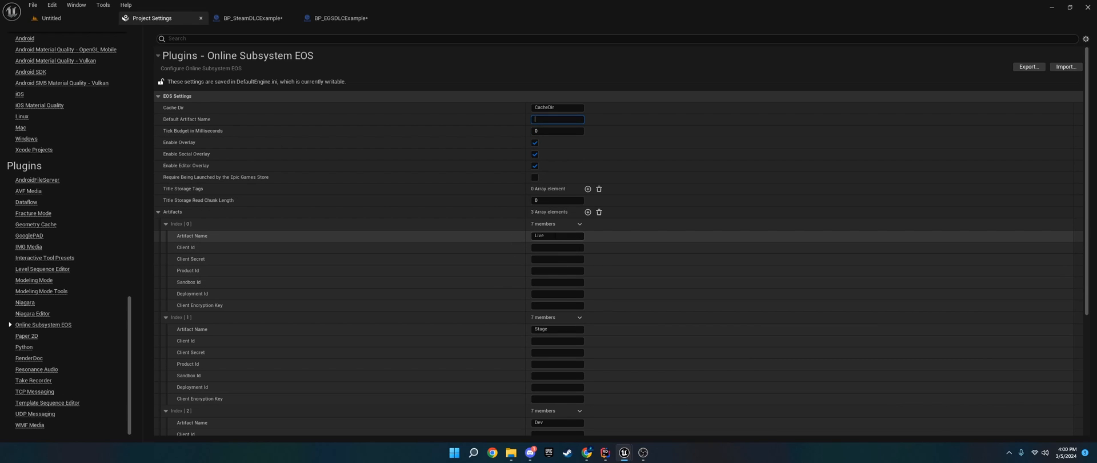
pyautogui.moveTo(306, 316)
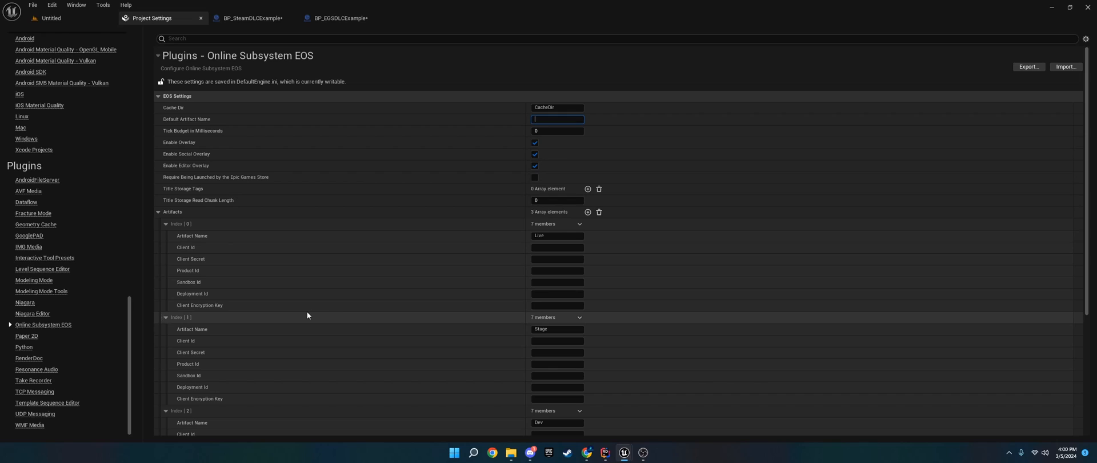
pyautogui.moveTo(287, 294)
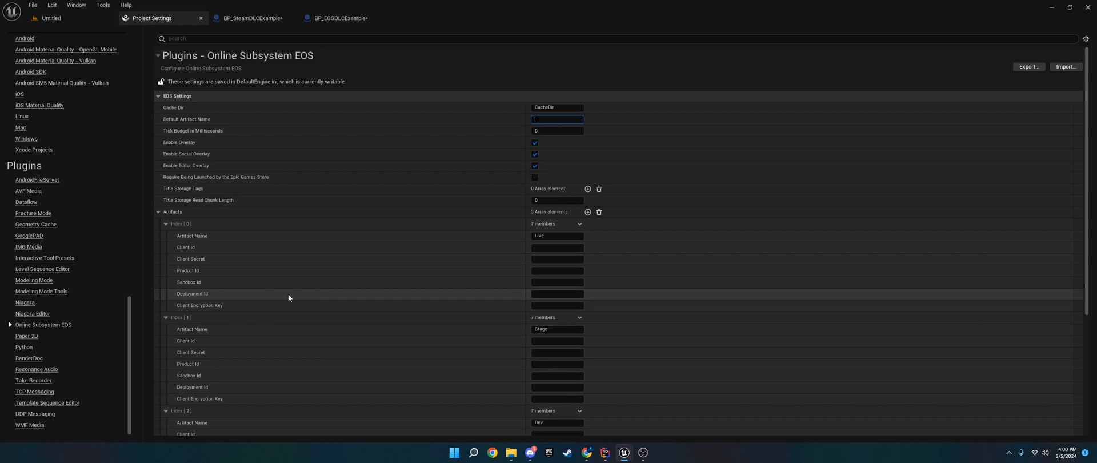
pyautogui.moveTo(183, 248)
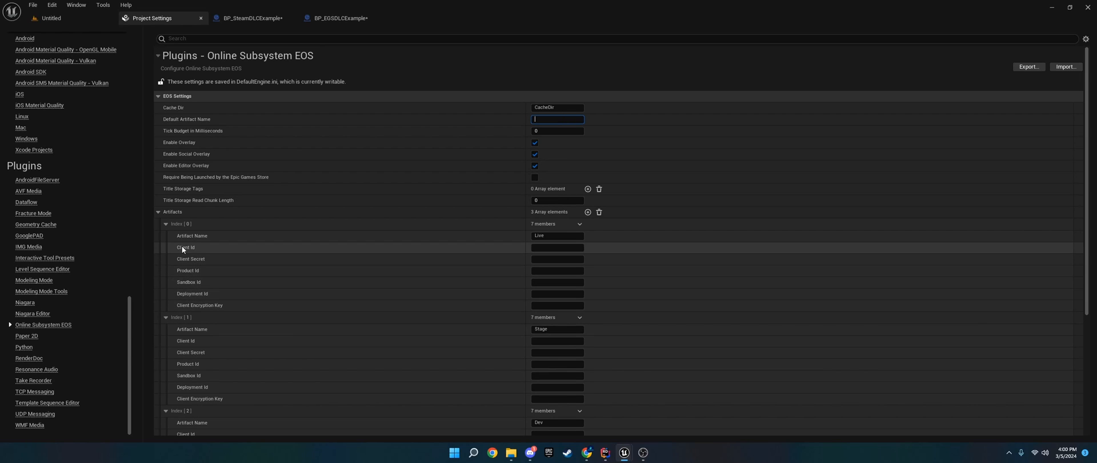
pyautogui.moveTo(187, 282)
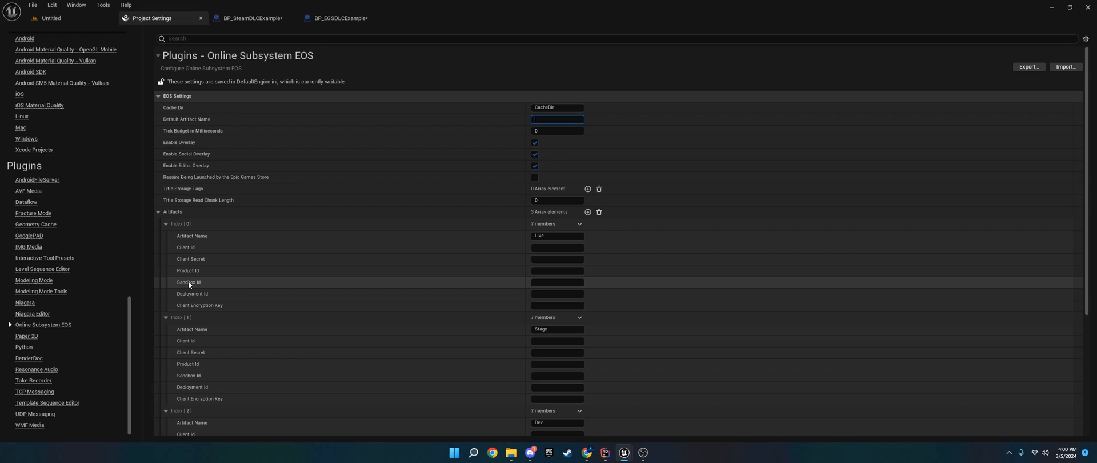
pyautogui.moveTo(624, 452)
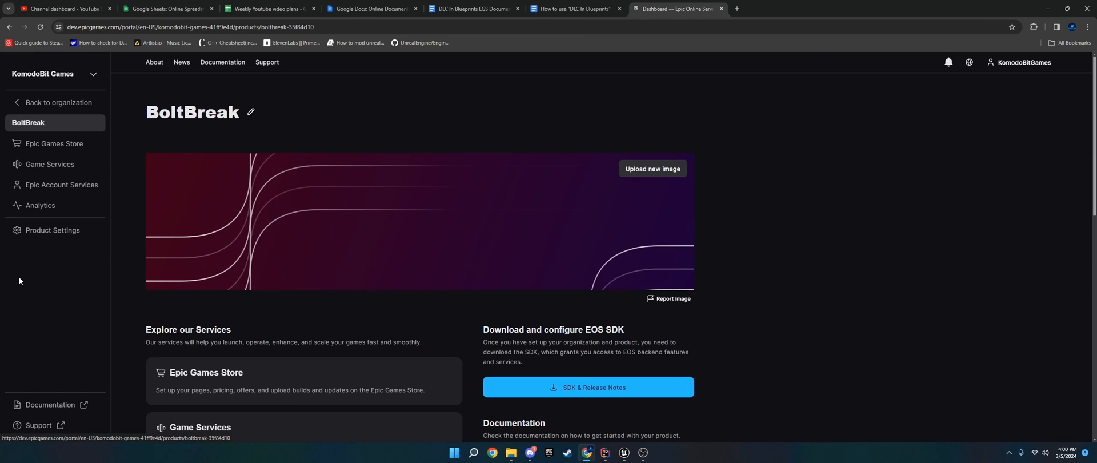
pyautogui.moveTo(53, 230)
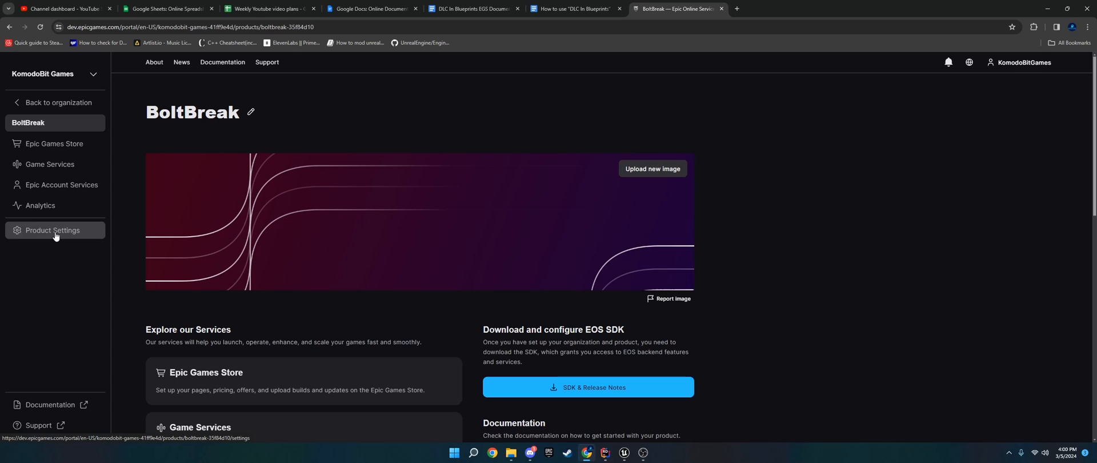
# Go to Product Settings from the BoltBreak dashboard sidebar.
pyautogui.click(624, 452)
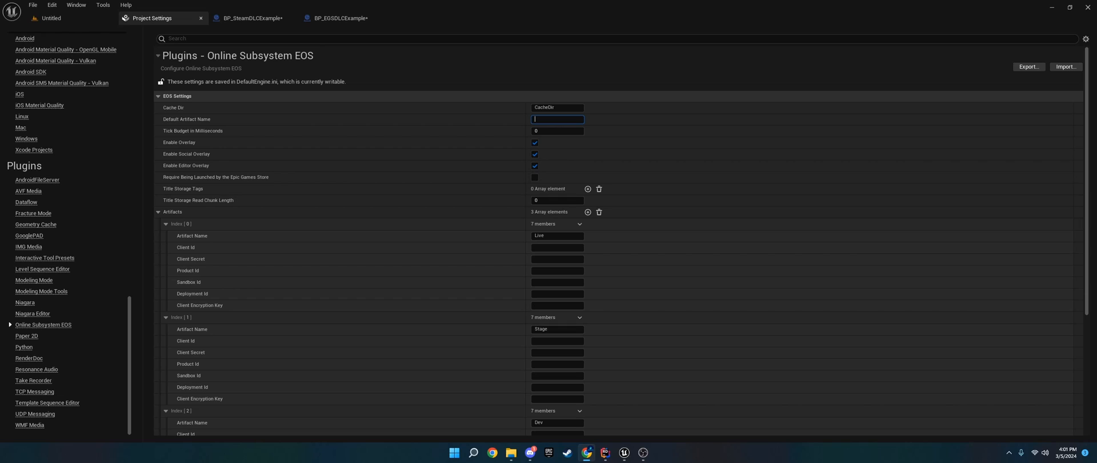
pyautogui.moveTo(841, 439)
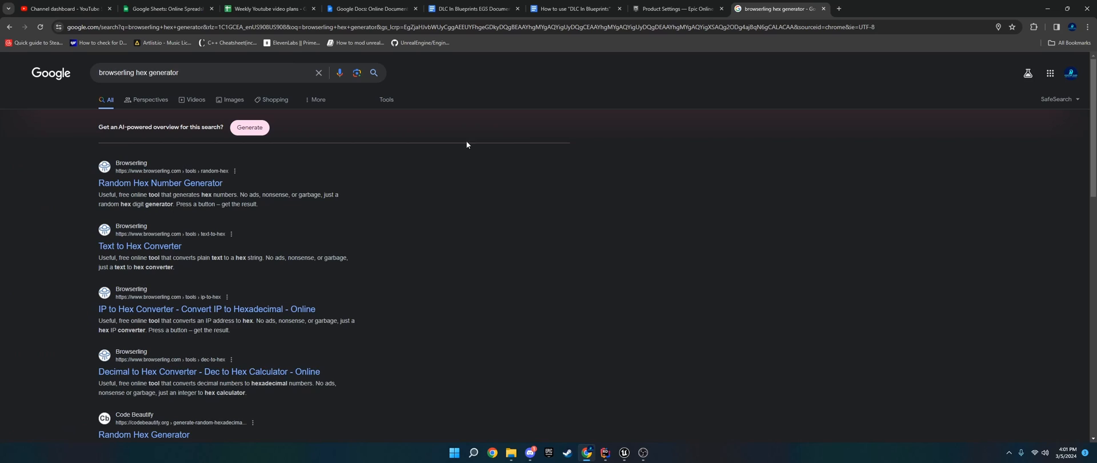
# Generate one random 64-digit hex value in Browserling and copy it to the clipboard.
pyautogui.click(160, 182)
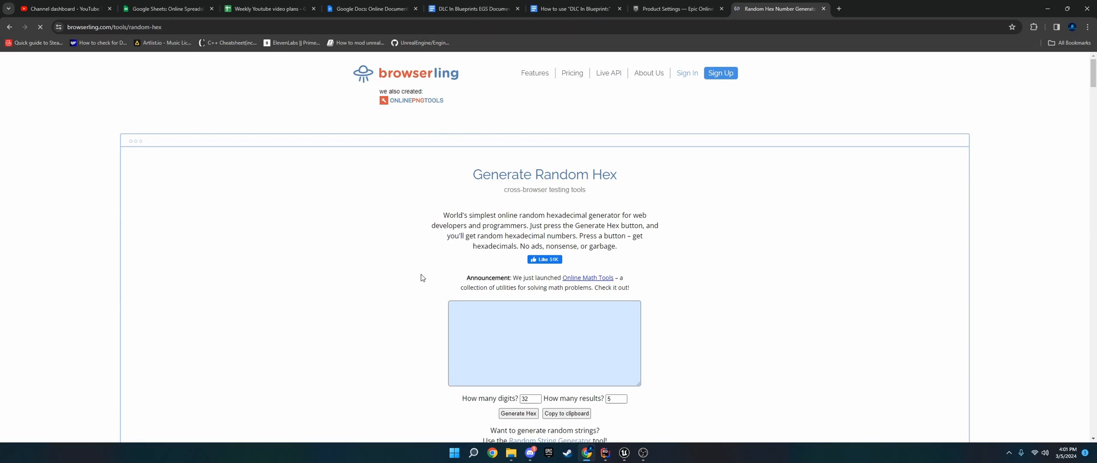
pyautogui.scroll(-3)
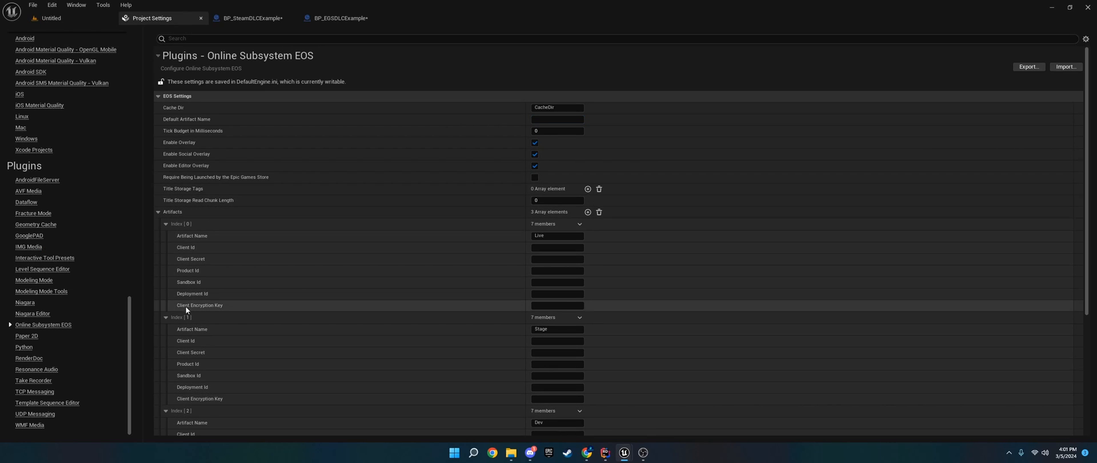
pyautogui.moveTo(200, 305)
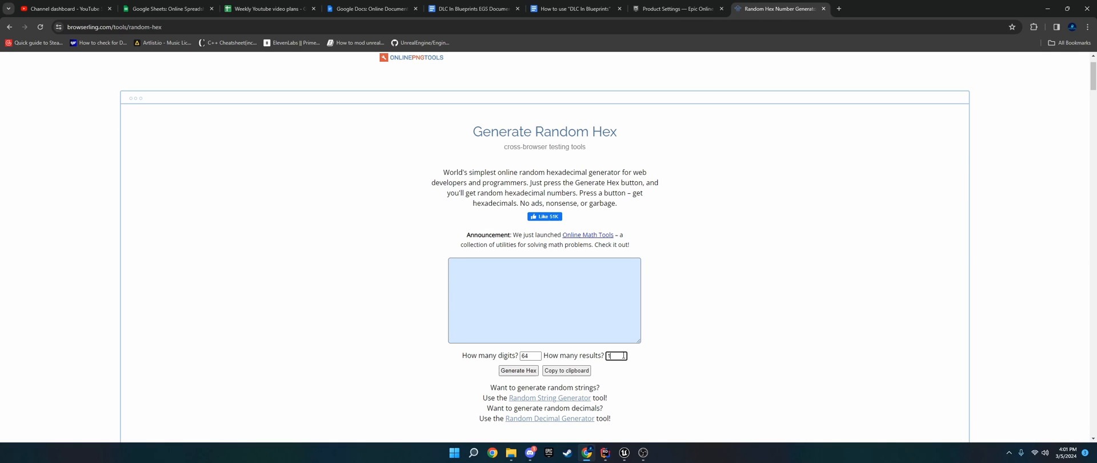
pyautogui.click(517, 370)
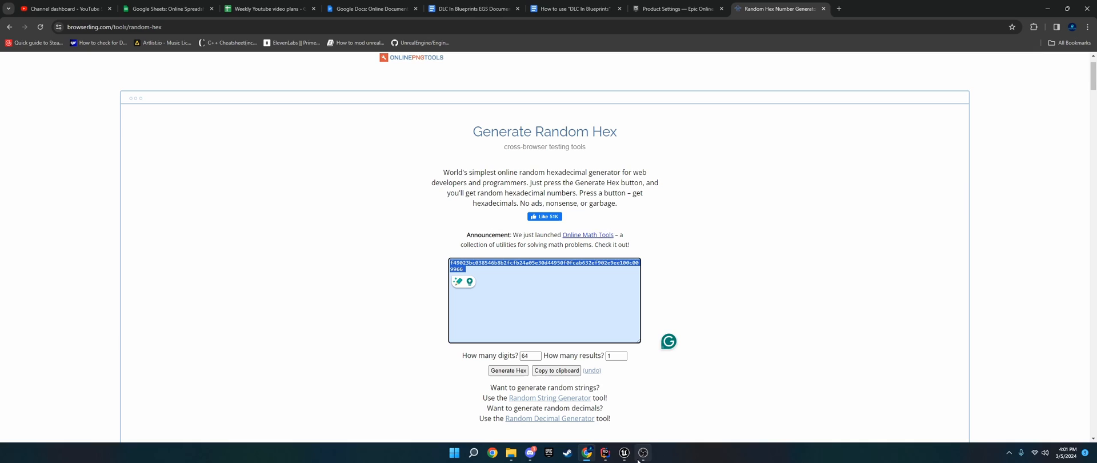
pyautogui.click(623, 452)
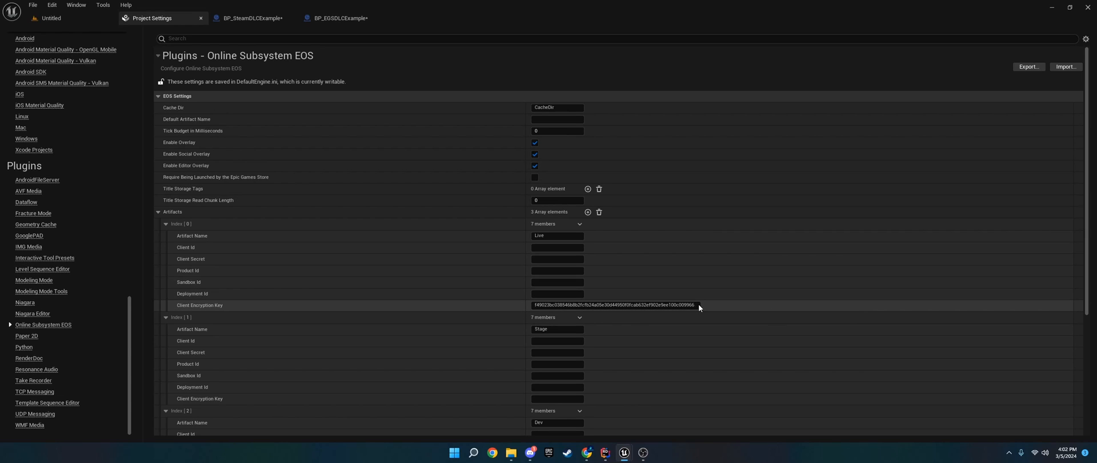
pyautogui.moveTo(541, 305)
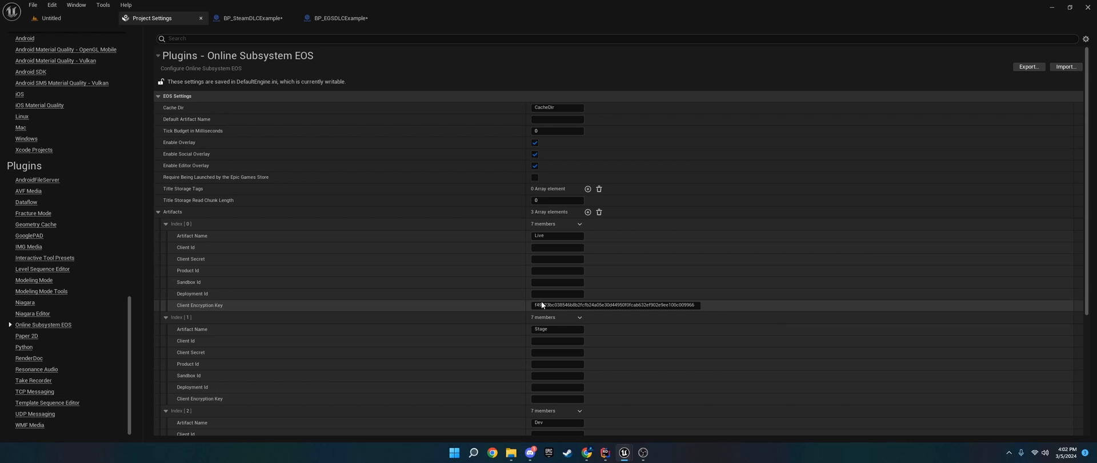
pyautogui.moveTo(626, 305)
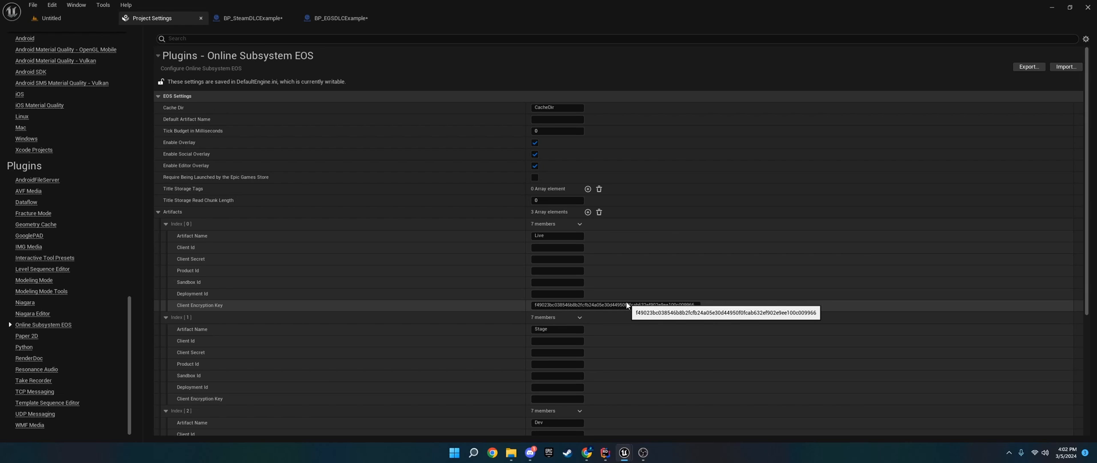
pyautogui.moveTo(623, 295)
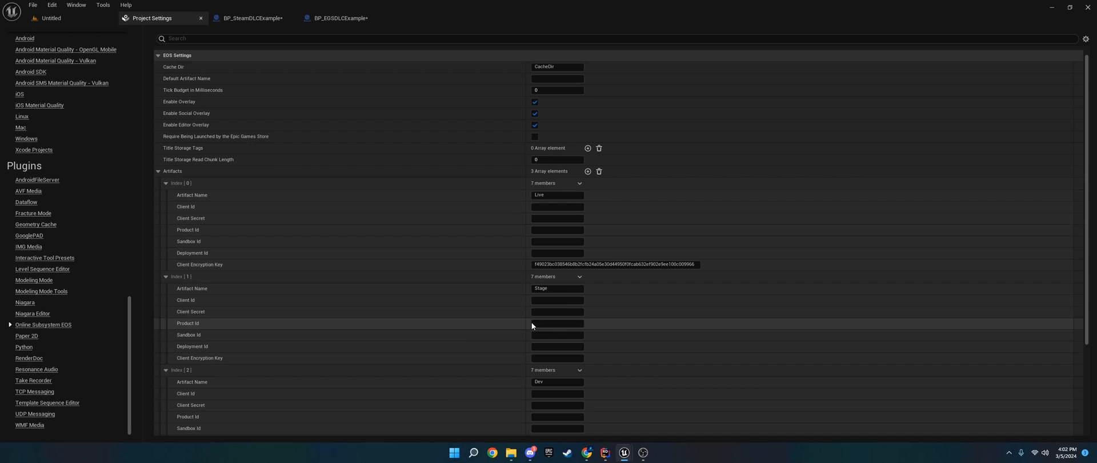
# Set the EOS Default Artifact Name to Live.
pyautogui.scroll(-3)
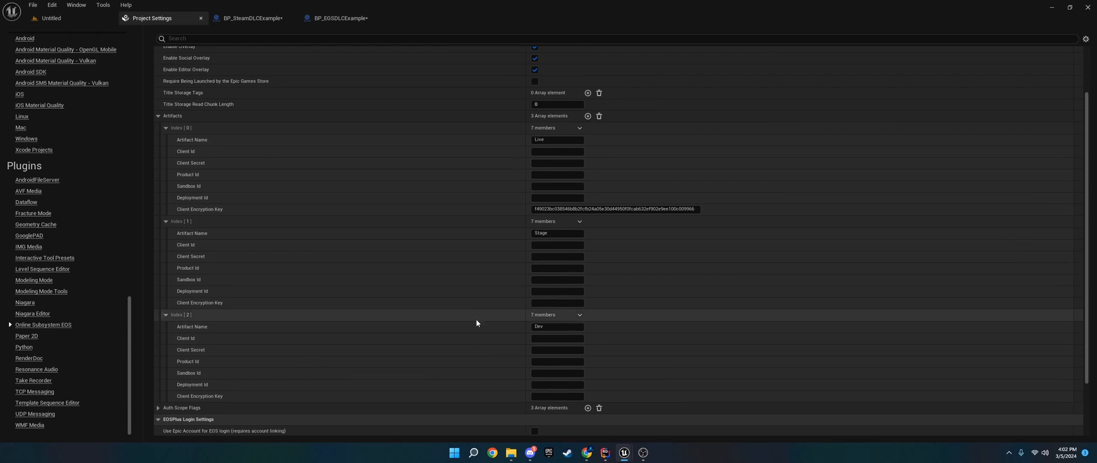
pyautogui.scroll(3)
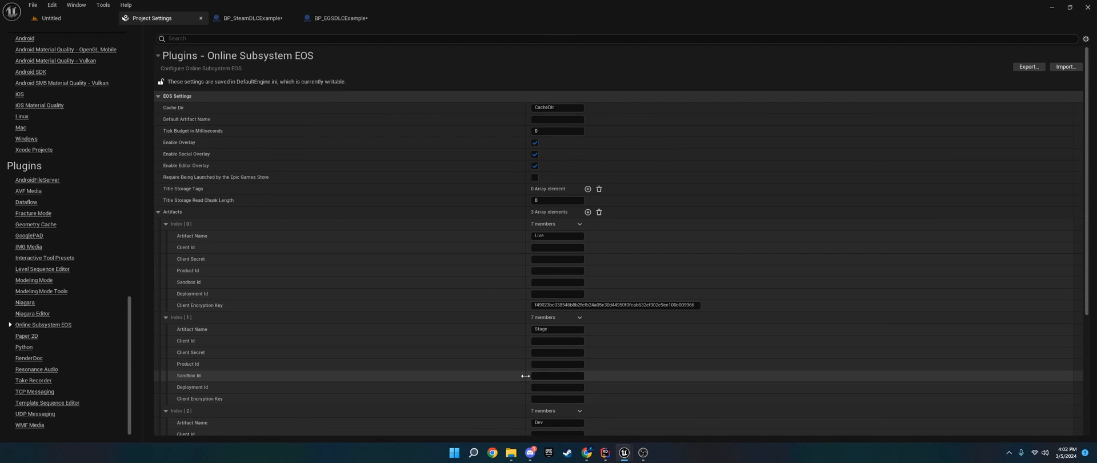
pyautogui.click(556, 119)
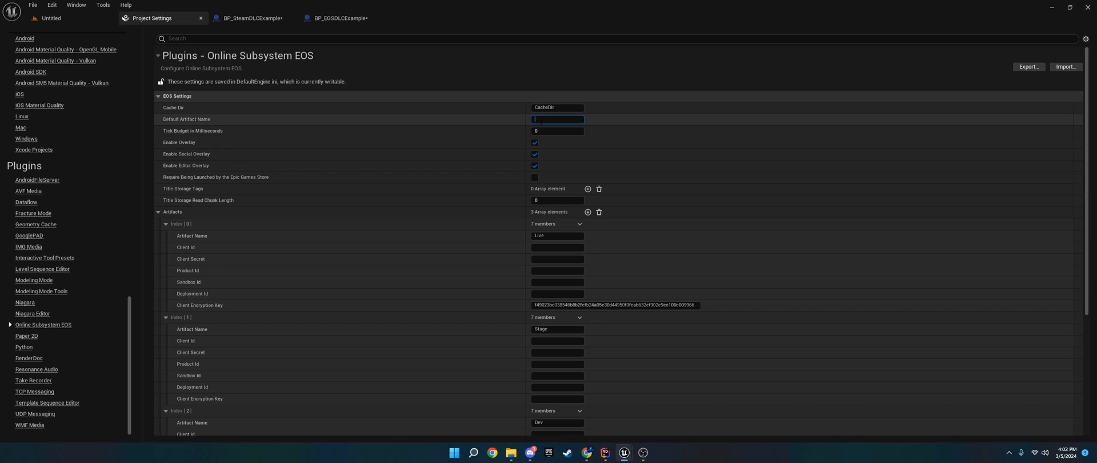
pyautogui.write('Live')
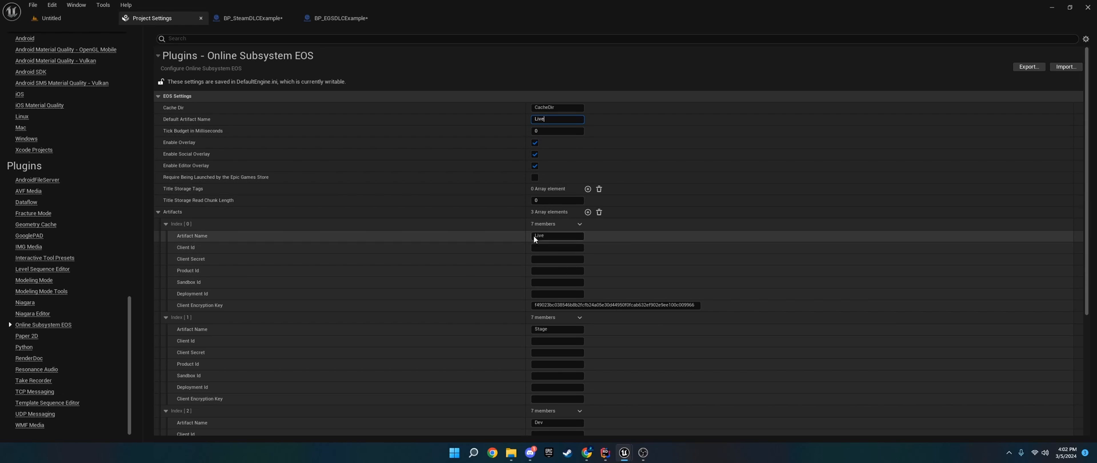
pyautogui.moveTo(553, 235)
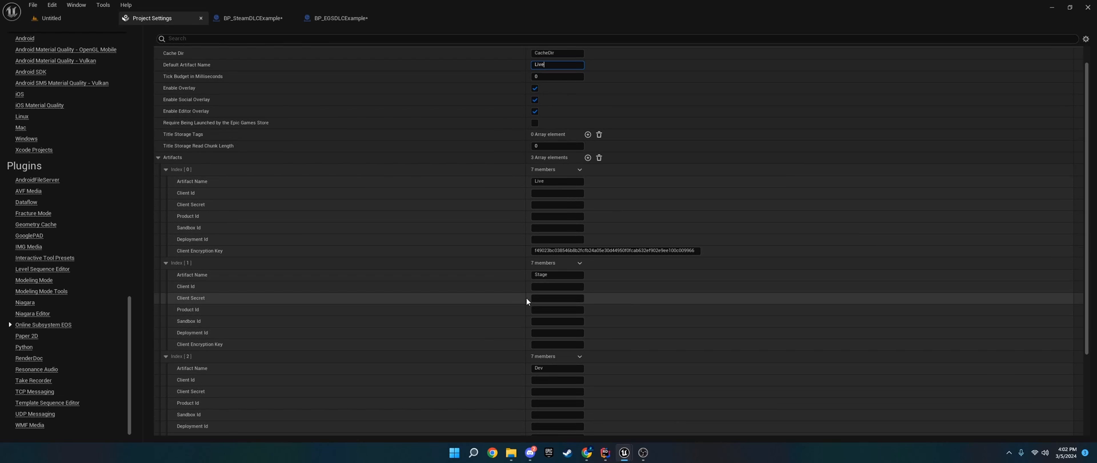
pyautogui.scroll(3)
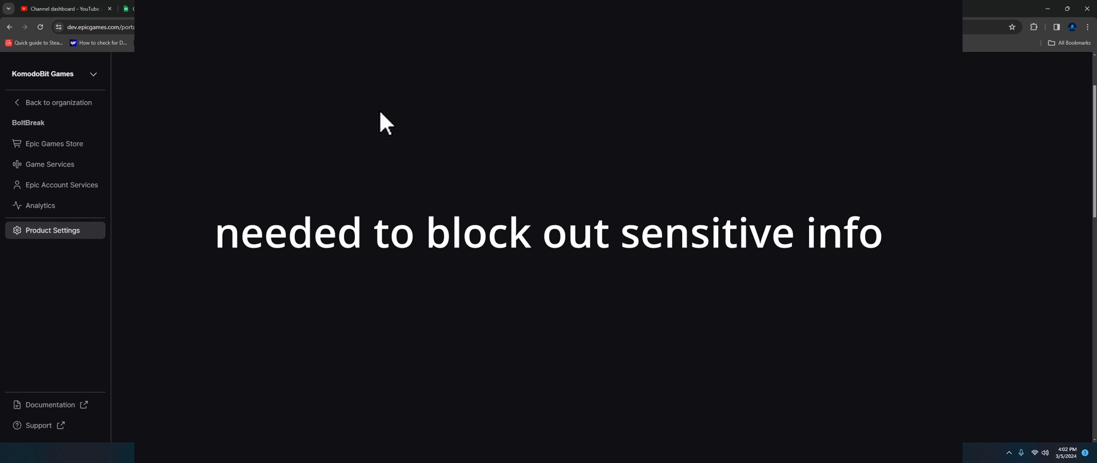
# View the linked artifacts of the Live sandbox's deployment under Product Settings > Sandboxes.
pyautogui.click(335, 120)
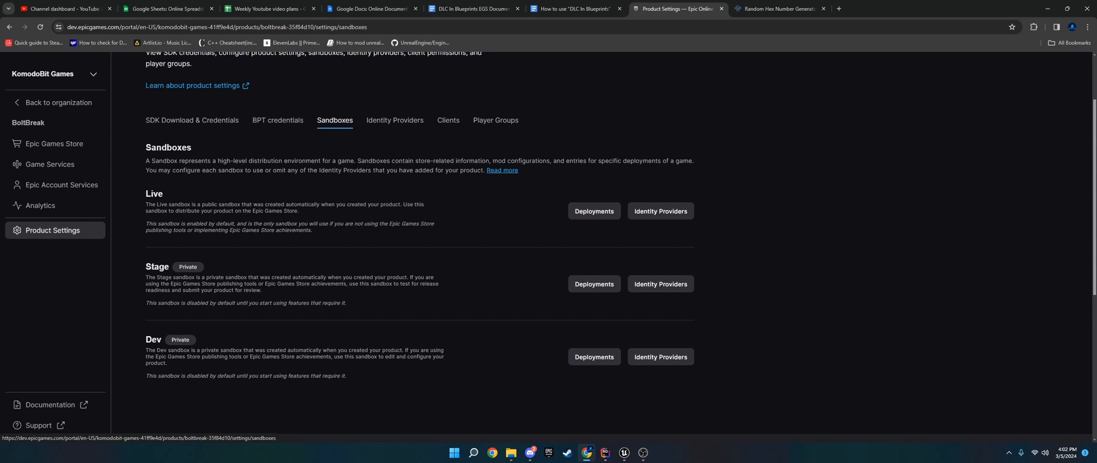
pyautogui.moveTo(85, 223)
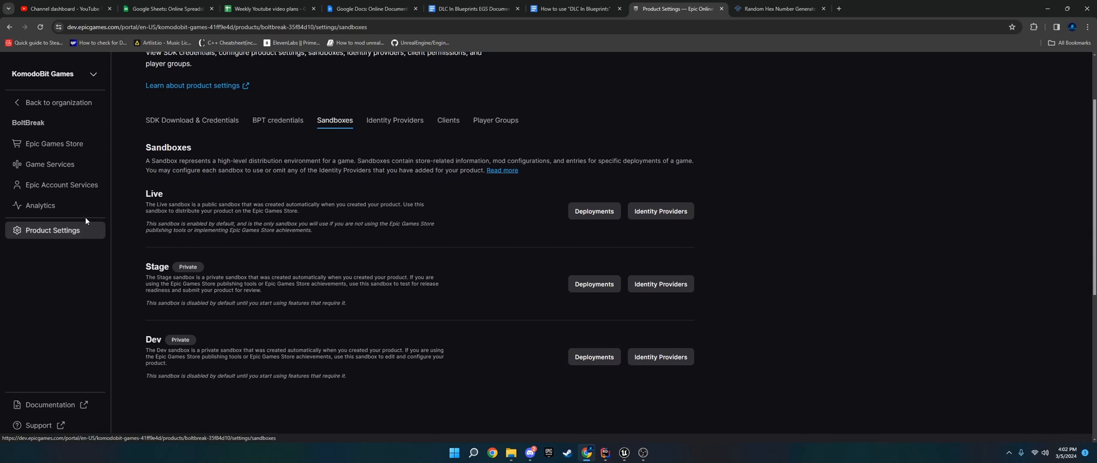
pyautogui.moveTo(585, 183)
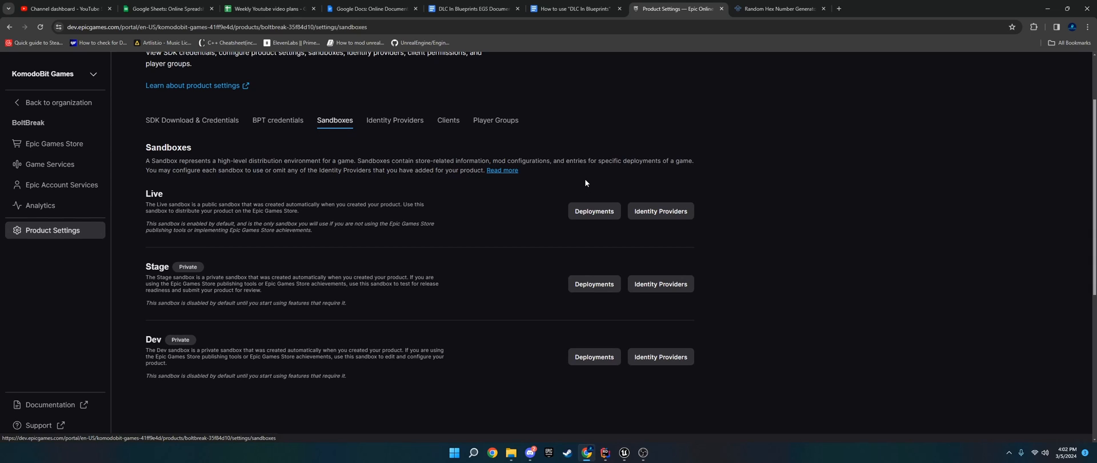
pyautogui.moveTo(585, 182)
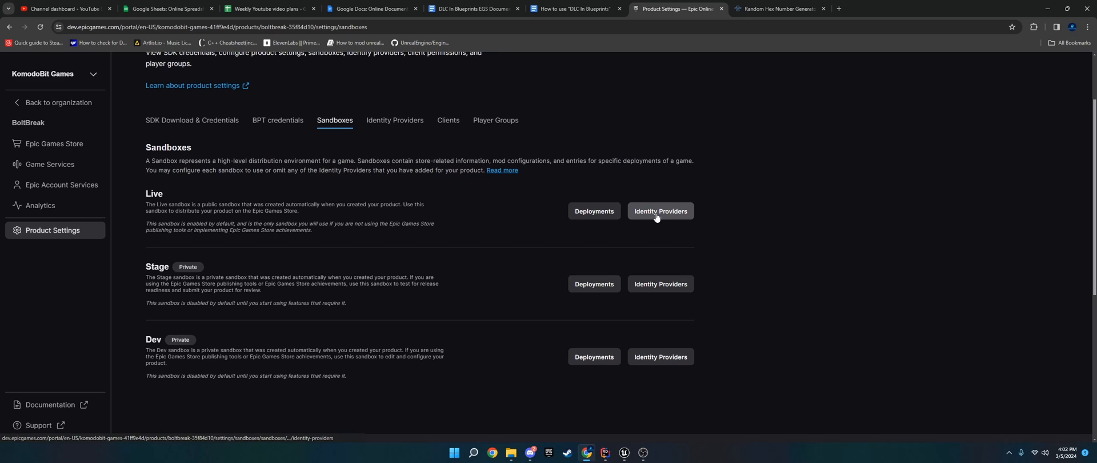
pyautogui.click(657, 211)
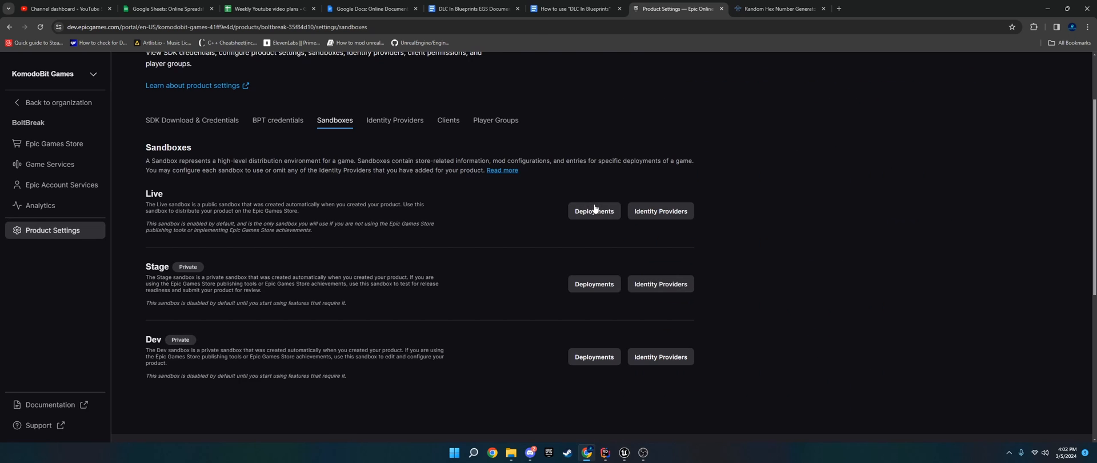
pyautogui.click(593, 211)
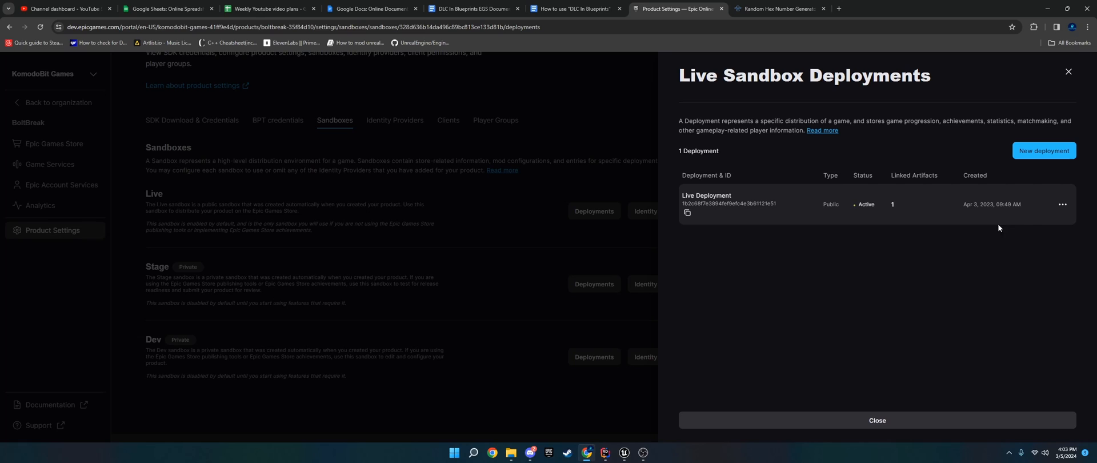
pyautogui.click(1061, 204)
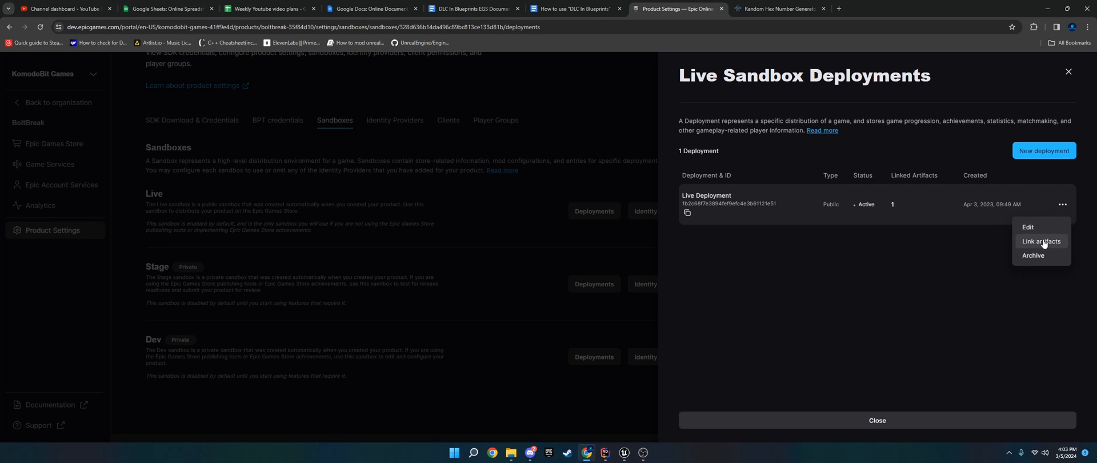
pyautogui.click(1040, 241)
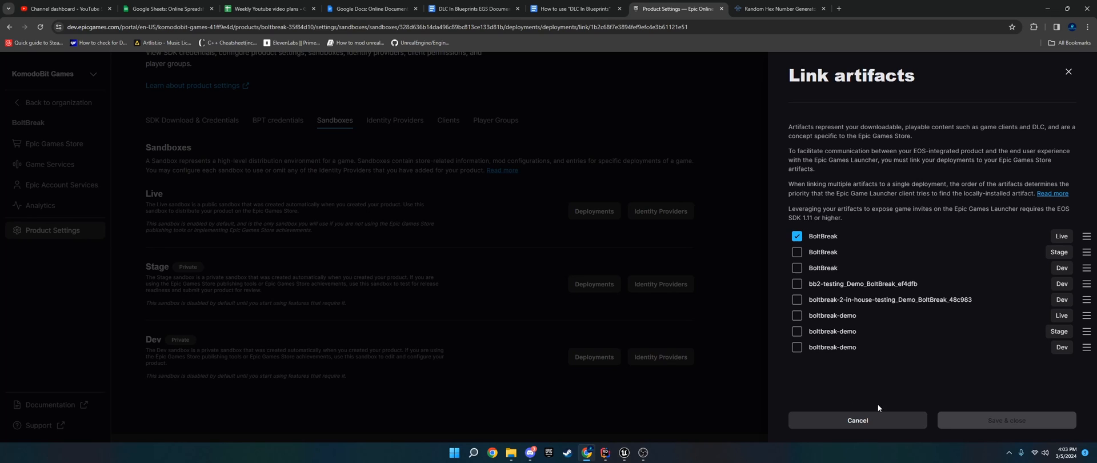
# Leave the BoltBreak Live artifact link unchanged, close the deployments panel and return to Unreal.
pyautogui.click(856, 421)
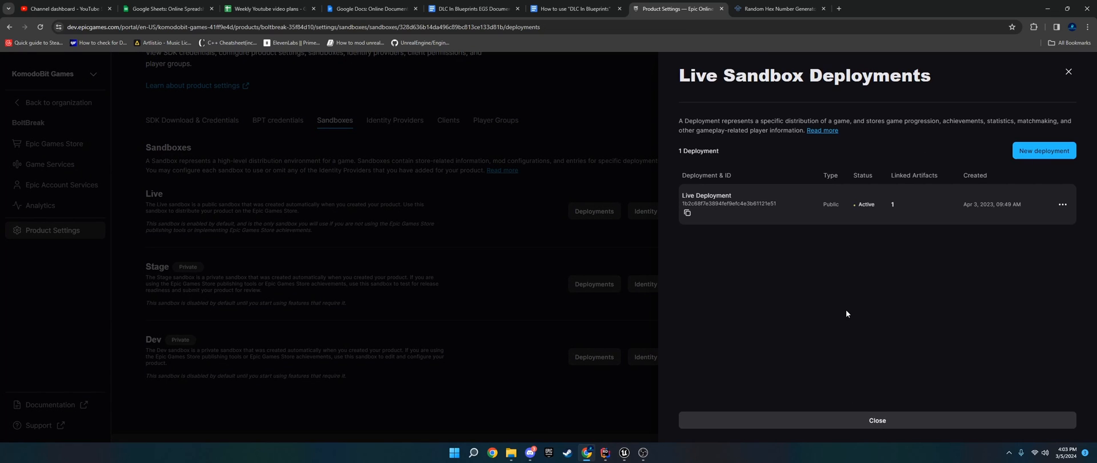
pyautogui.moveTo(827, 323)
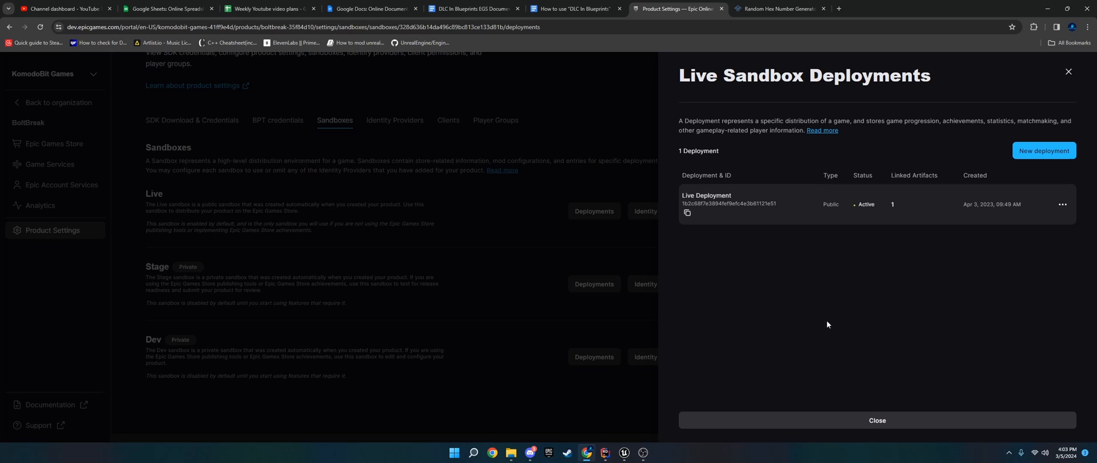
pyautogui.click(876, 420)
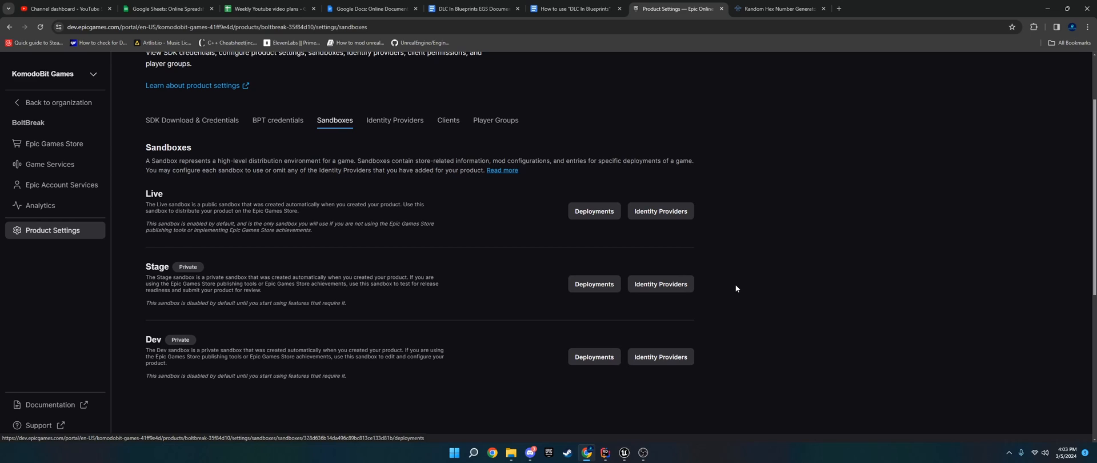
pyautogui.moveTo(555, 121)
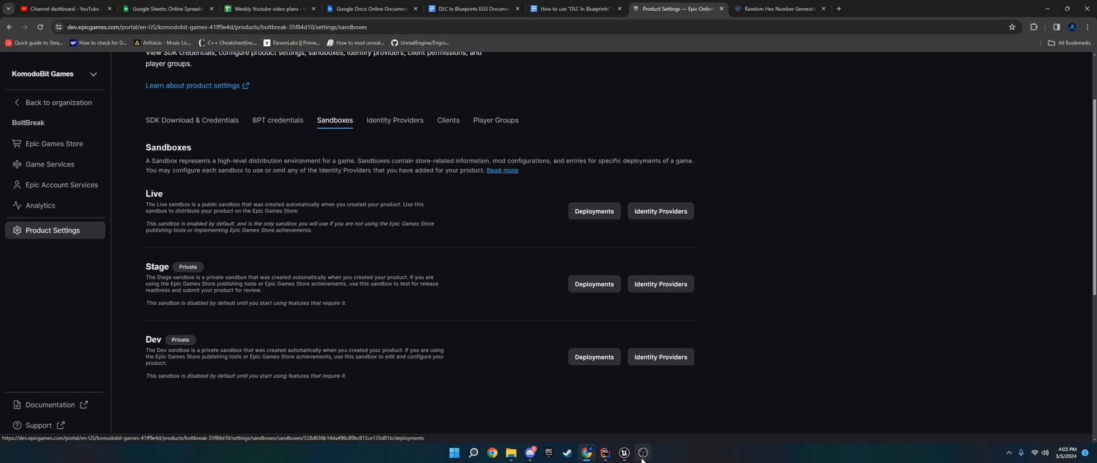
pyautogui.click(623, 452)
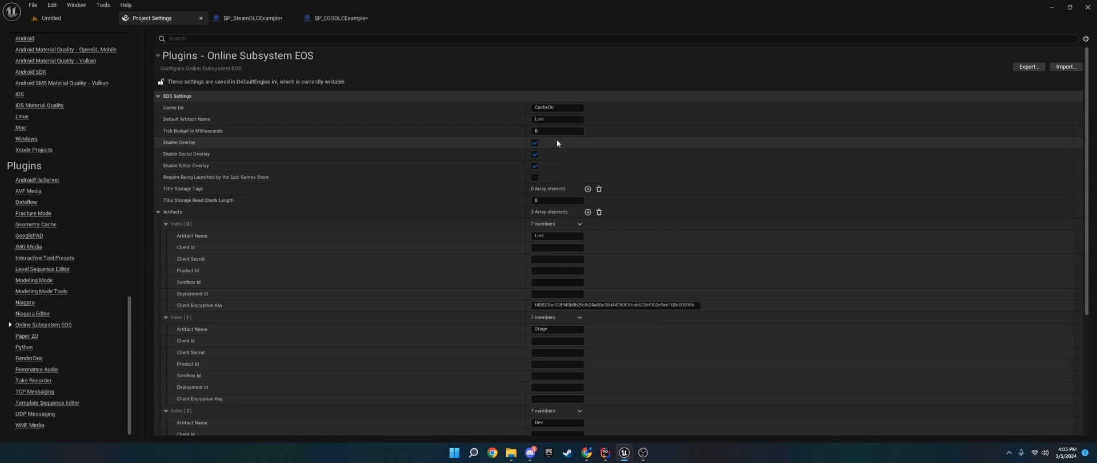
pyautogui.click(50, 18)
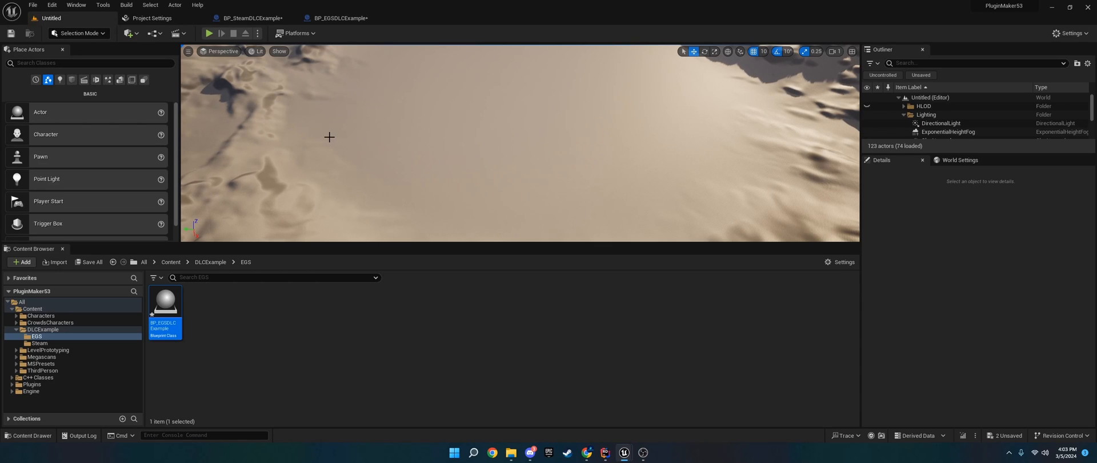
pyautogui.moveTo(608, 434)
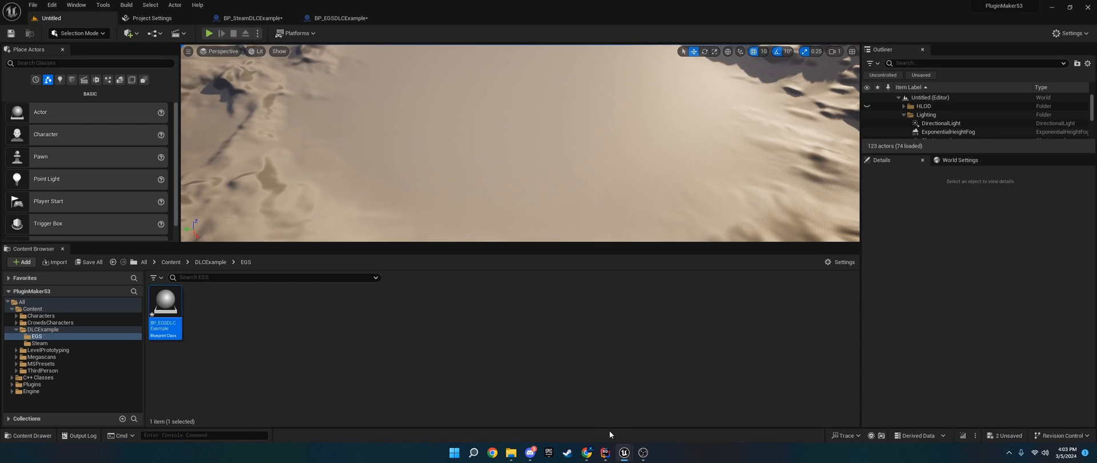
pyautogui.moveTo(601, 359)
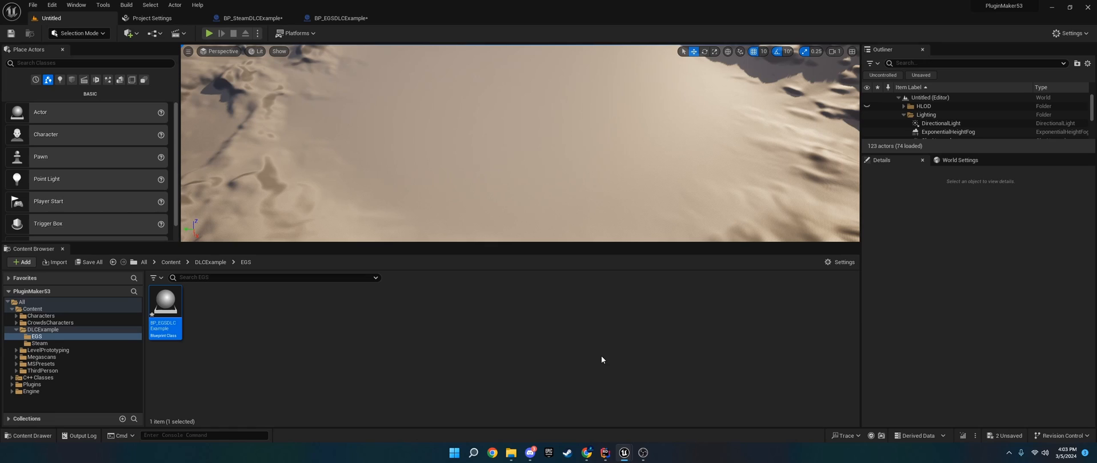
pyautogui.moveTo(624, 333)
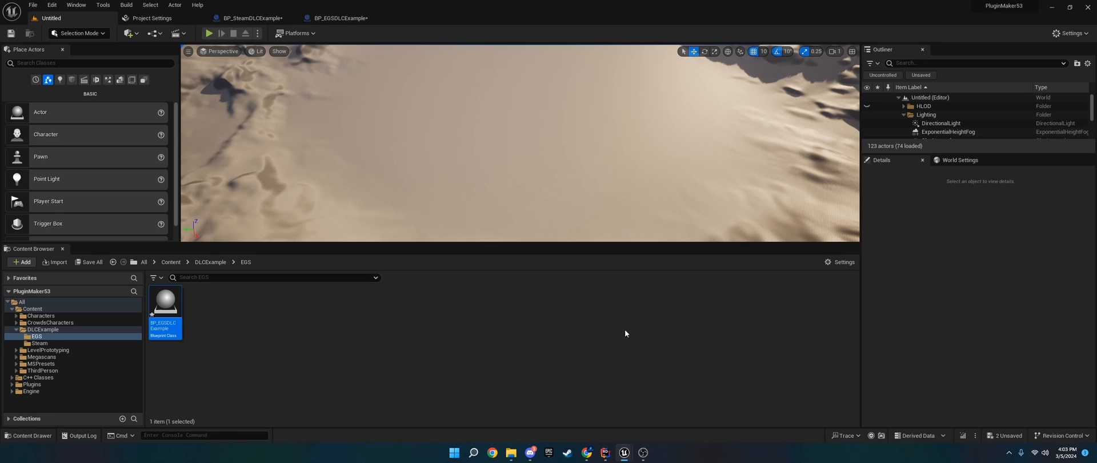
pyautogui.moveTo(730, 361)
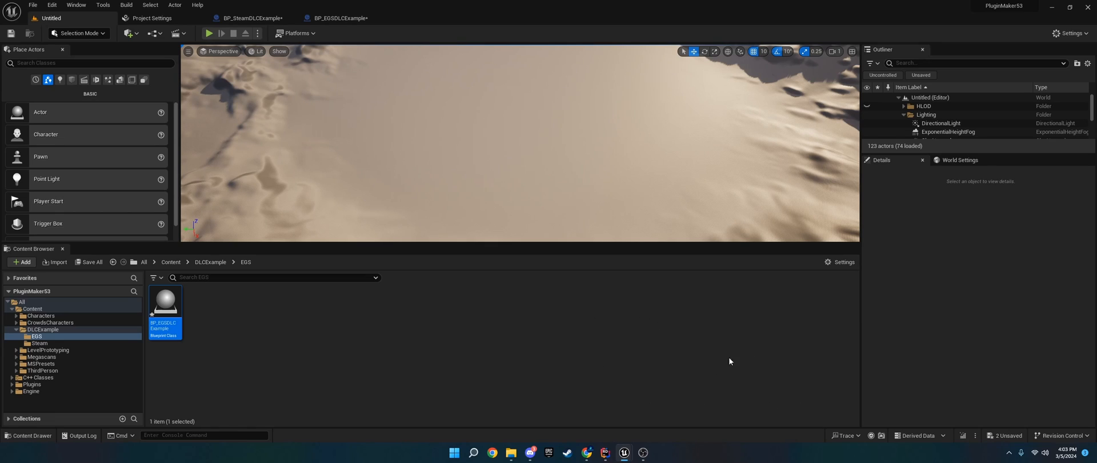
pyautogui.click(149, 17)
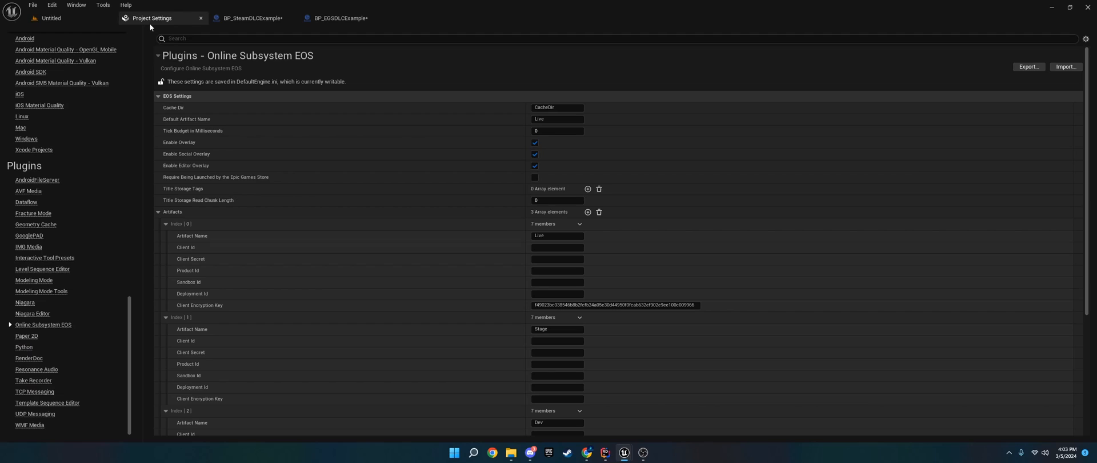
pyautogui.moveTo(241, 329)
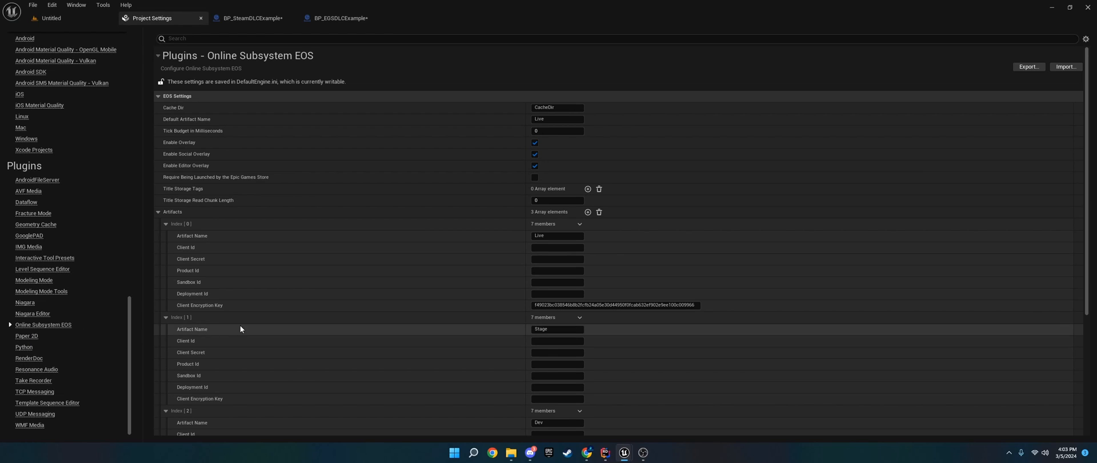
pyautogui.moveTo(540, 342)
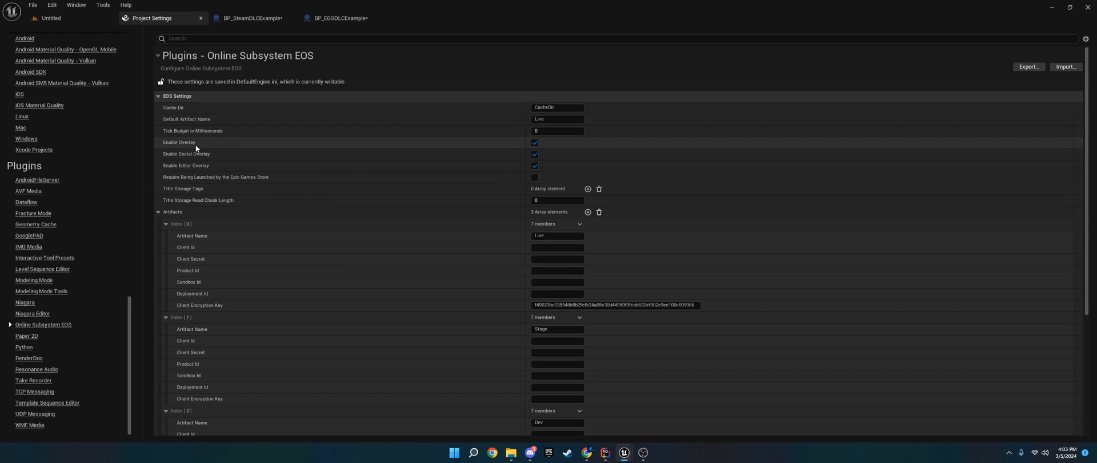
pyautogui.moveTo(208, 121)
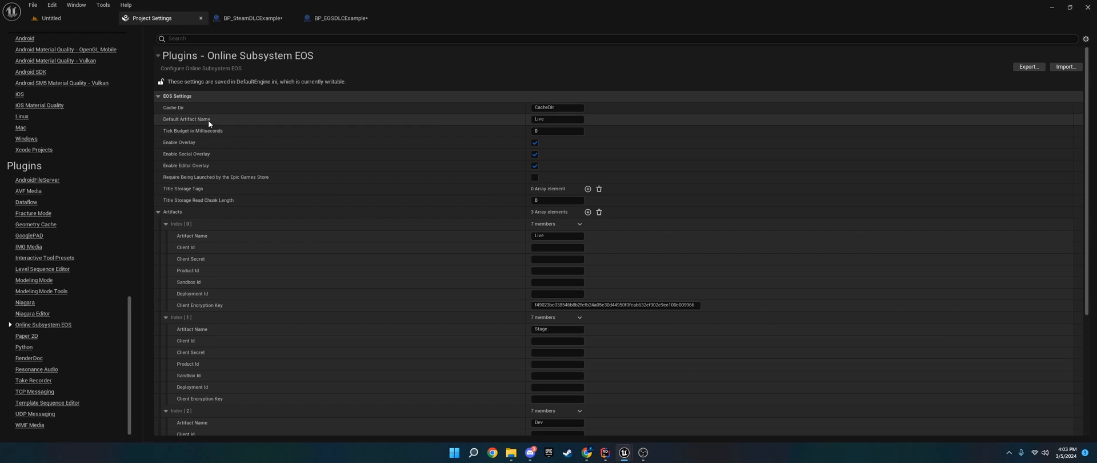
pyautogui.moveTo(185, 130)
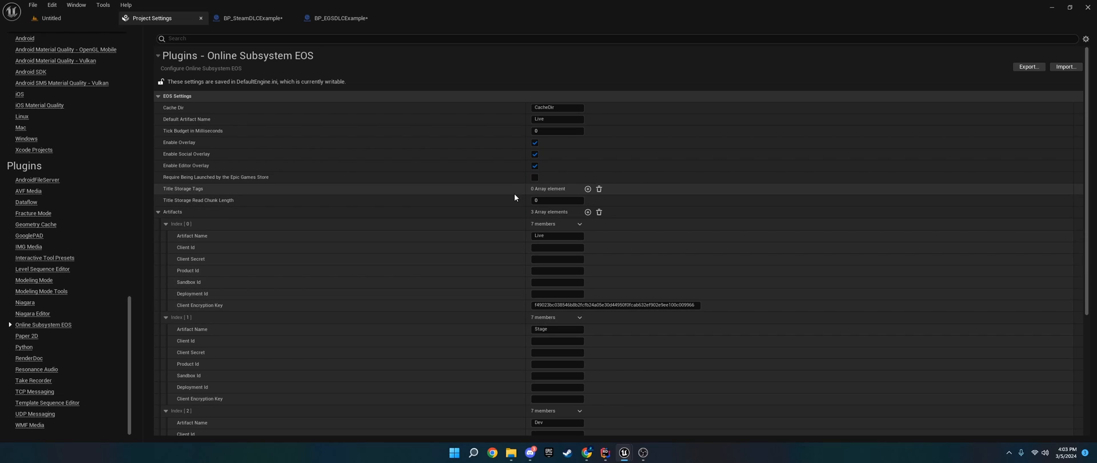
pyautogui.moveTo(323, 168)
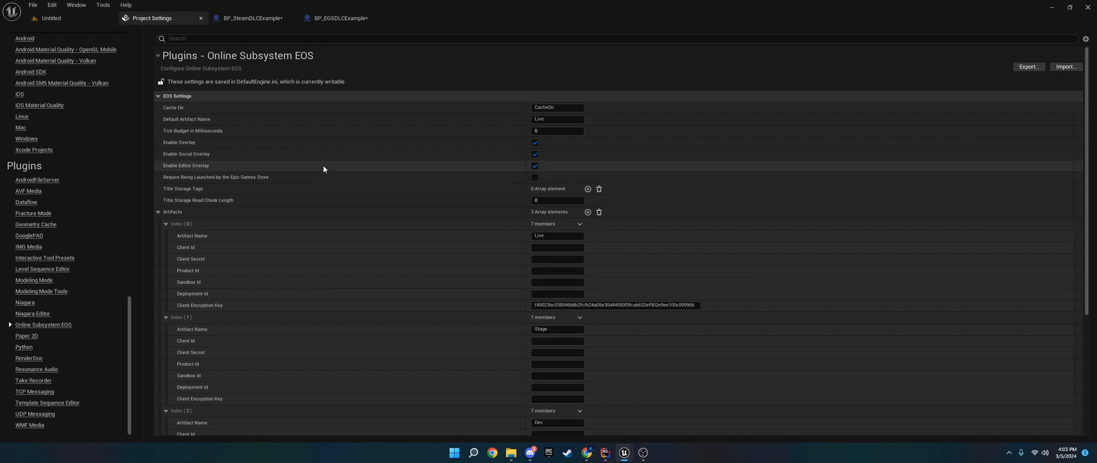
pyautogui.moveTo(331, 177)
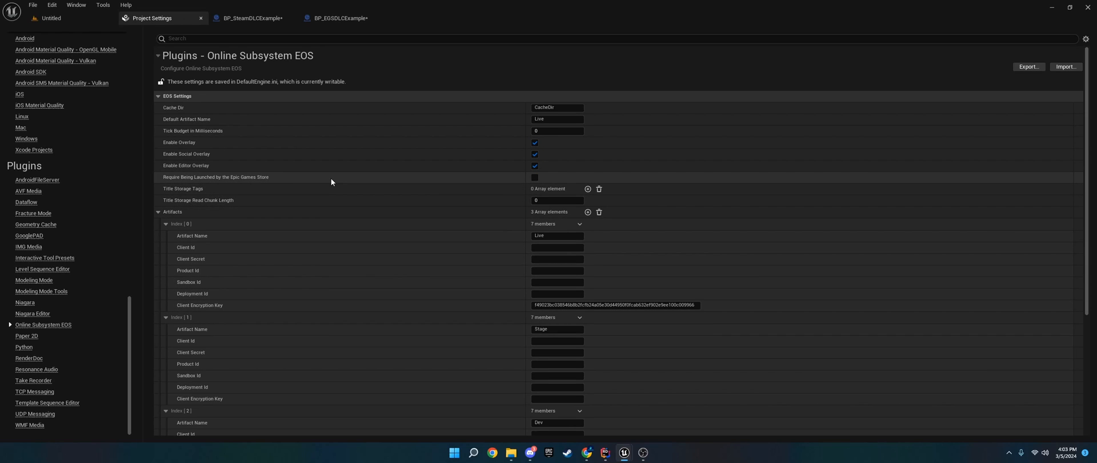
pyautogui.moveTo(383, 175)
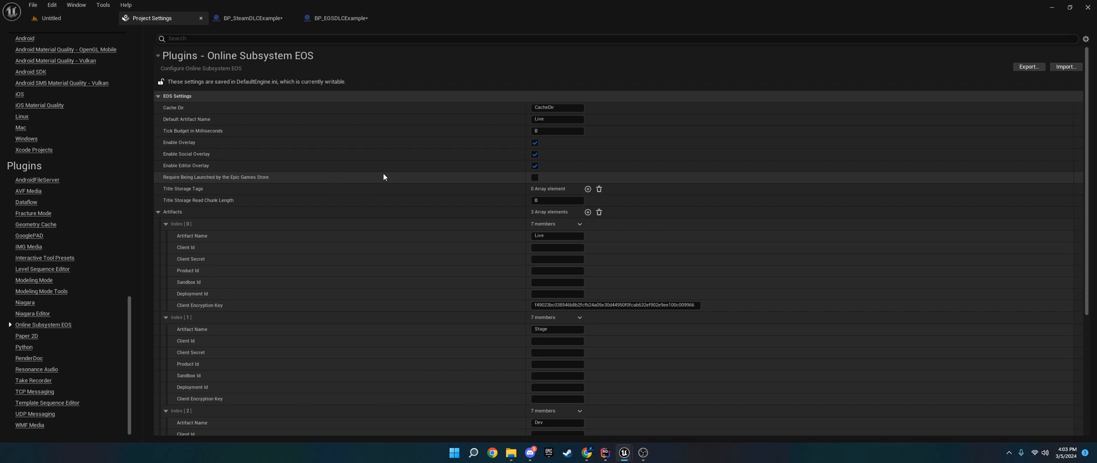